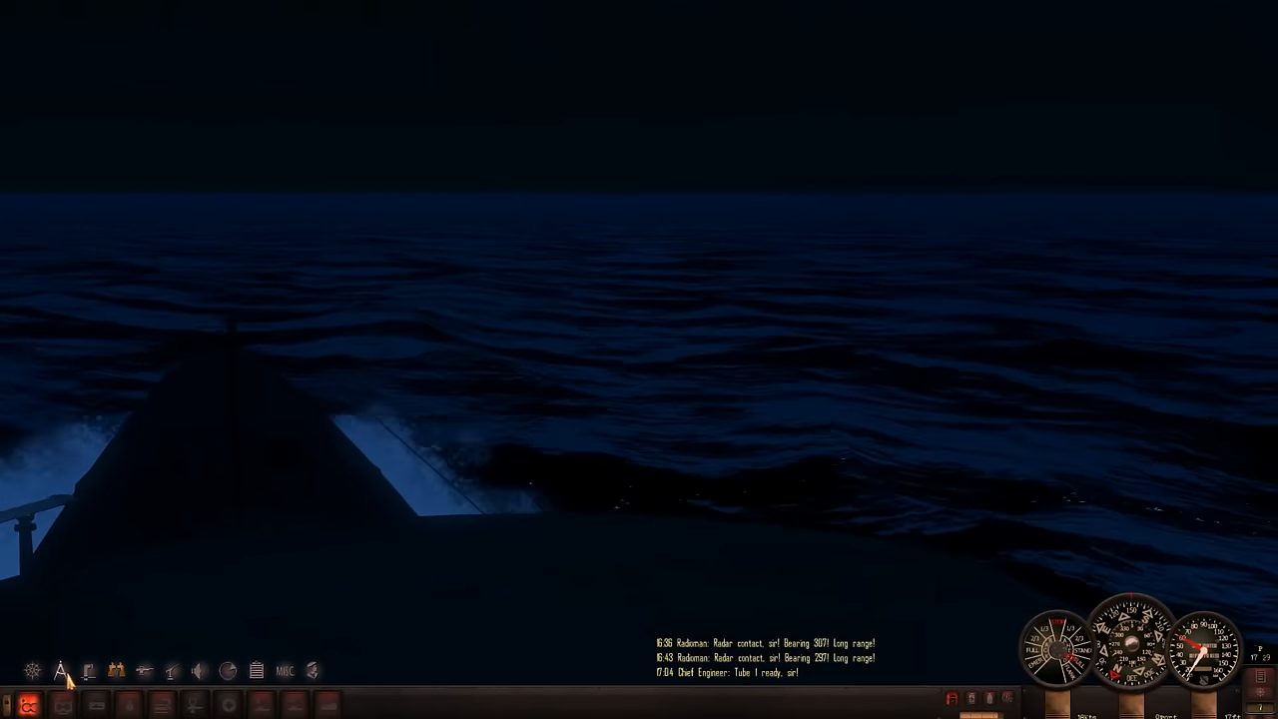
# Bring up the navigation chart with radar contact bearings plotted
pyautogui.click(88, 671)
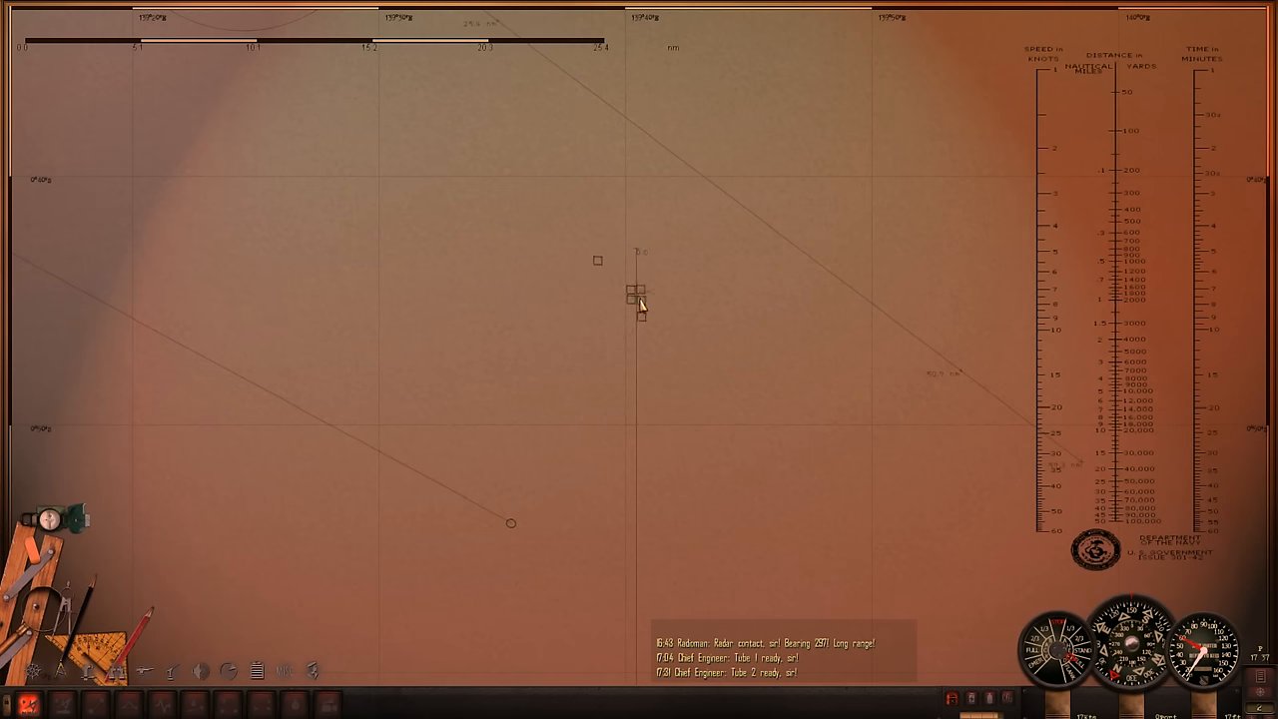
# Inspect a torpedo loaded in the fore tubes on the torpedo loadout screen
pyautogui.click(1011, 20)
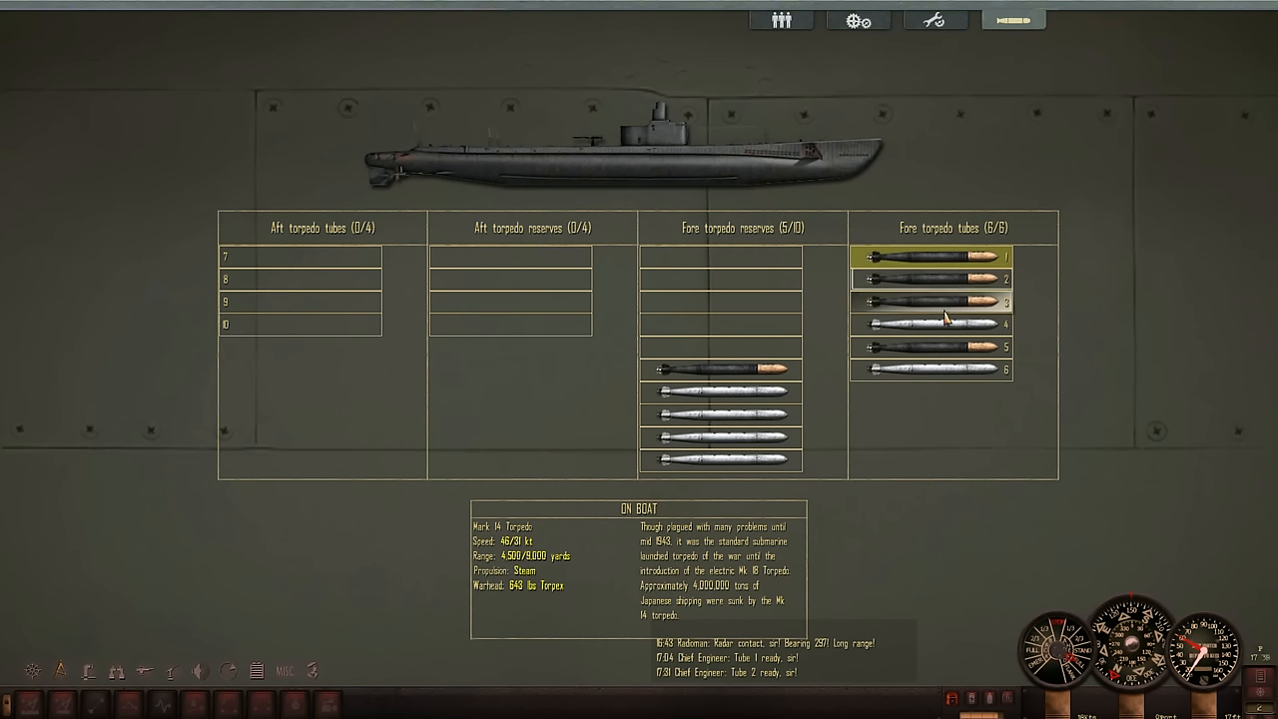
pyautogui.click(928, 300)
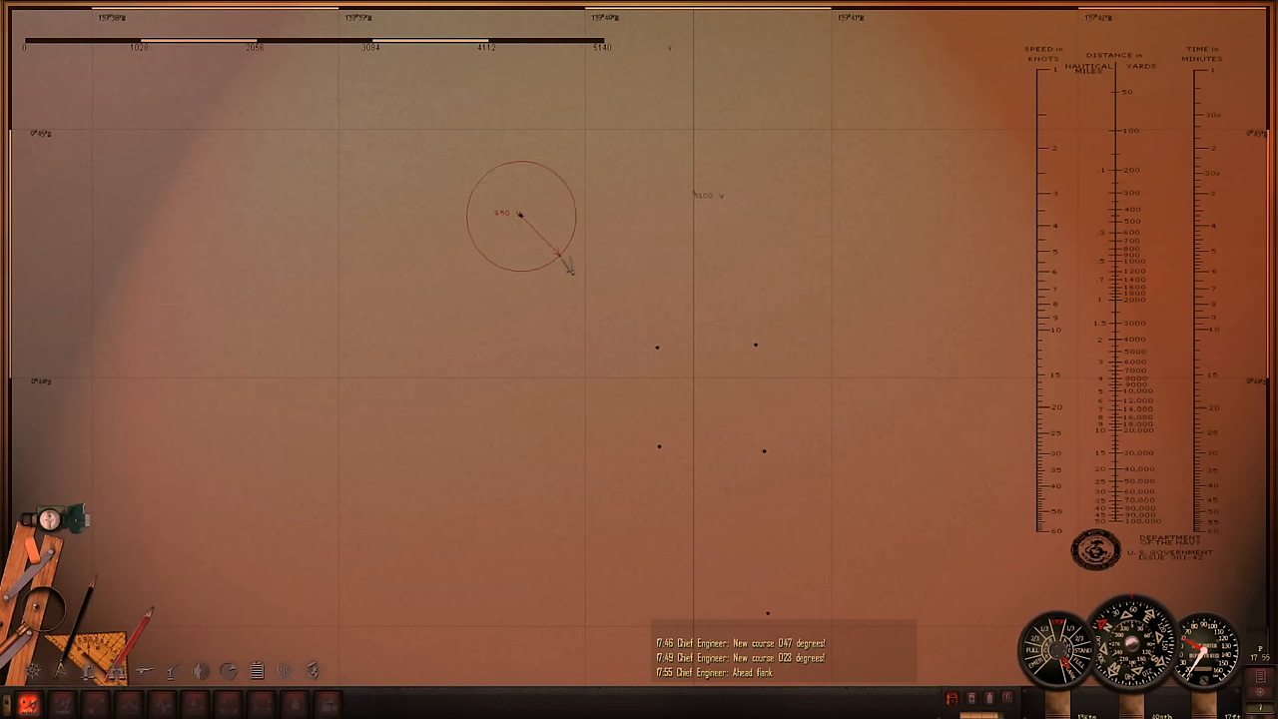
pyautogui.moveTo(563, 270); pyautogui.dragTo(659, 360)
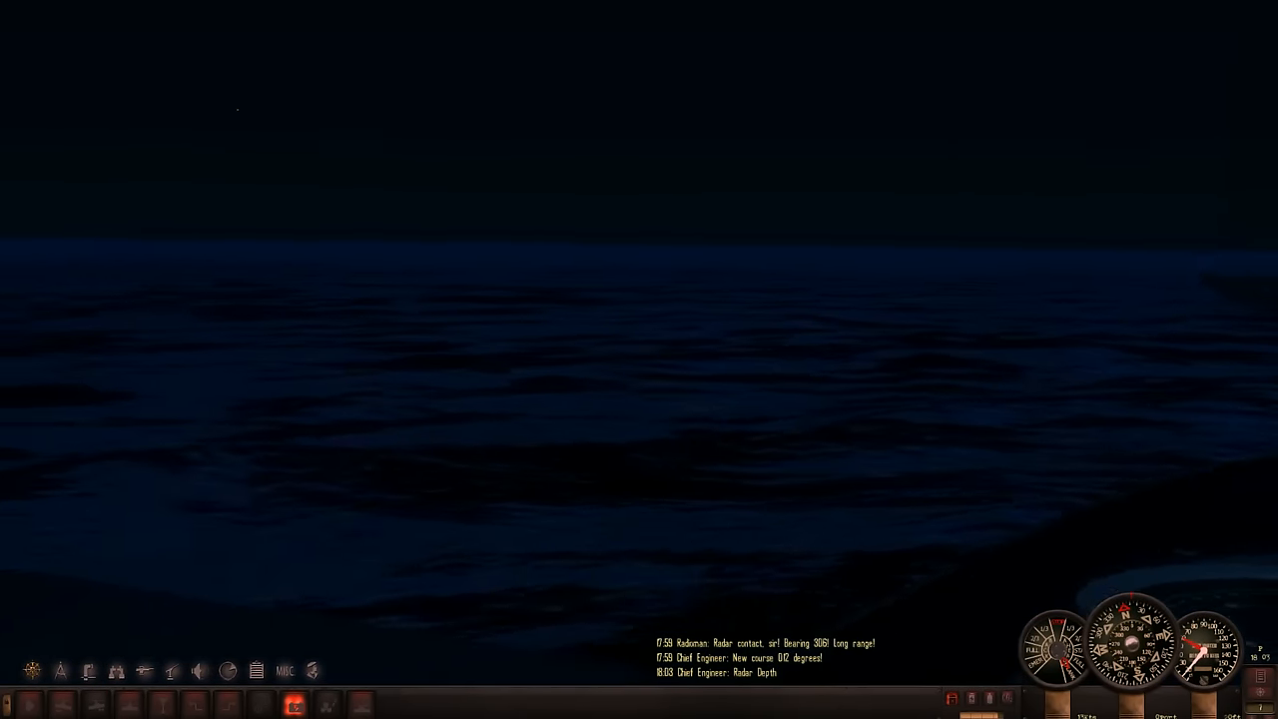
# View crew station assignments, then the USS Trout's hull damage and equipment status by compartment
pyautogui.click(228, 671)
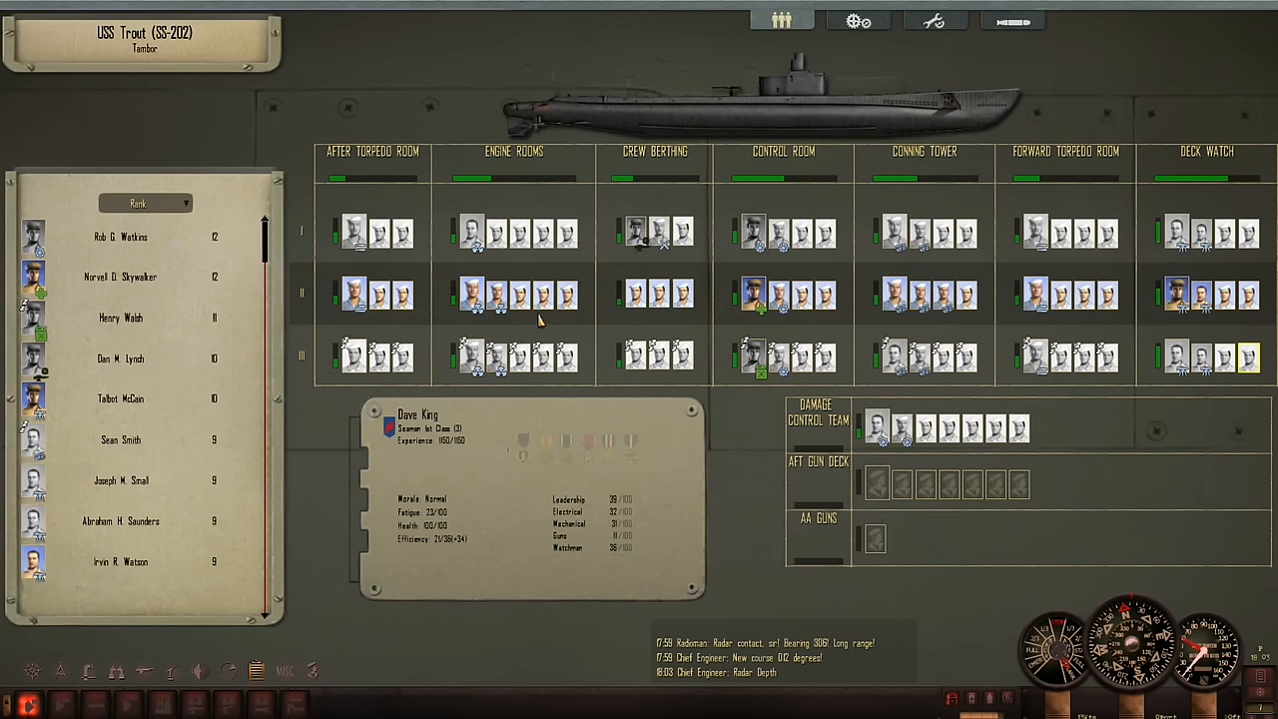
pyautogui.moveTo(567, 296)
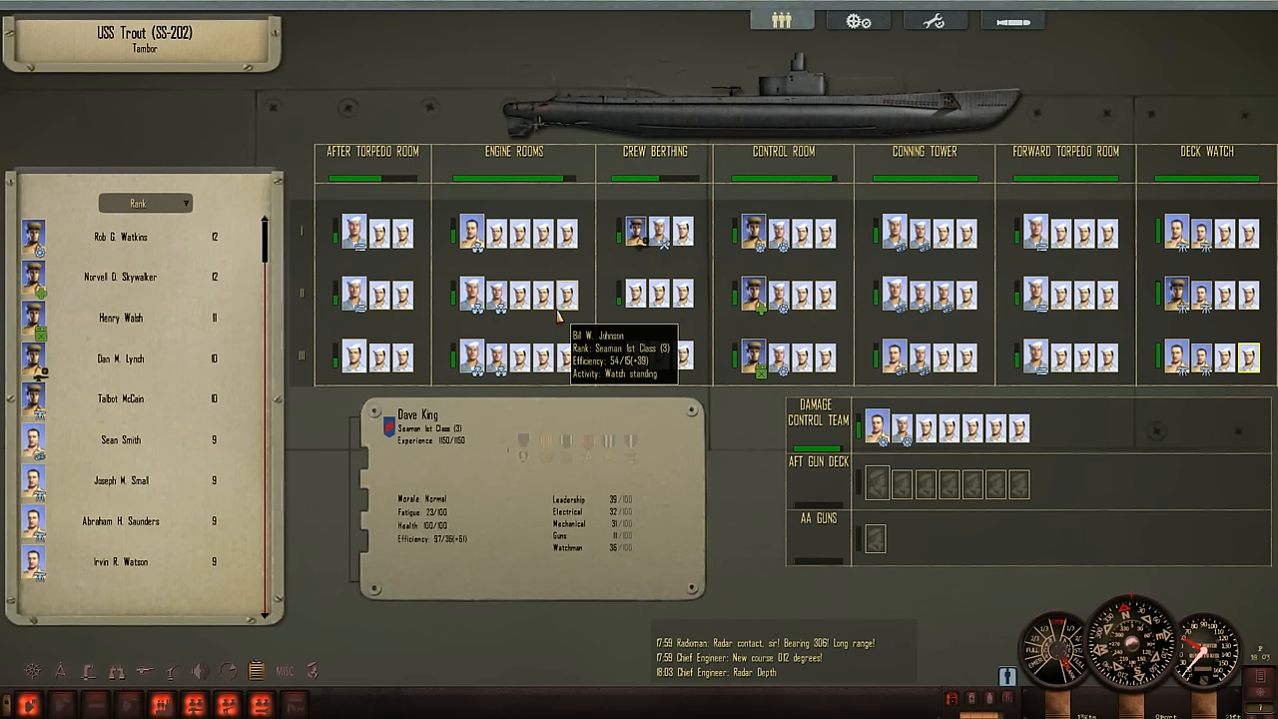
pyautogui.click(935, 20)
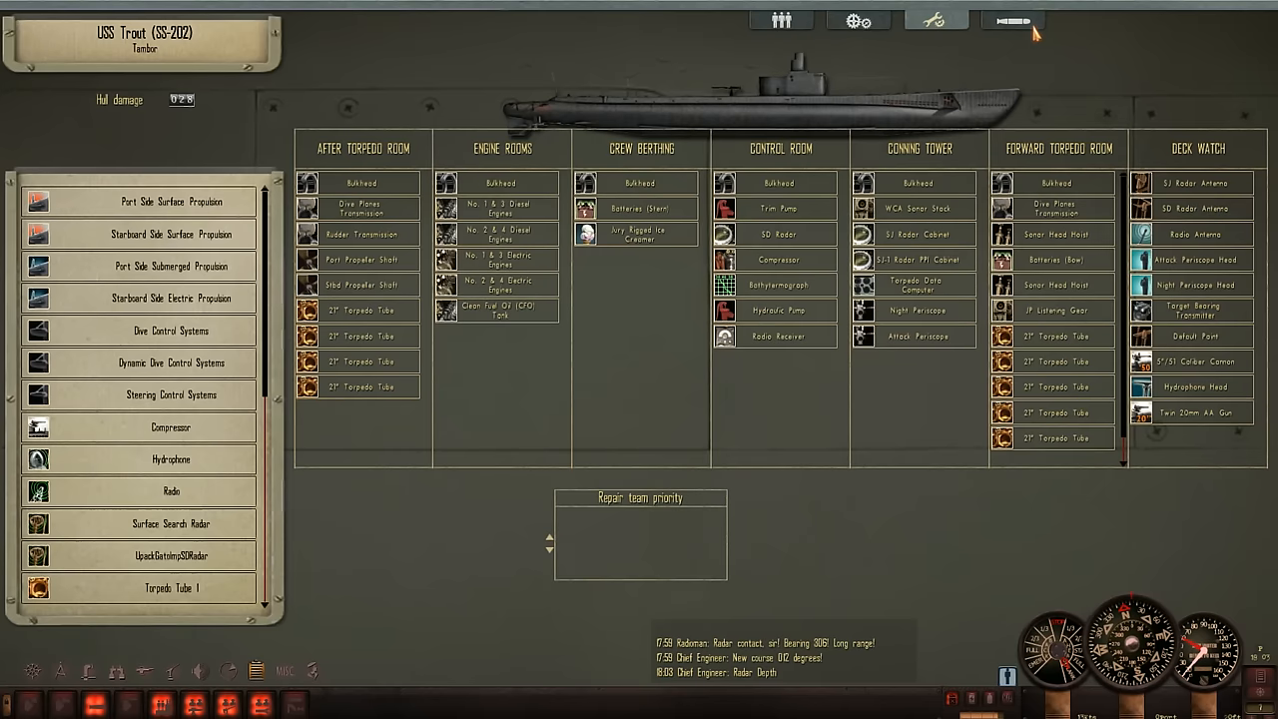
pyautogui.click(1010, 20)
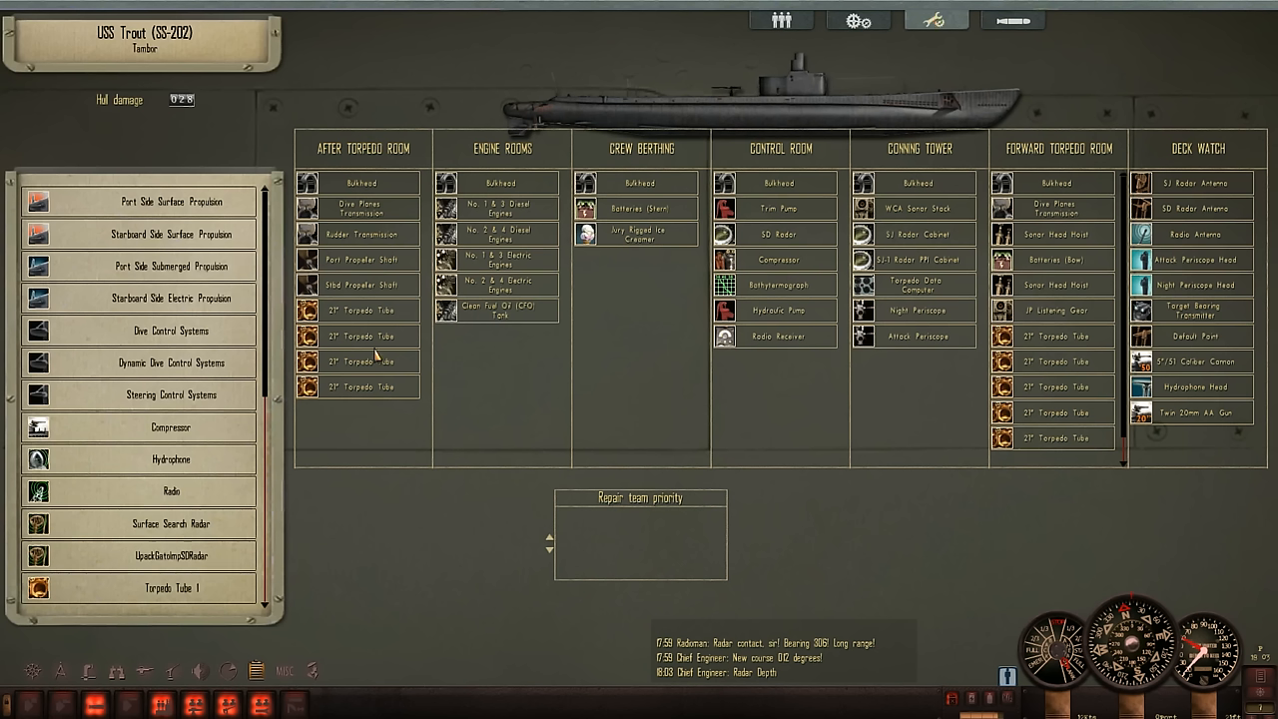
pyautogui.moveTo(231, 88)
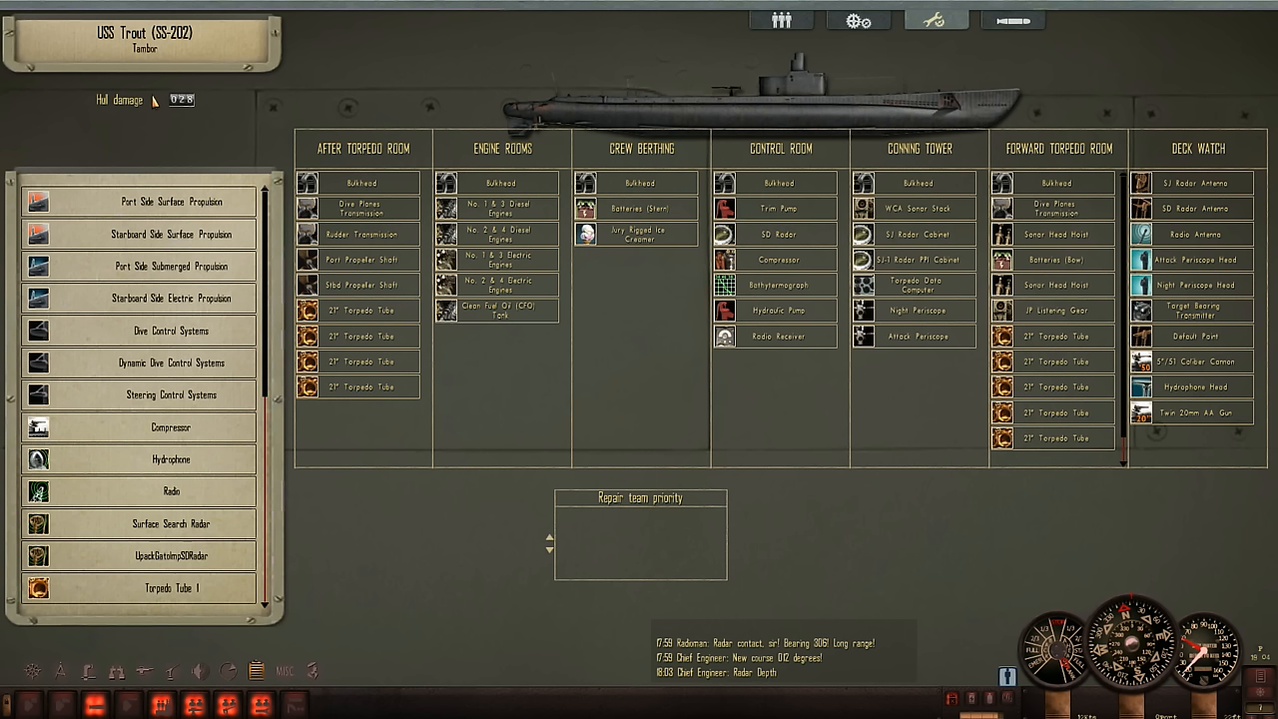
pyautogui.moveTo(355, 130)
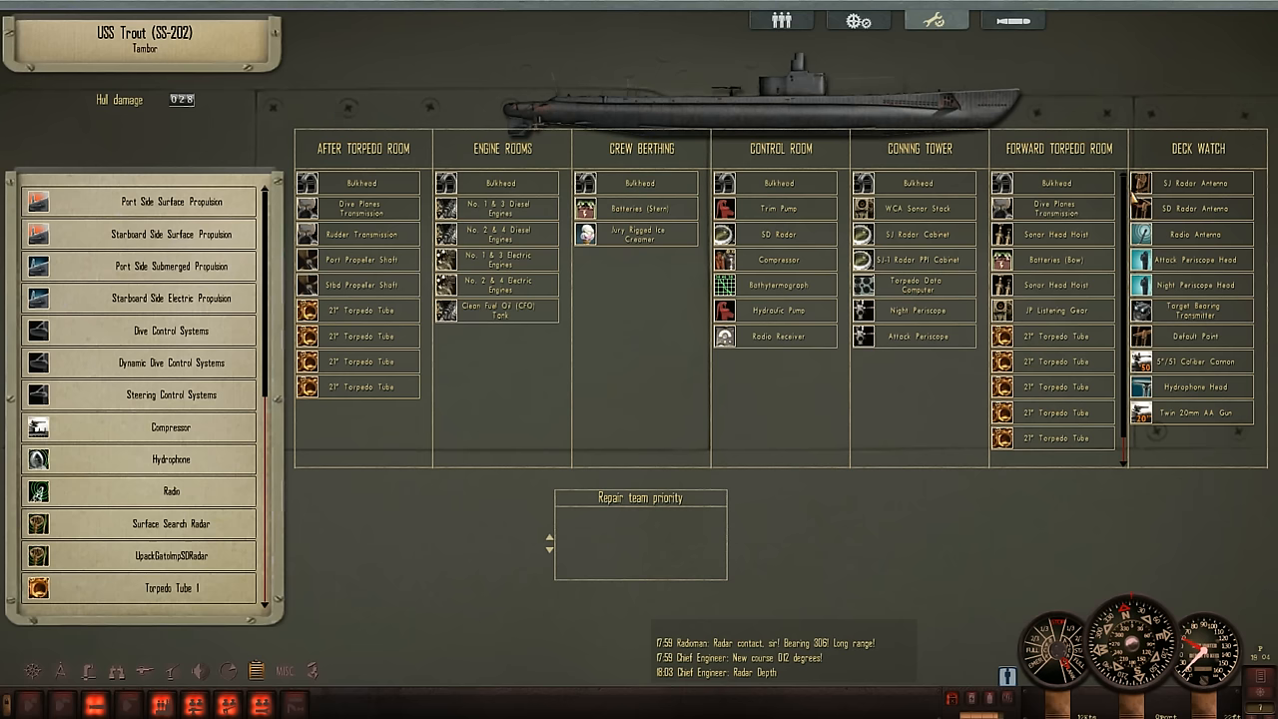
pyautogui.moveTo(172, 611)
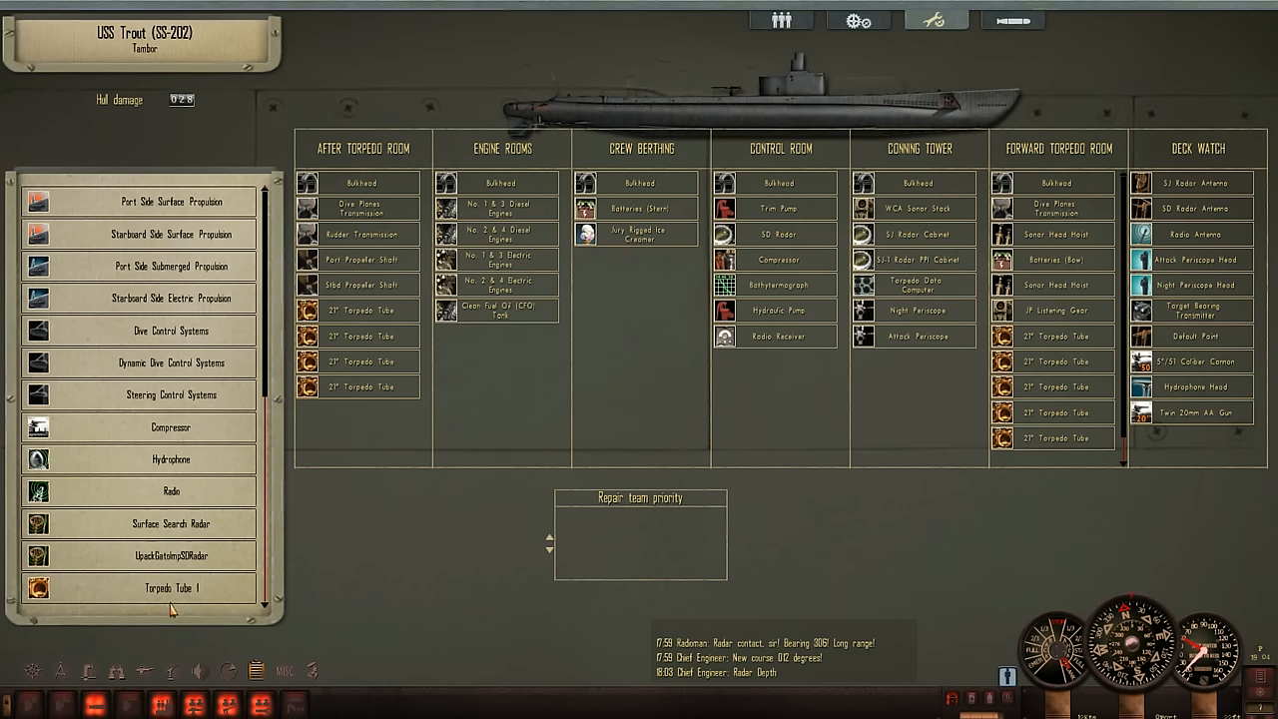
# Leave the damage report and return to the boat's station views
pyautogui.click(1010, 20)
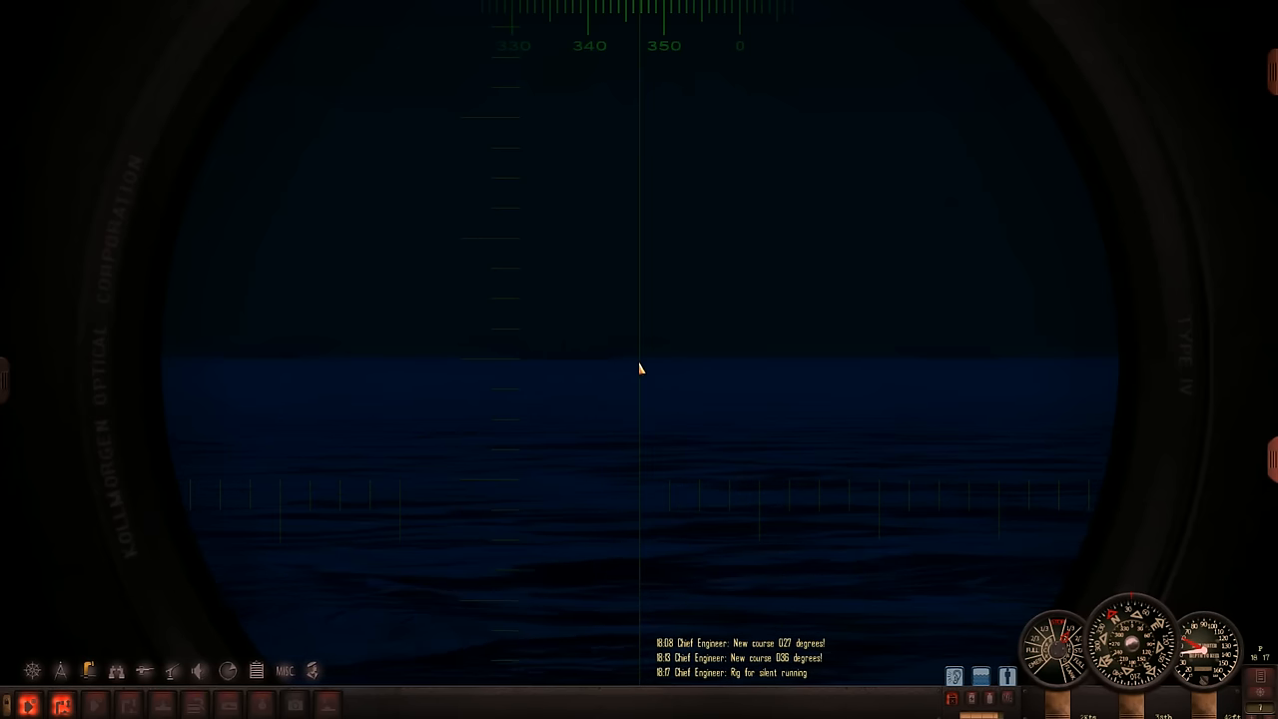
pyautogui.moveTo(707, 320)
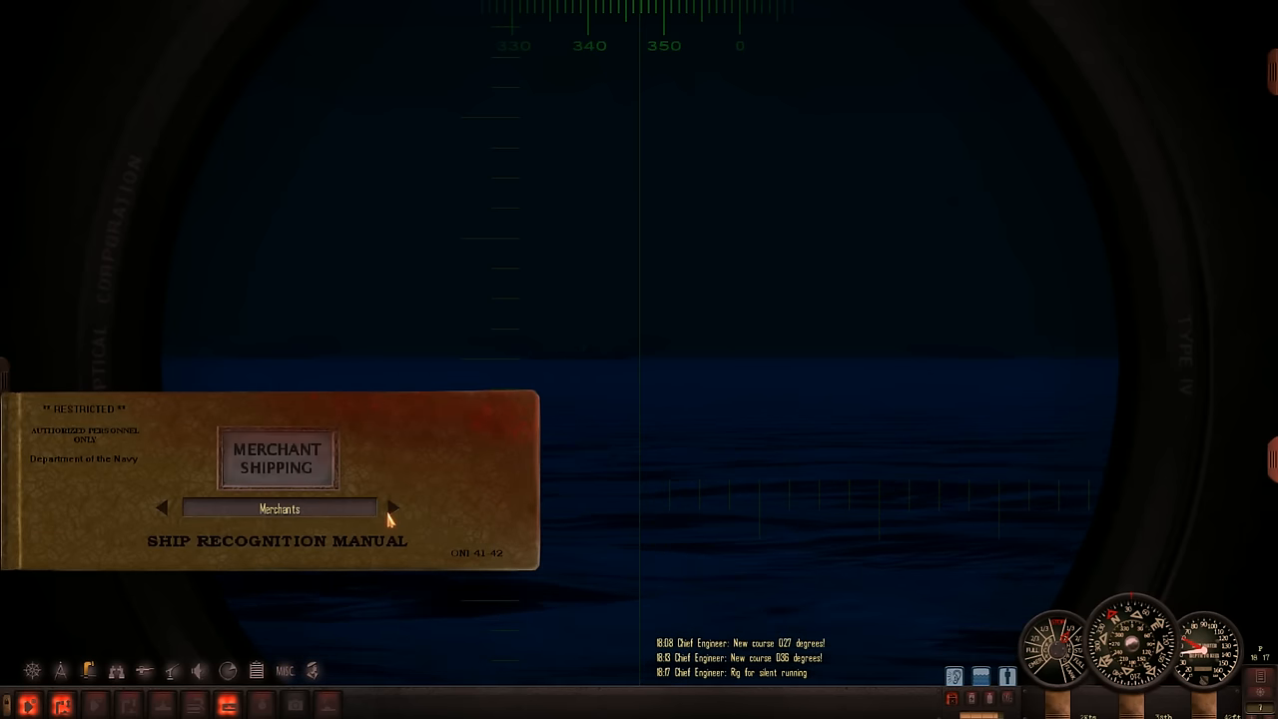
# Browse recognition manual entries past tankers and freighters to the Nakasaki Maru cargo ship
pyautogui.click(391, 509)
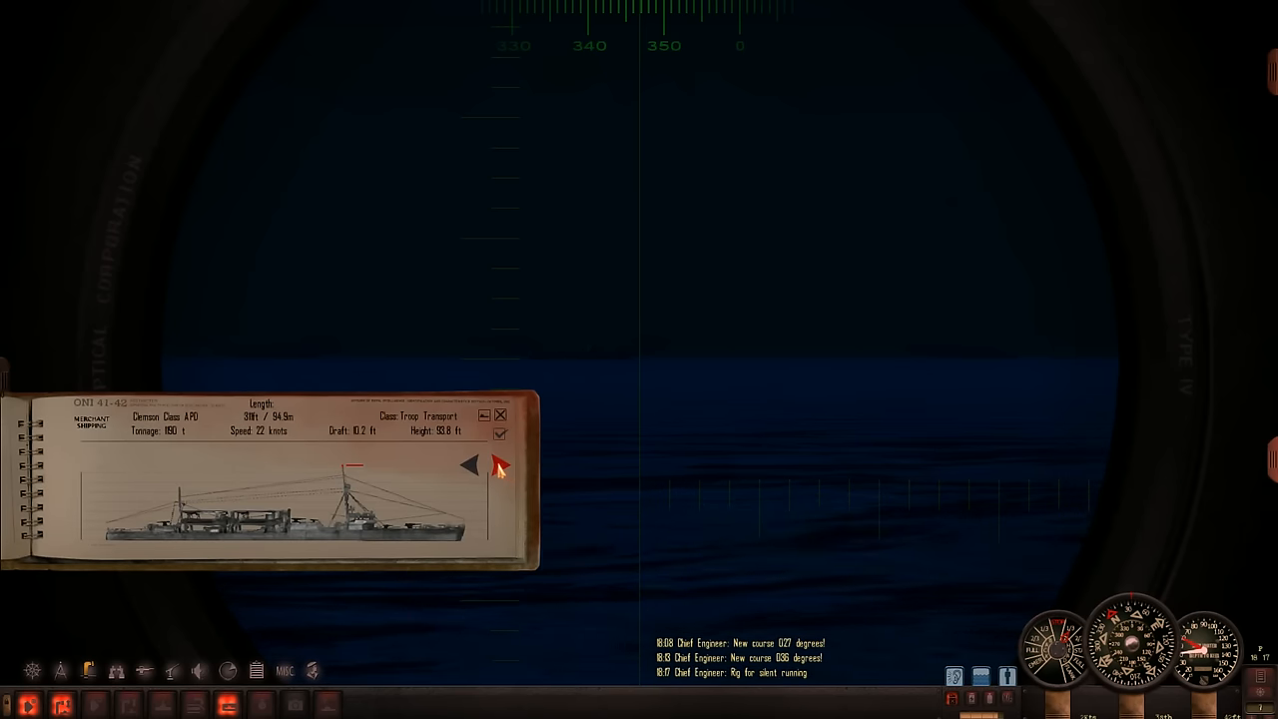
pyautogui.click(500, 467)
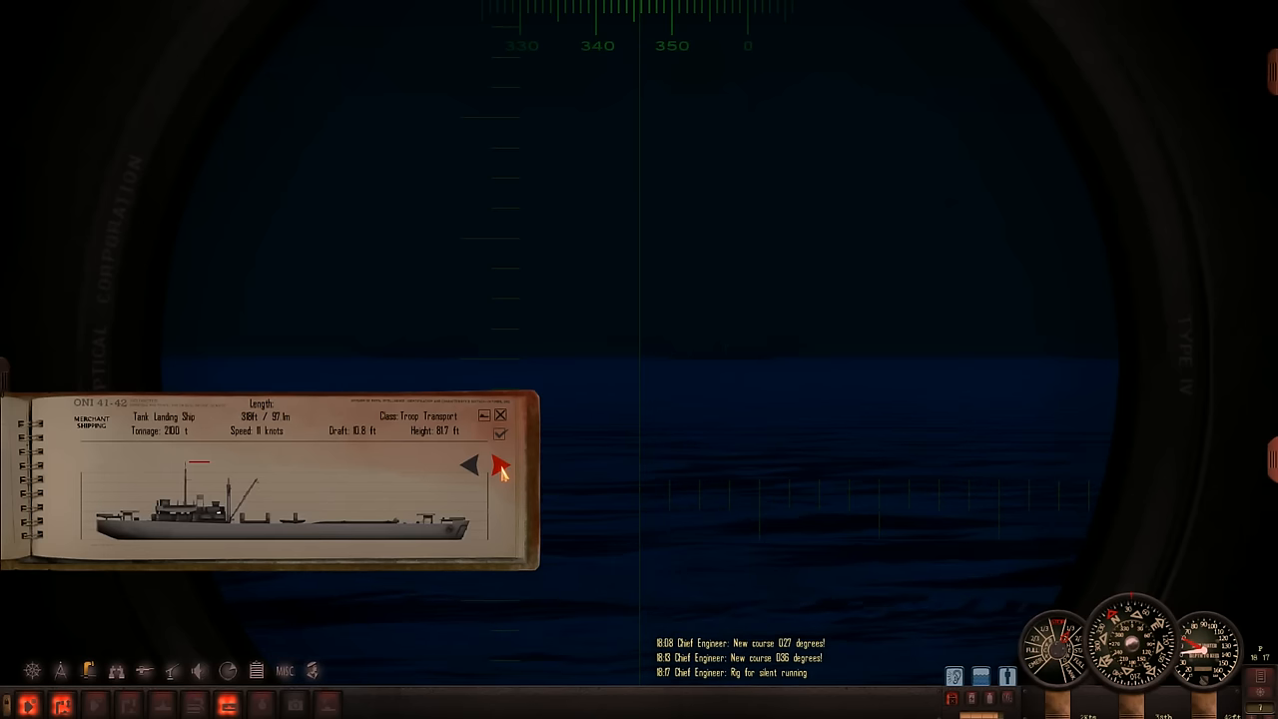
pyautogui.click(499, 465)
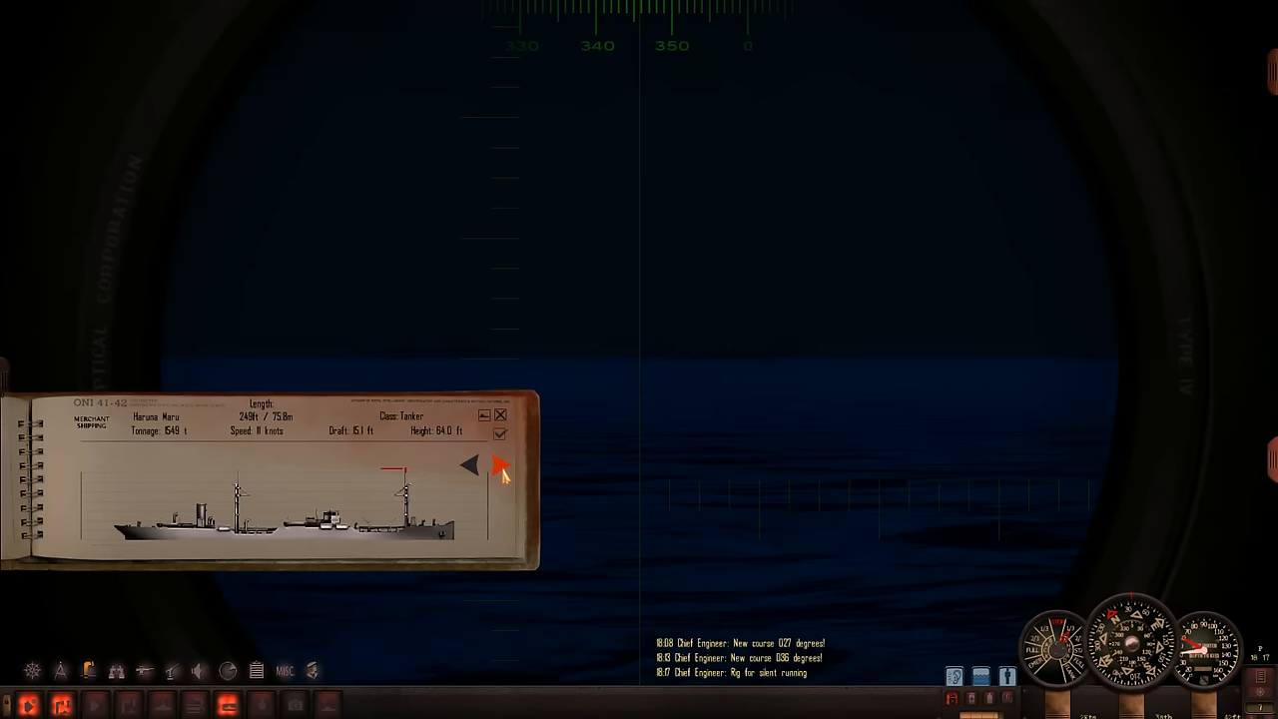
pyautogui.click(500, 467)
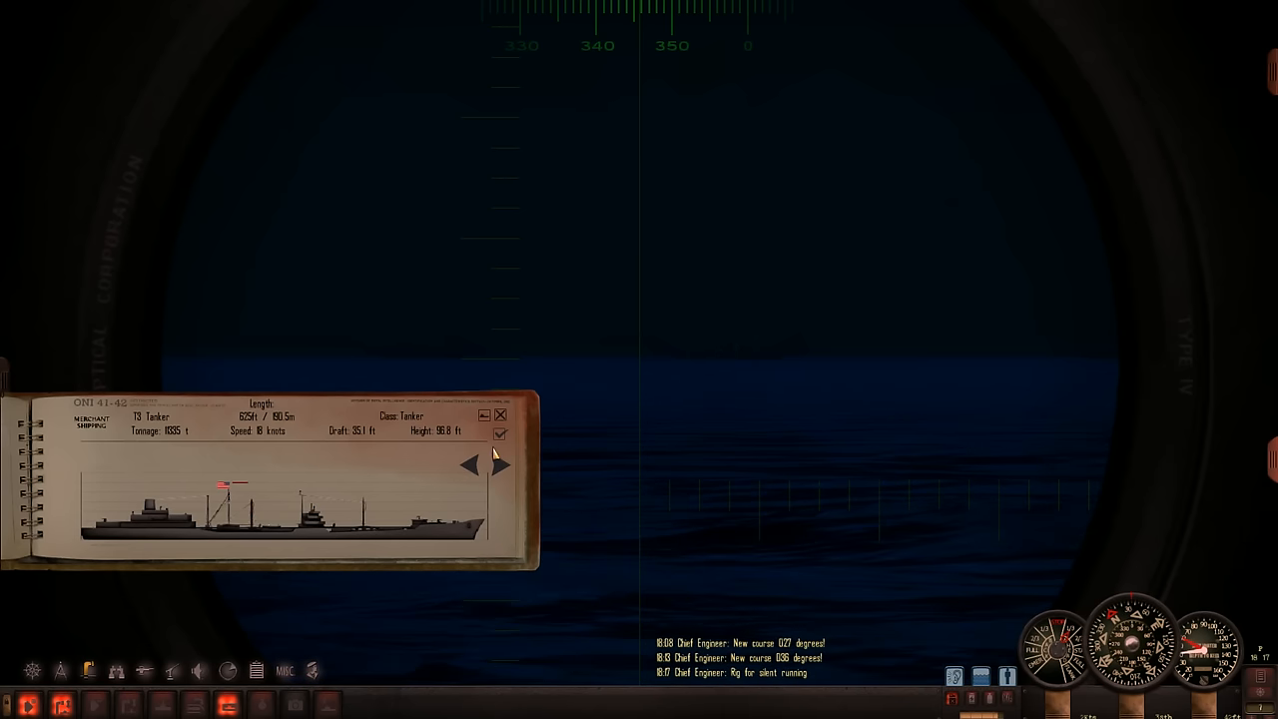
pyautogui.click(501, 464)
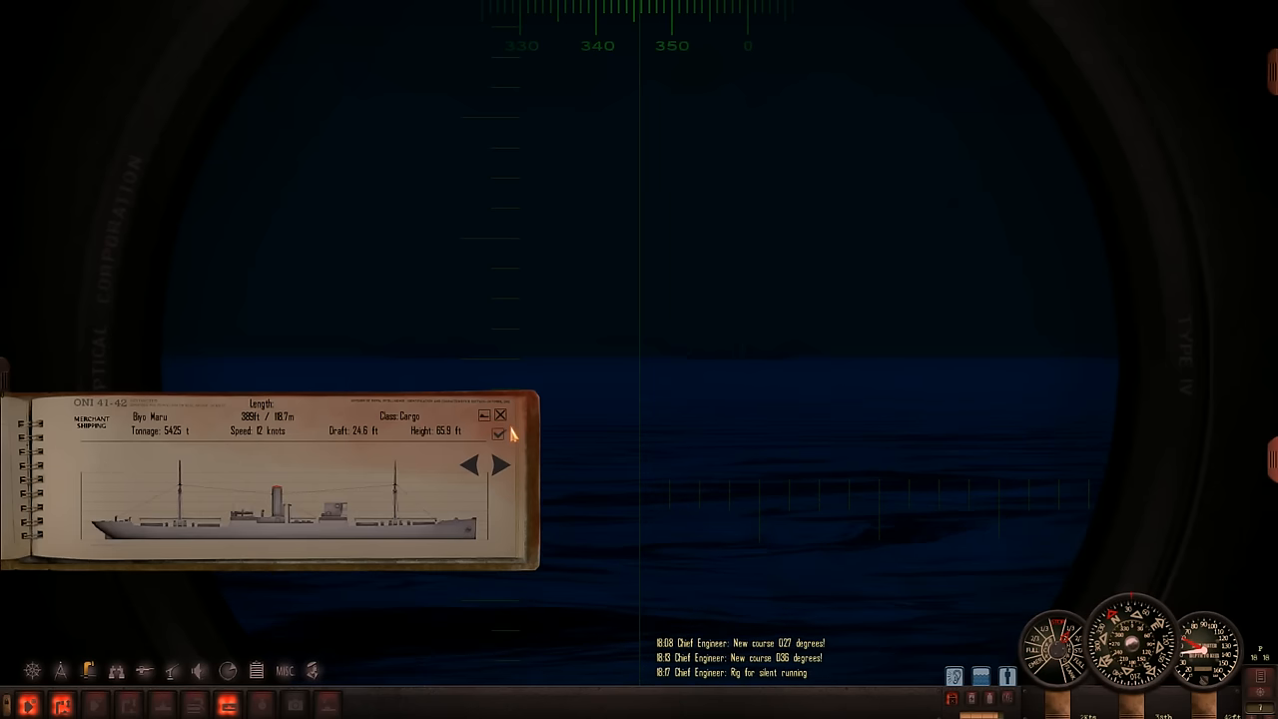
pyautogui.click(501, 463)
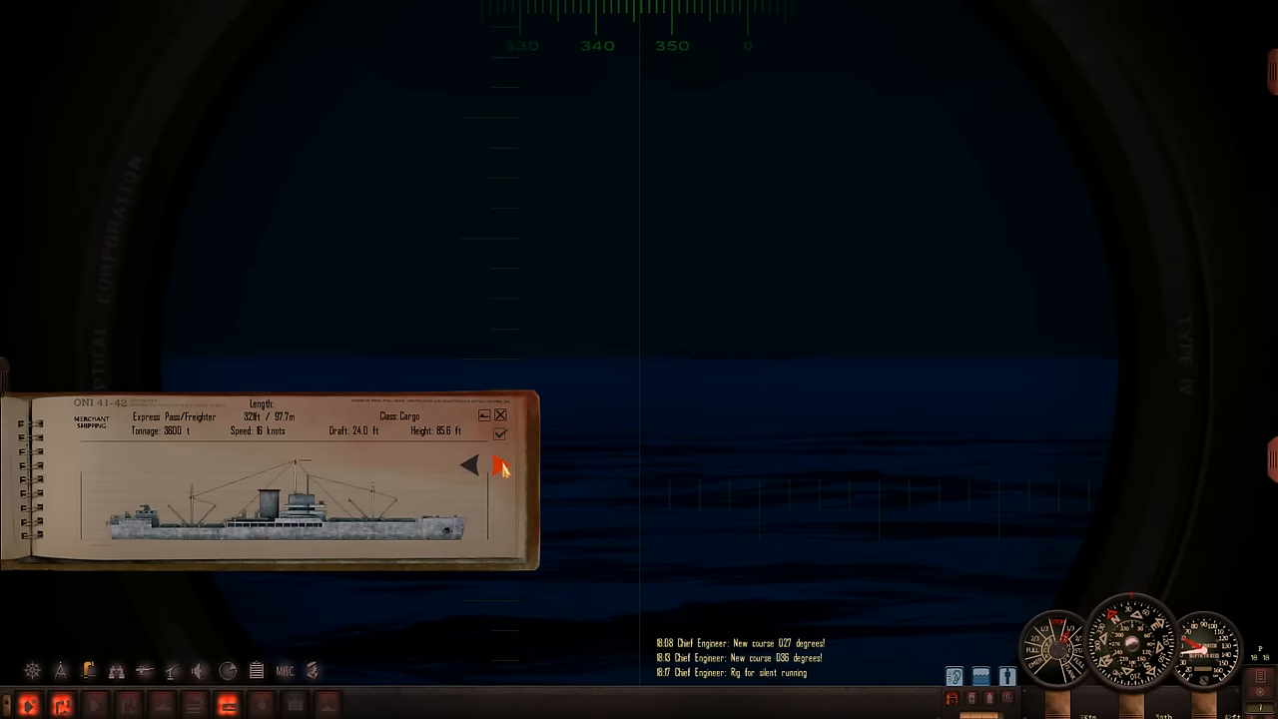
pyautogui.click(499, 464)
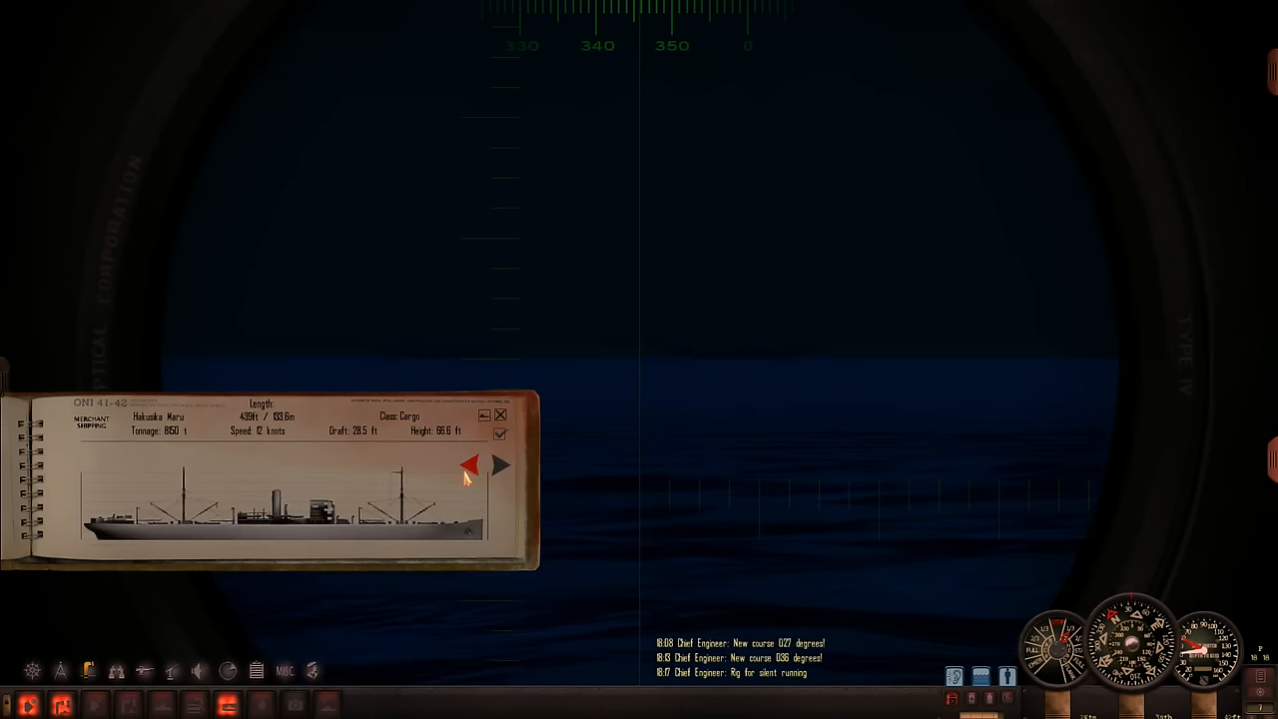
pyautogui.click(467, 463)
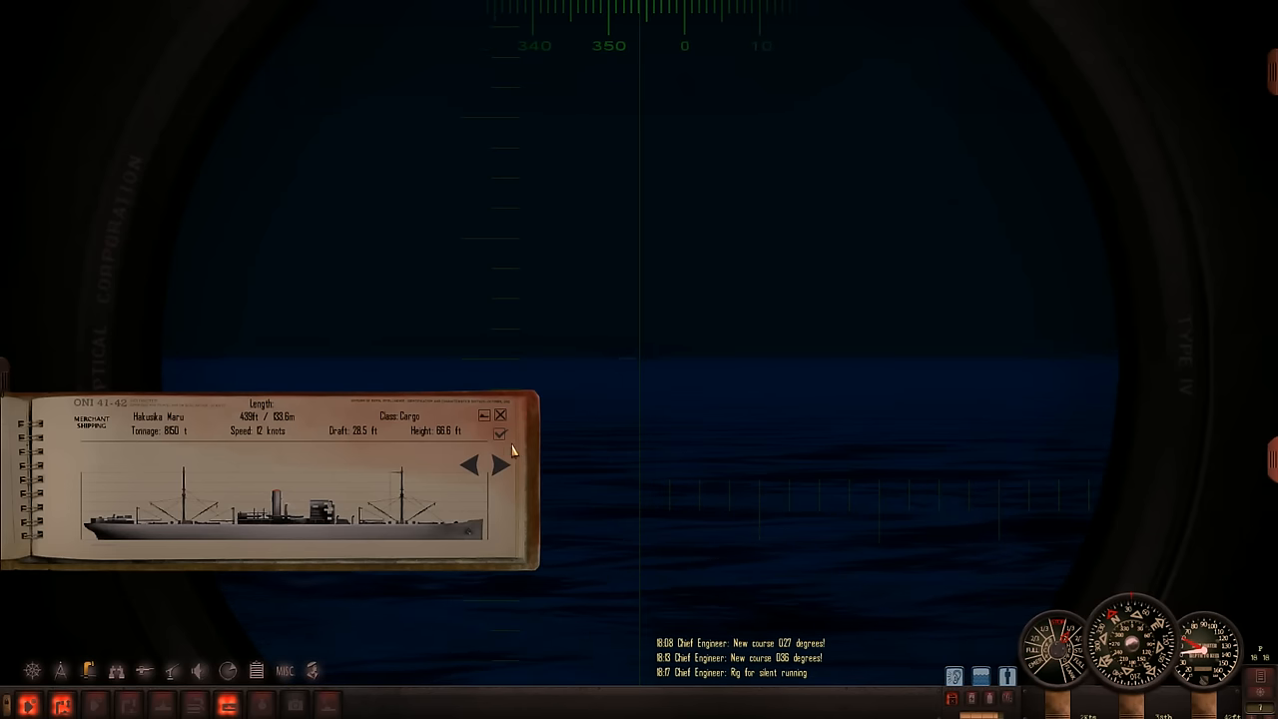
# Flip through cargo ship, submarine tender, fishing boat, tug boat and troop transport entries
pyautogui.click(501, 464)
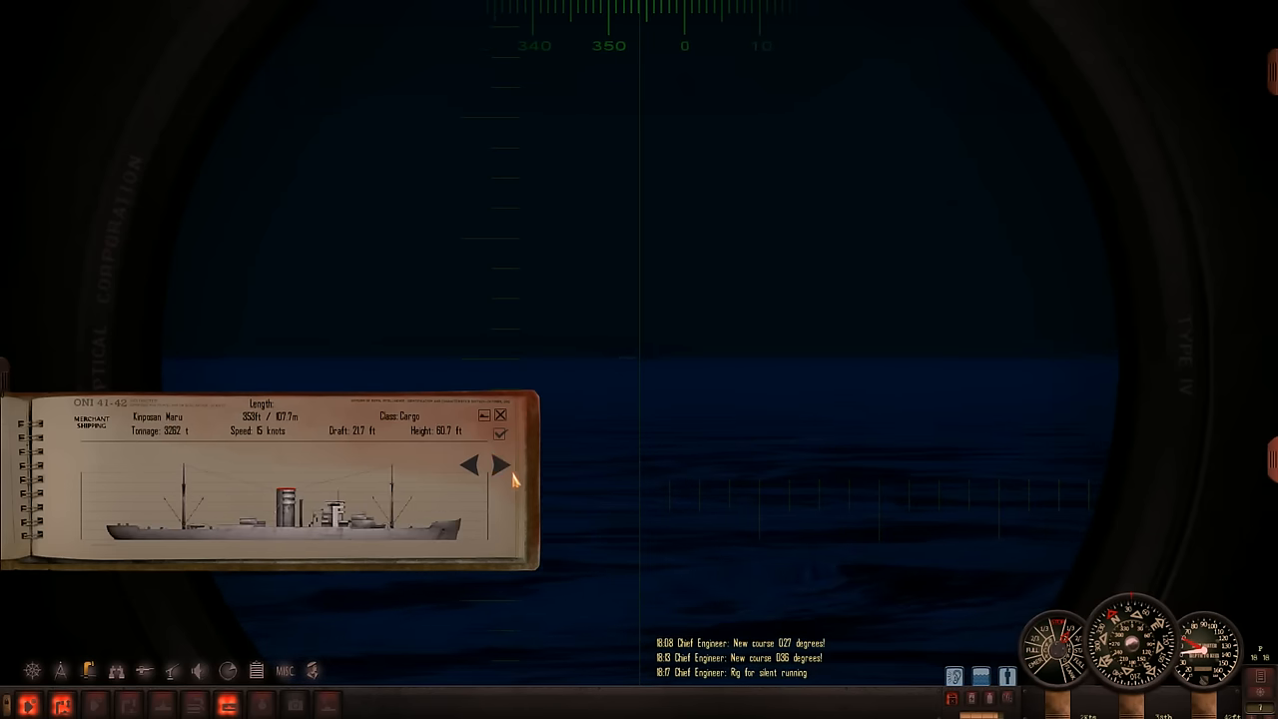
pyautogui.click(499, 463)
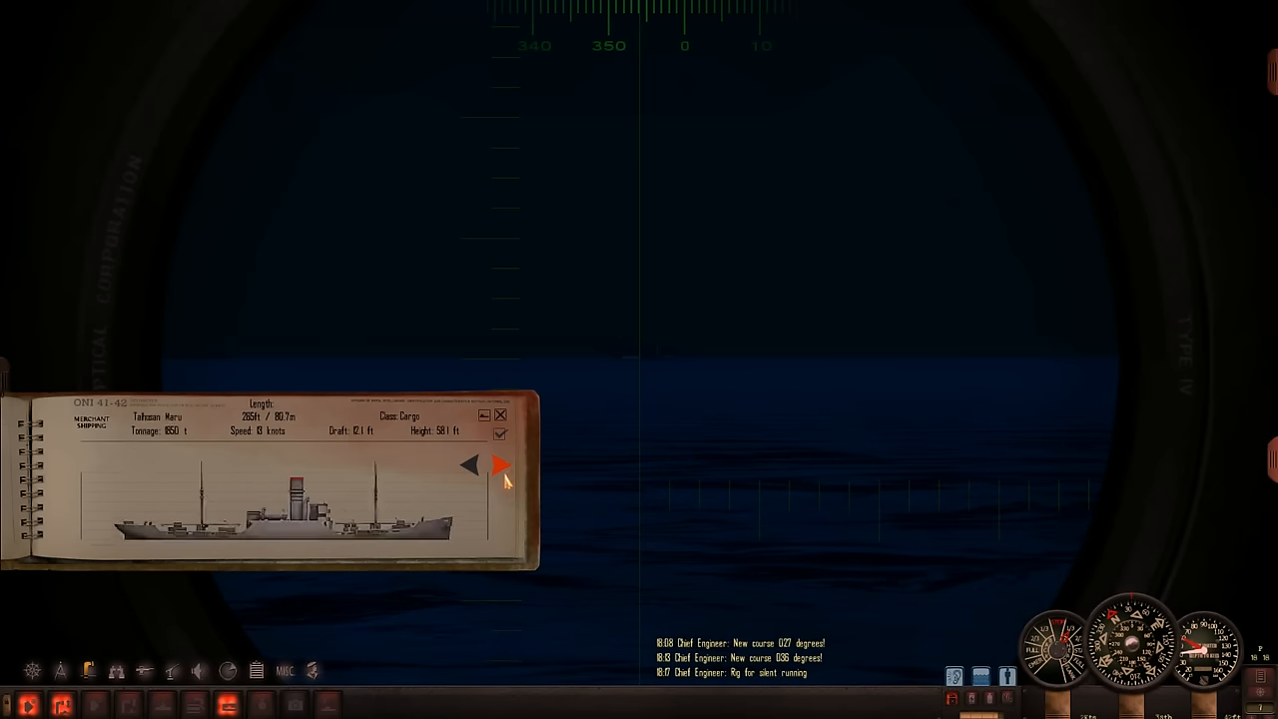
pyautogui.click(500, 465)
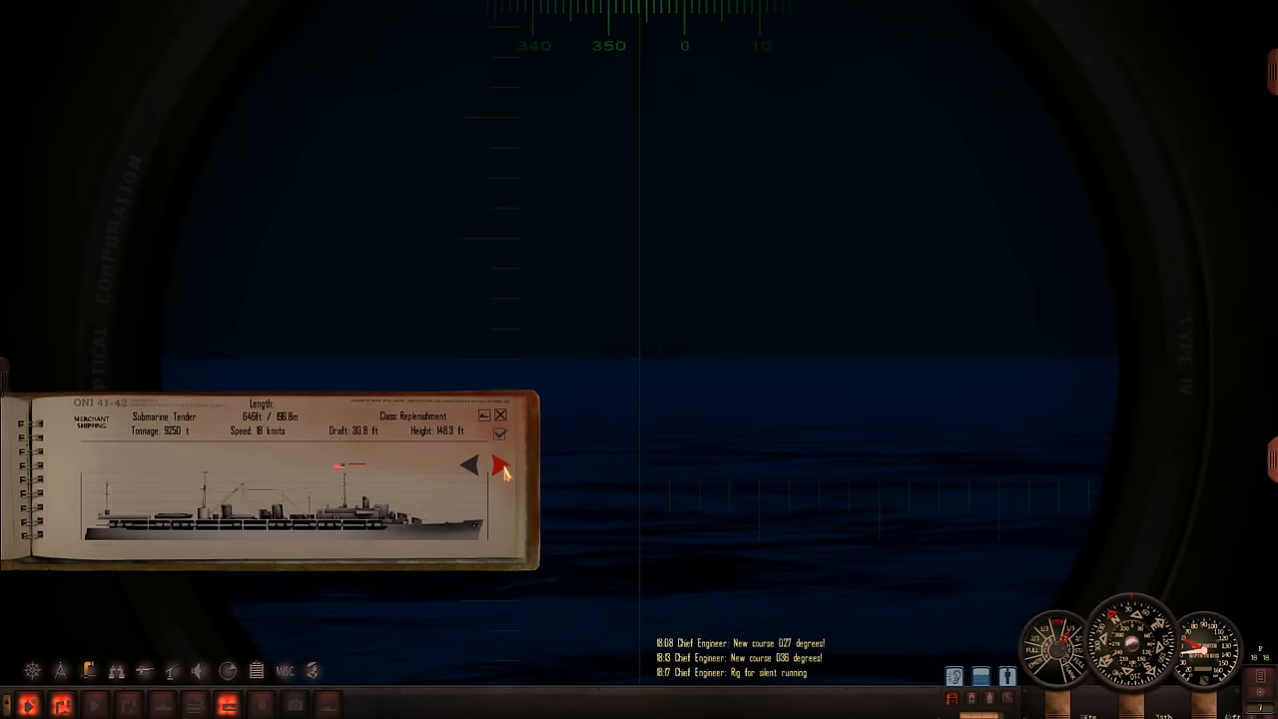
pyautogui.click(499, 467)
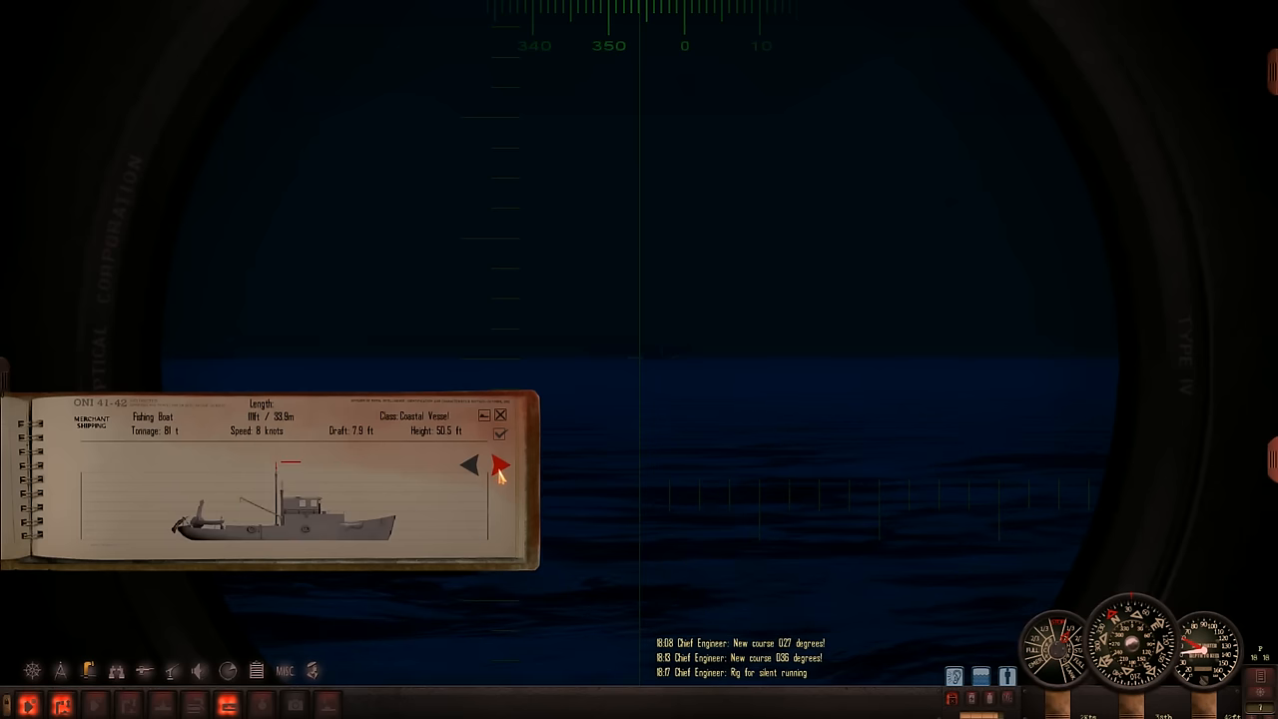
pyautogui.click(499, 465)
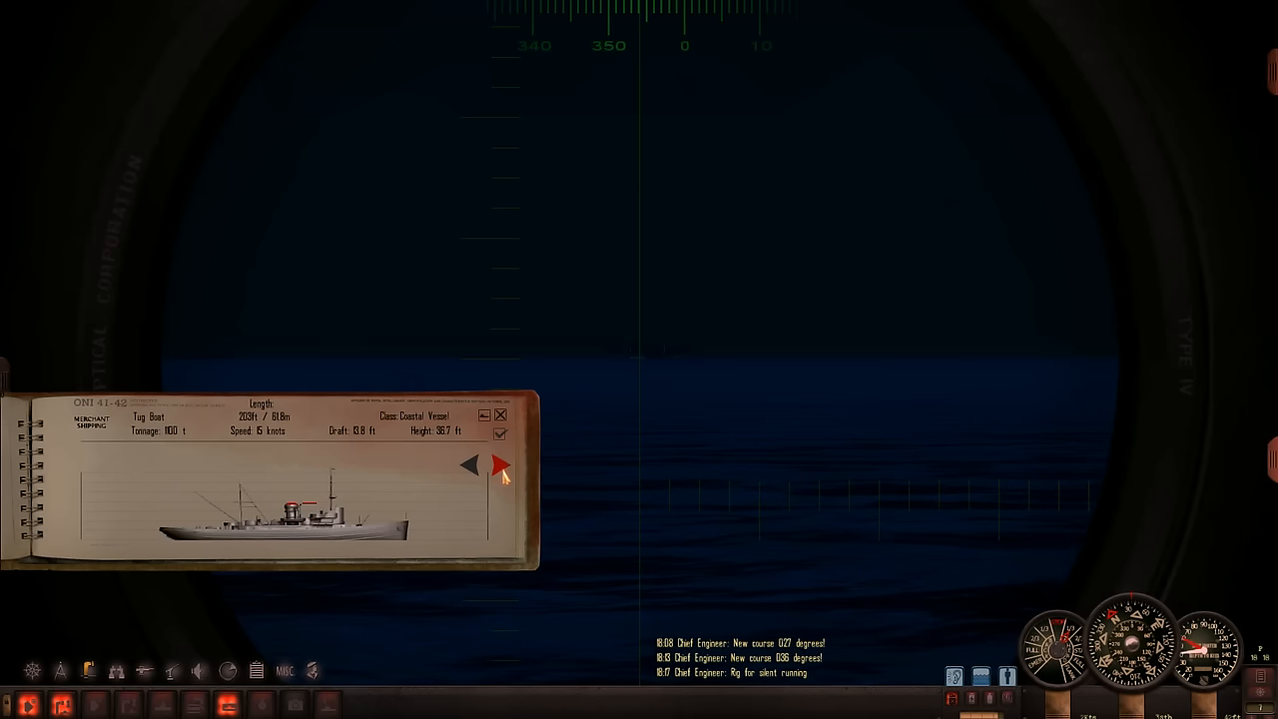
pyautogui.click(500, 465)
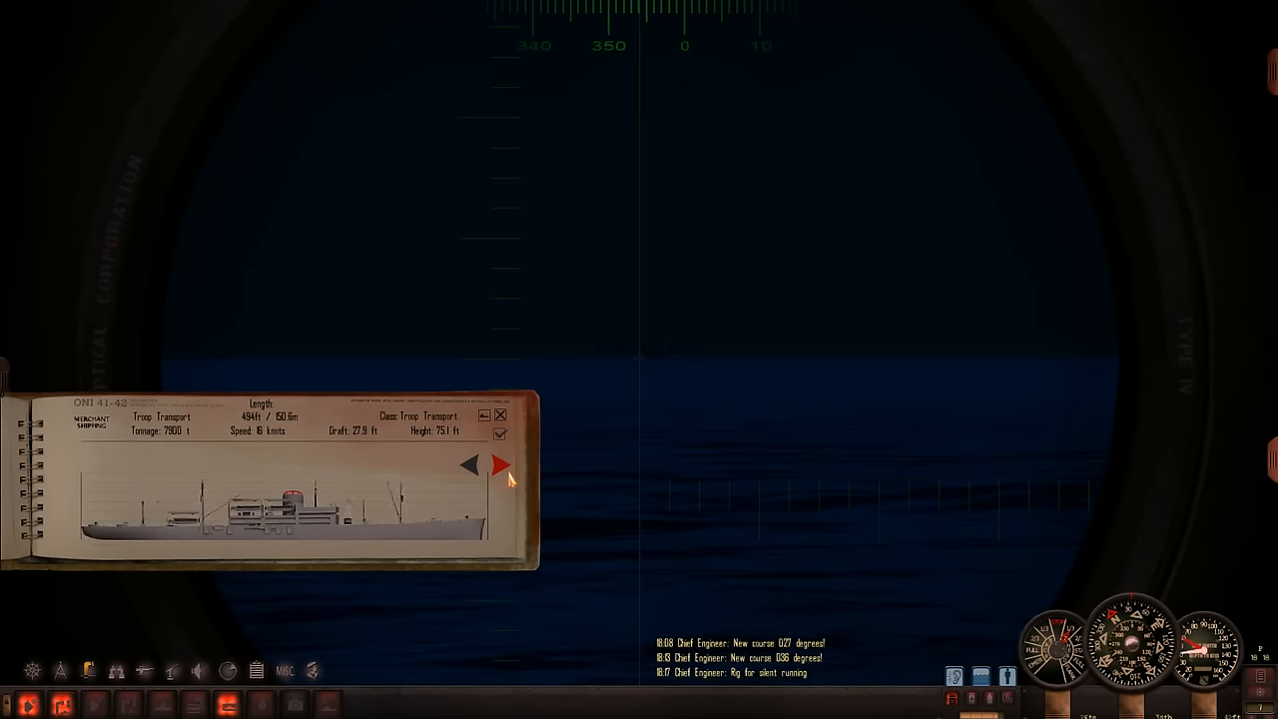
# Continue through the T3 Tanker, Coastal Freighter and Submarine Tender entries
pyautogui.click(499, 464)
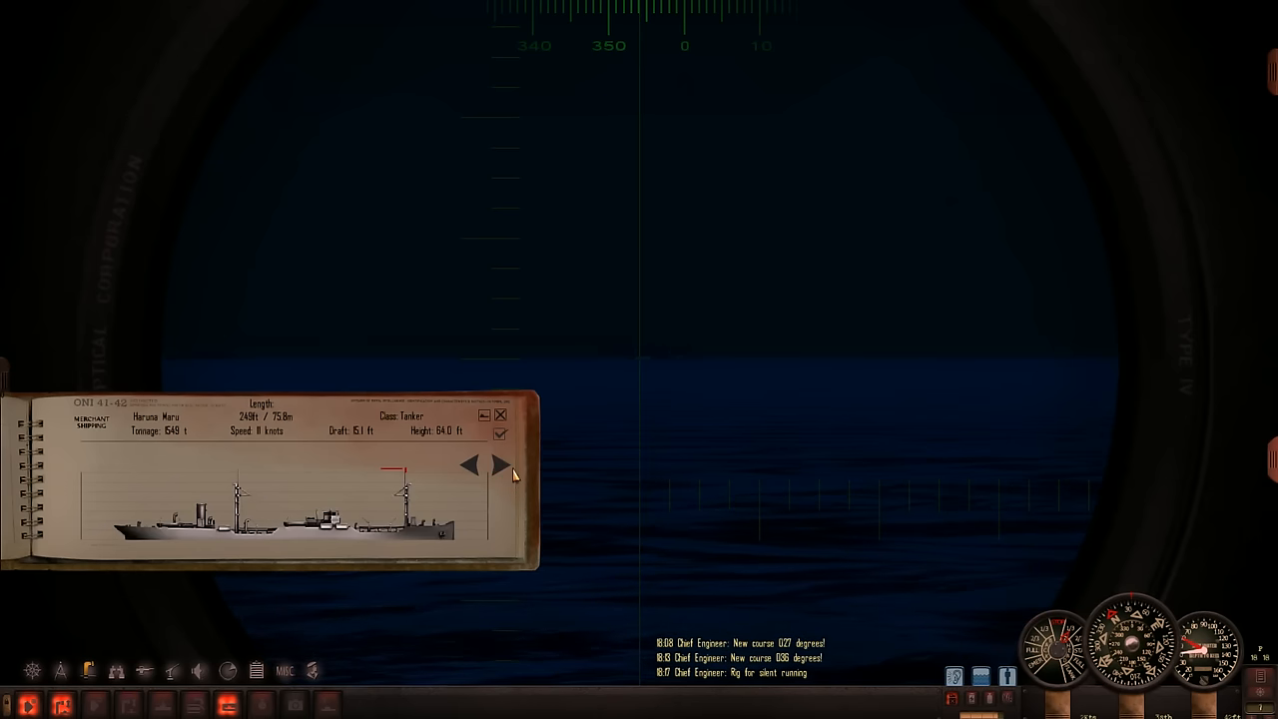
pyautogui.click(499, 464)
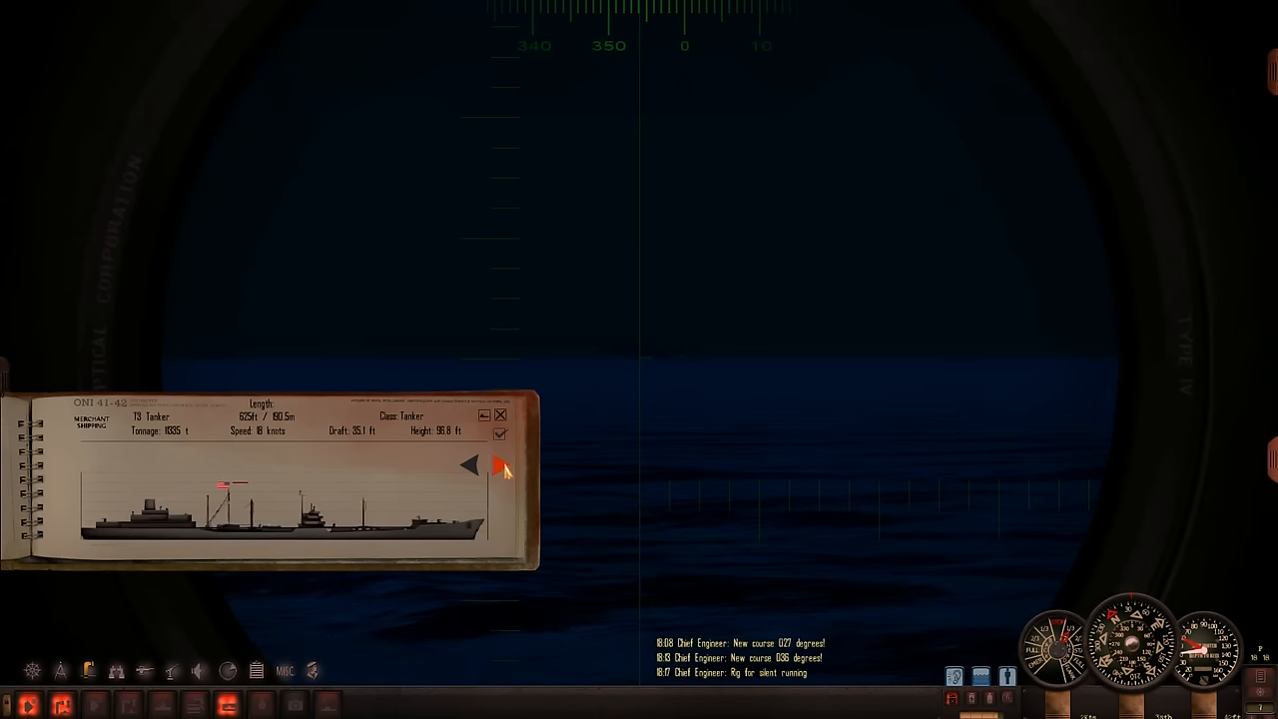
pyautogui.click(501, 467)
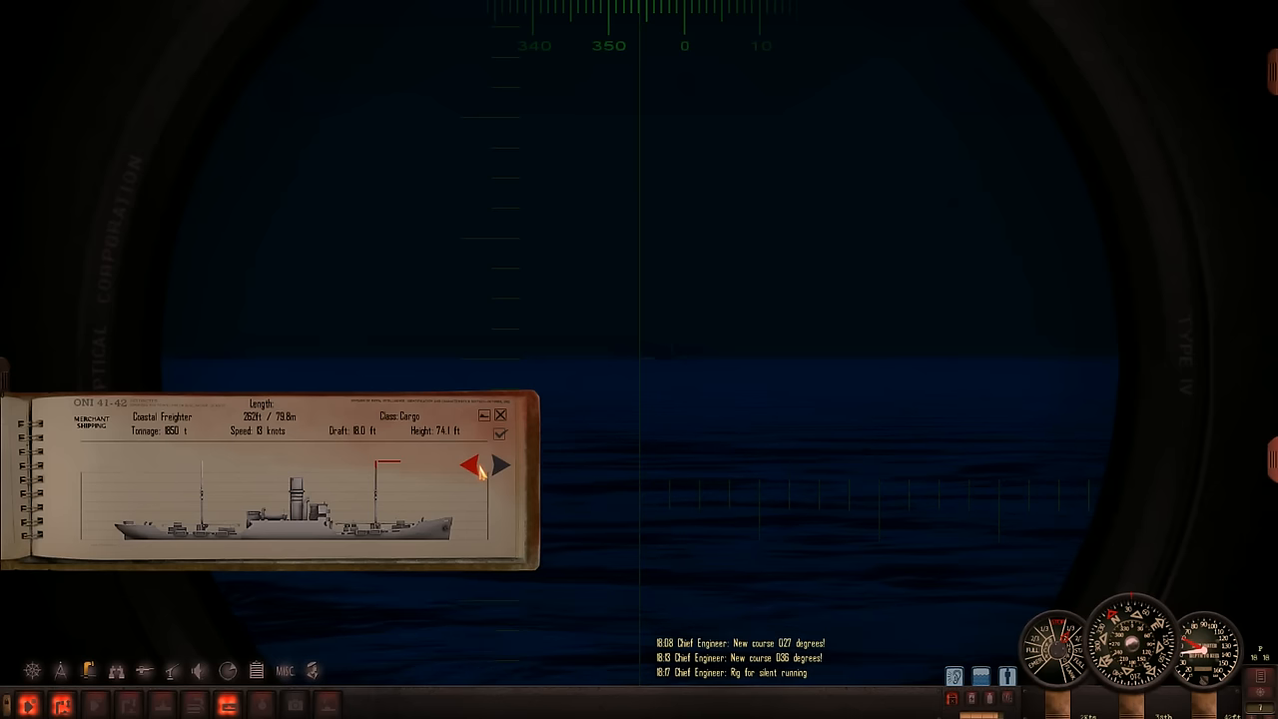
pyautogui.click(499, 466)
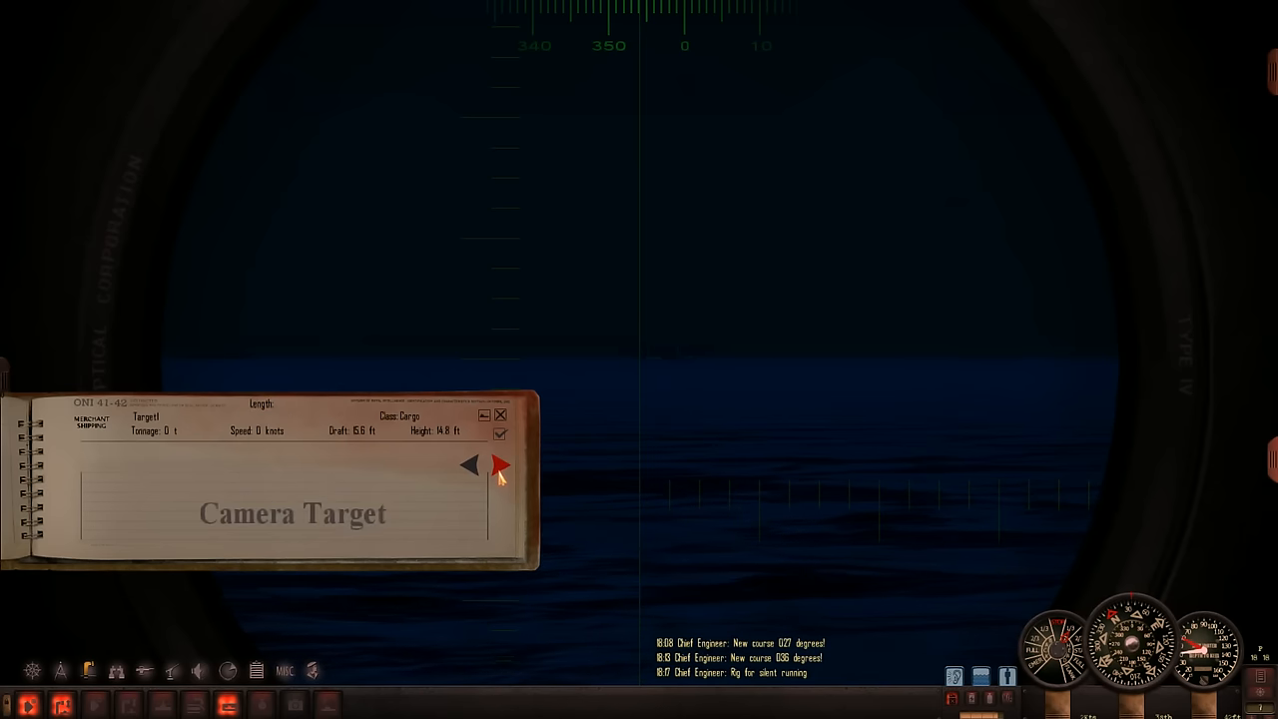
pyautogui.click(500, 465)
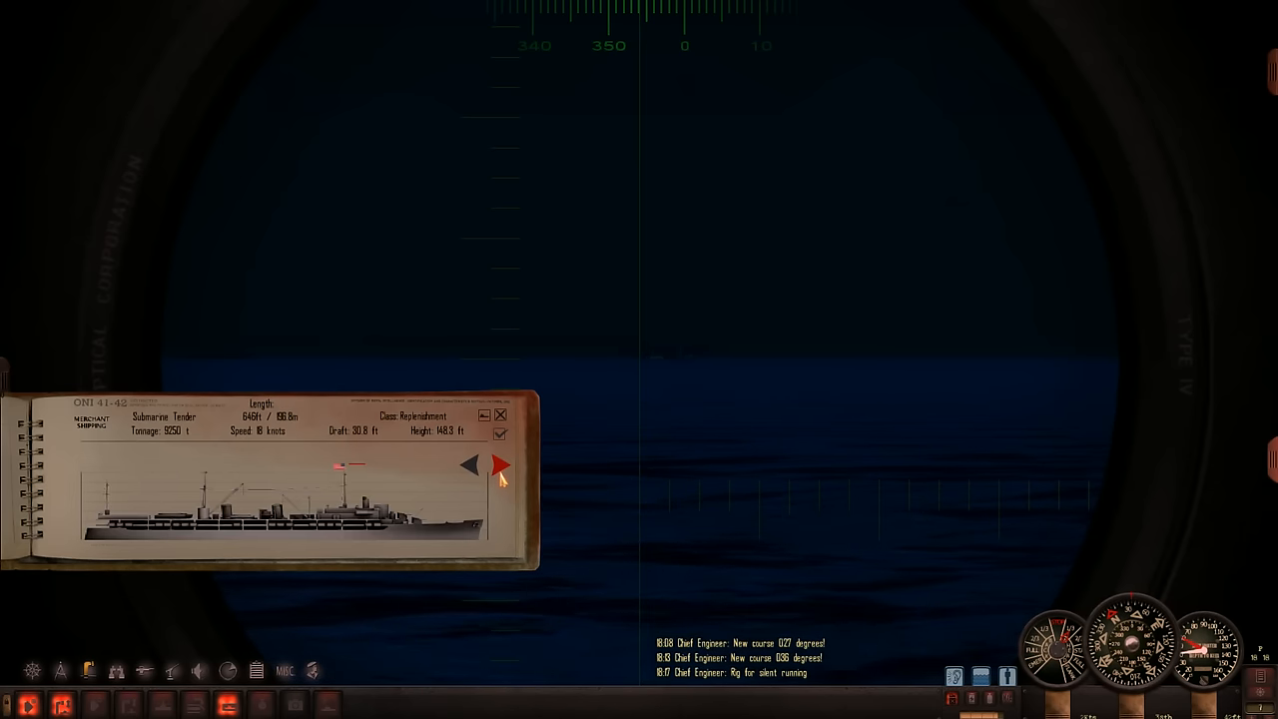
pyautogui.click(500, 463)
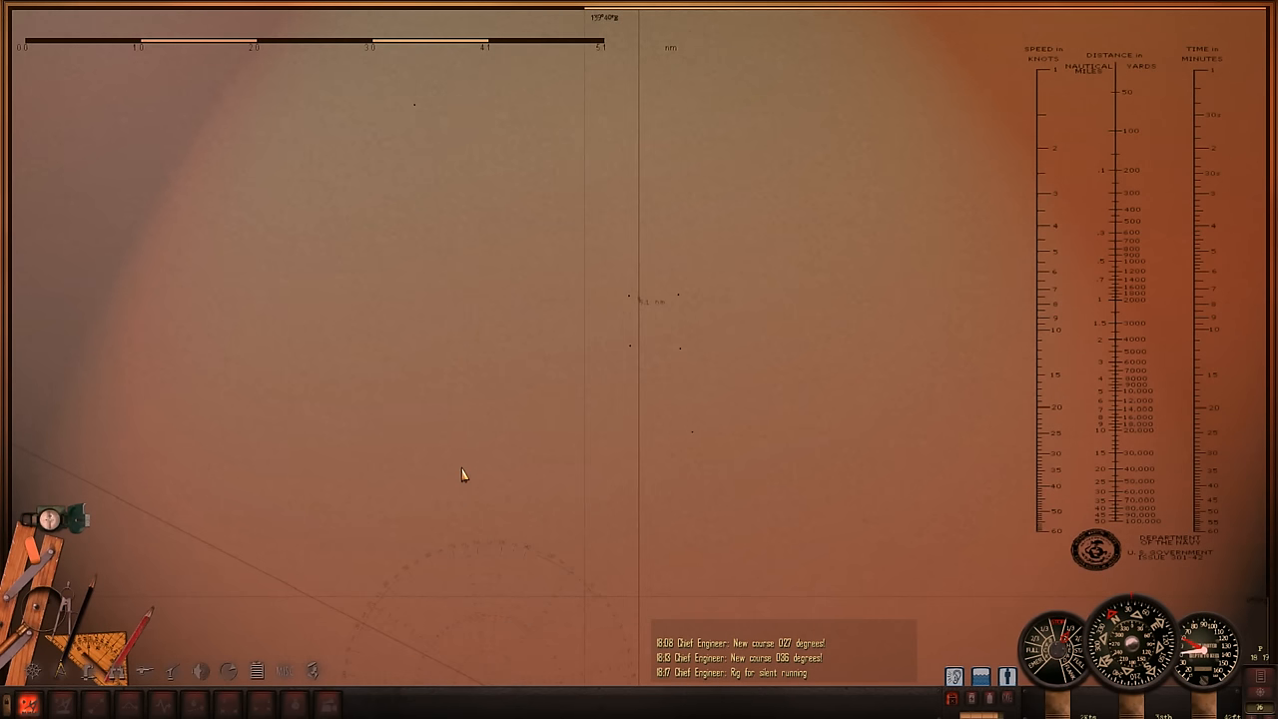
pyautogui.moveTo(569, 495)
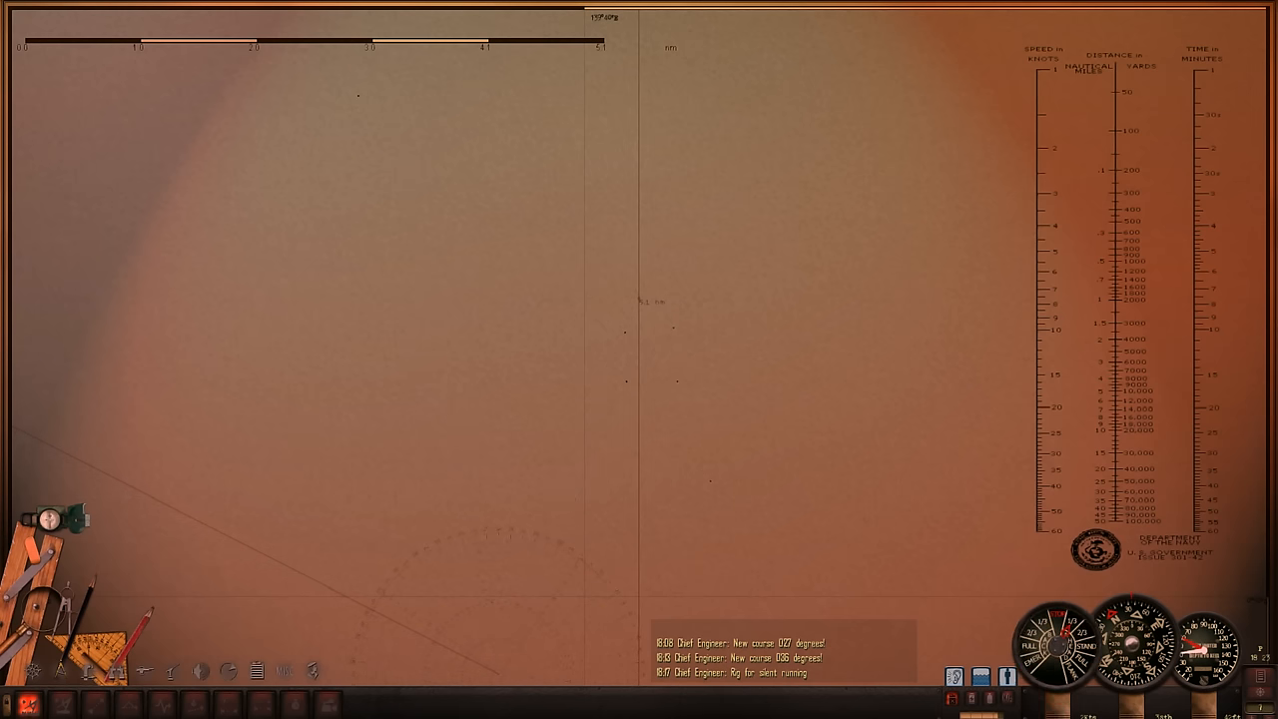
# Drag across the plotting chart to look it over
pyautogui.moveTo(363, 90); pyautogui.dragTo(490, 659)
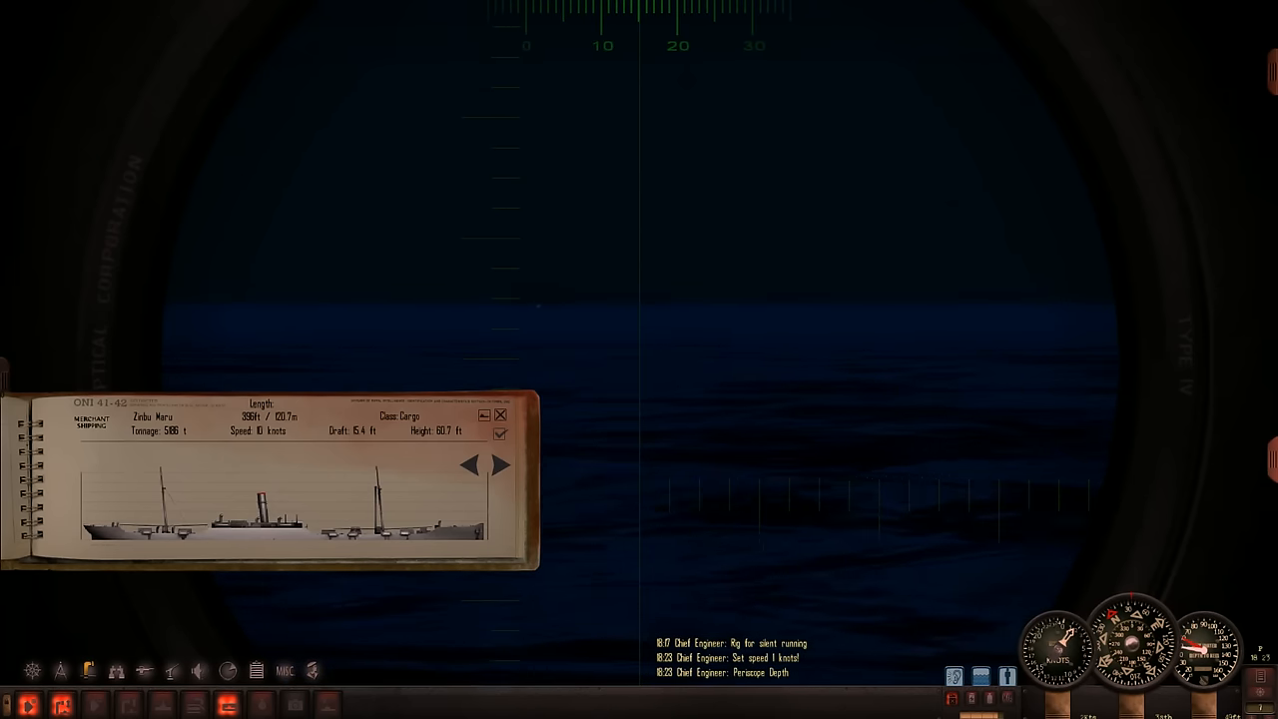
# Close the ship recognition book over the attack periscope
pyautogui.click(499, 415)
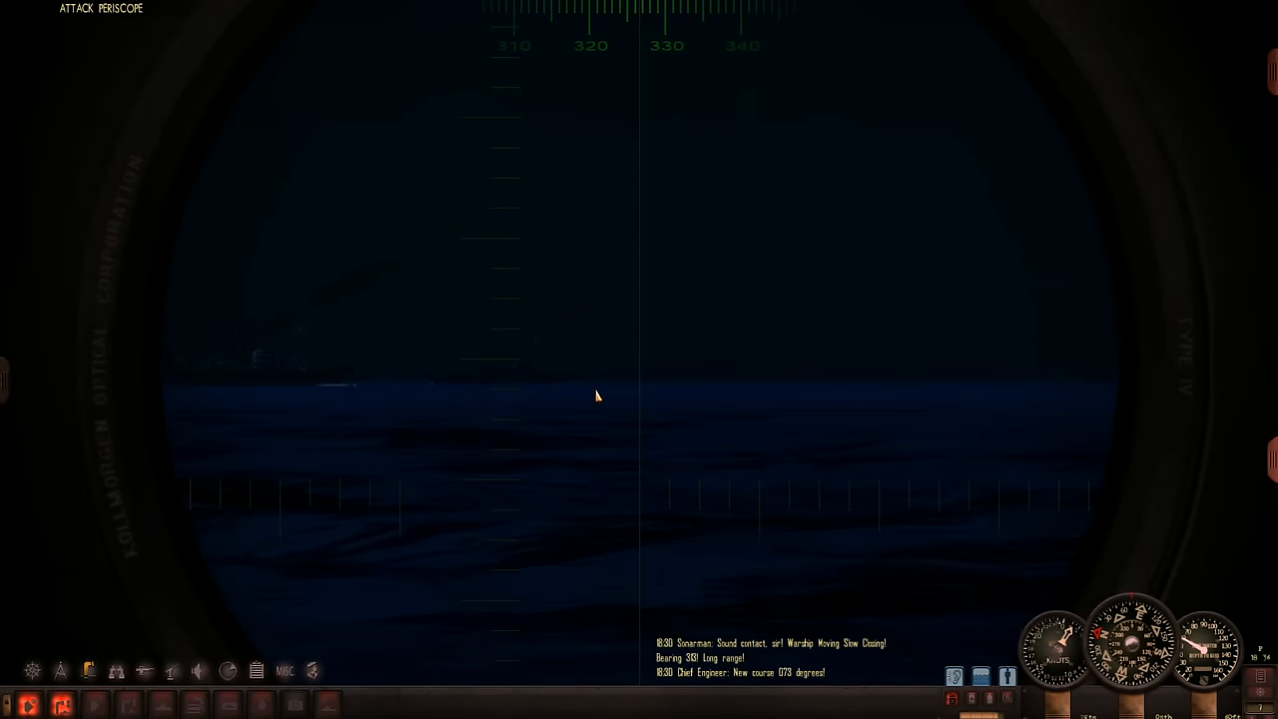
pyautogui.click(259, 704)
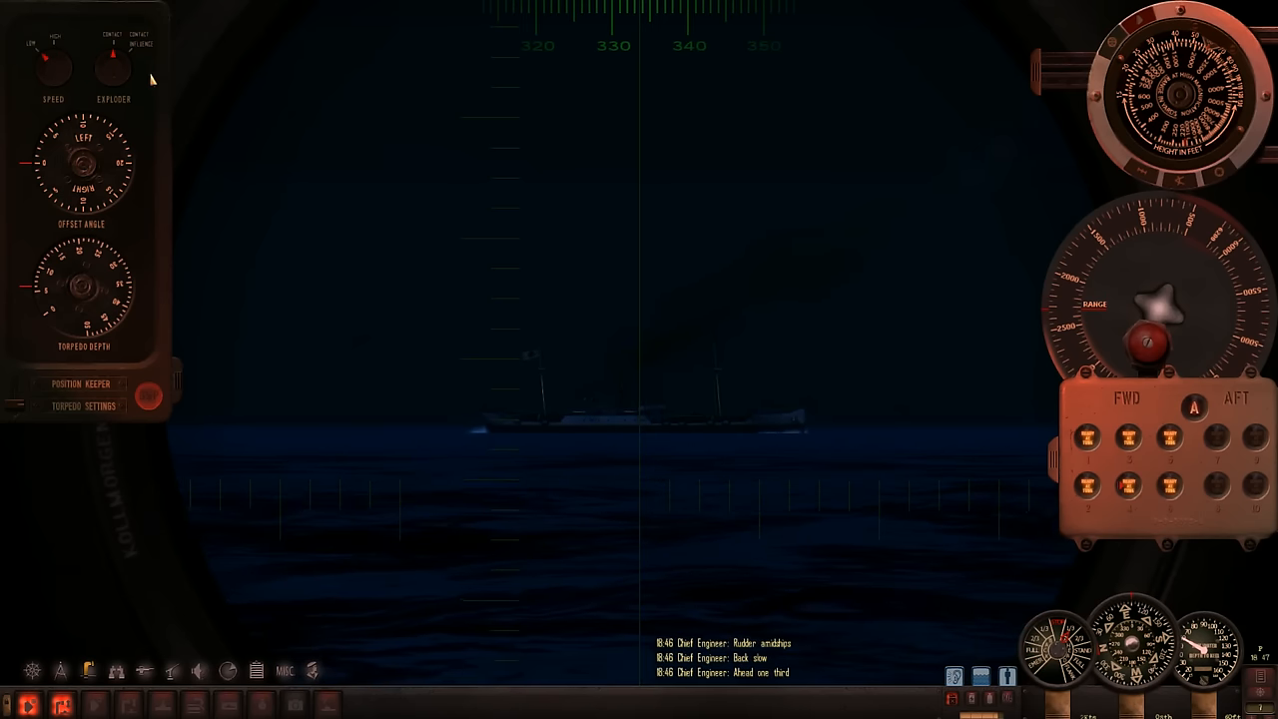
pyautogui.moveTo(64, 275)
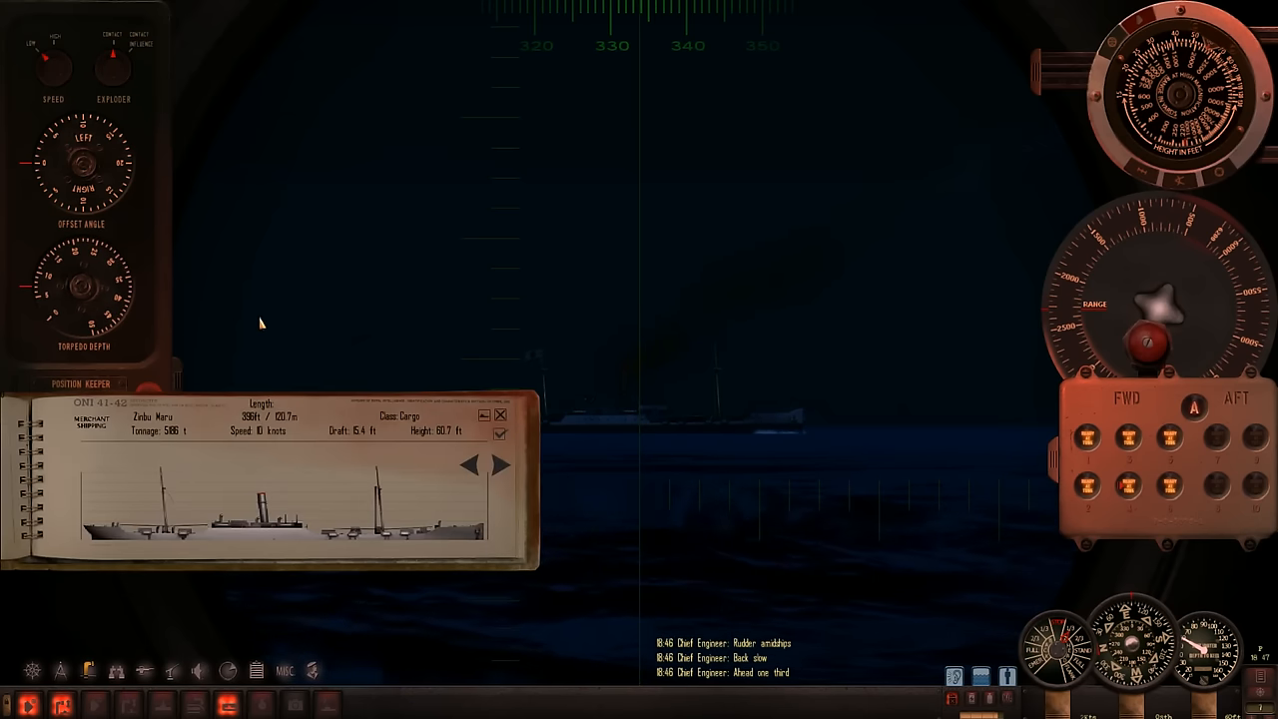
# Dismiss the recognition book and open torpedo tube 4 for firing
pyautogui.click(499, 413)
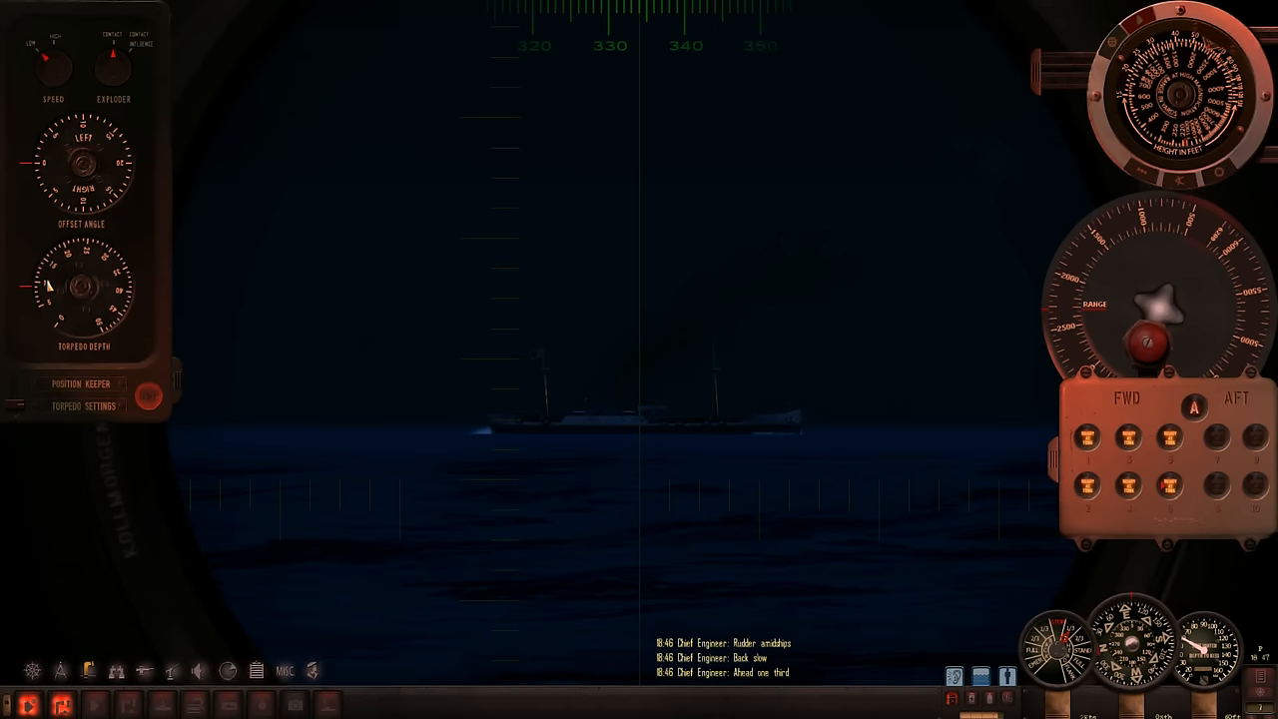
pyautogui.moveTo(759, 356)
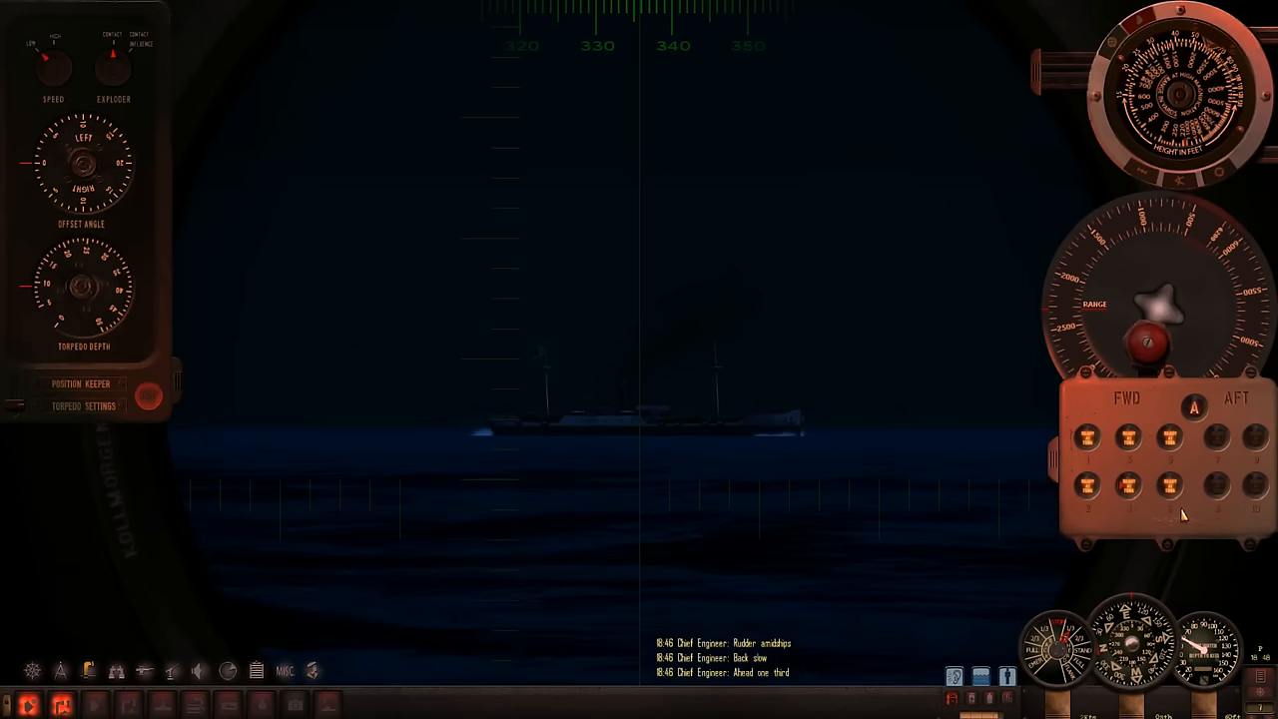
pyautogui.click(1170, 485)
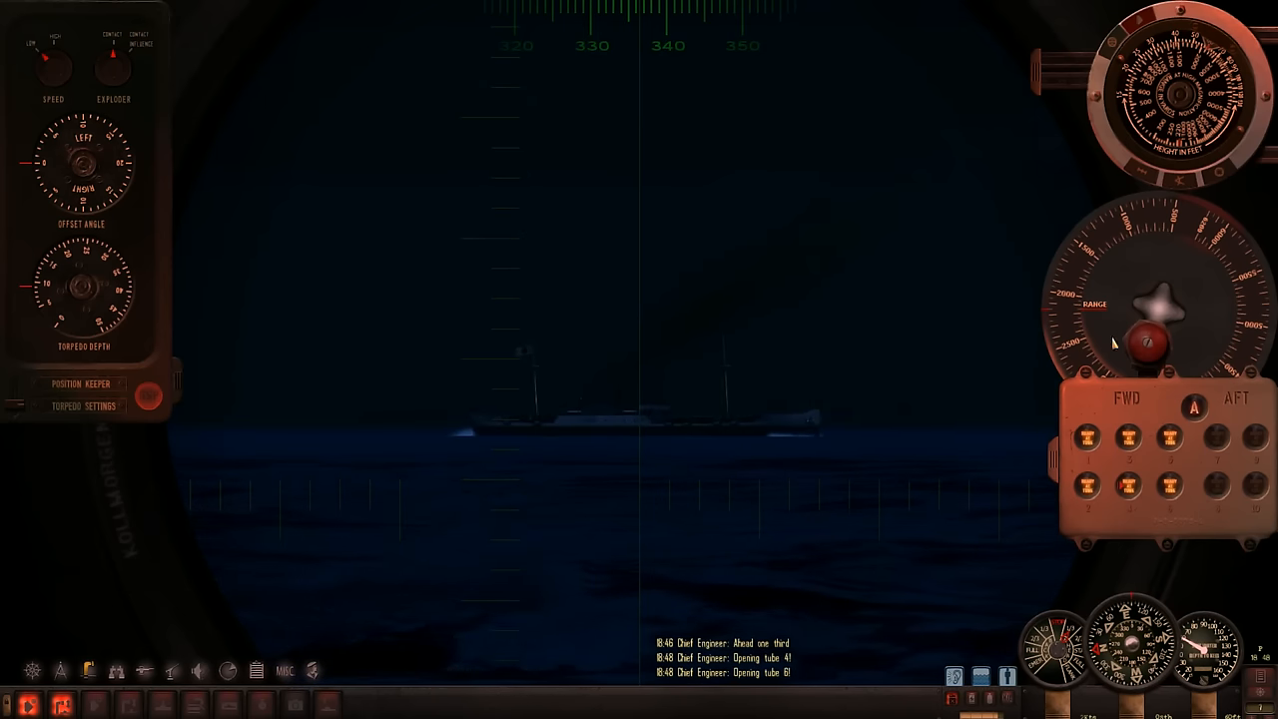
pyautogui.moveTo(1146, 347)
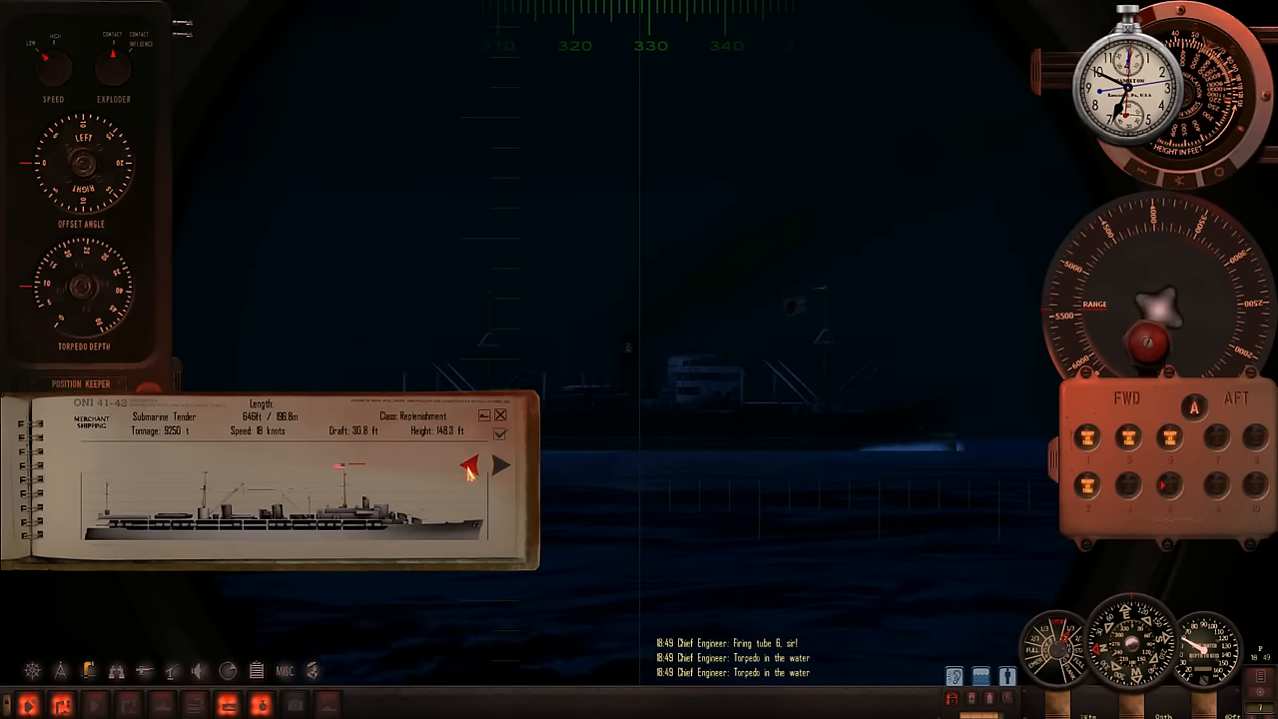
# Page past the tender and tug boat and confirm the cargo ship as the target
pyautogui.click(499, 464)
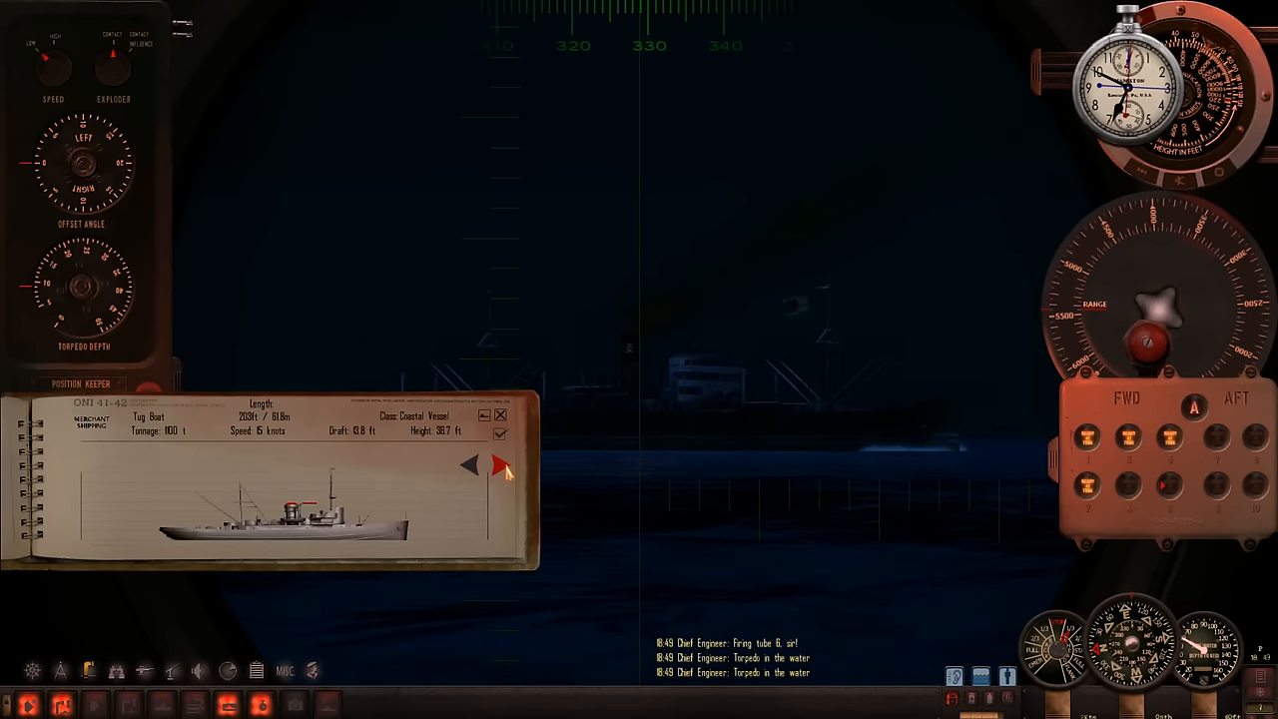
pyautogui.click(503, 463)
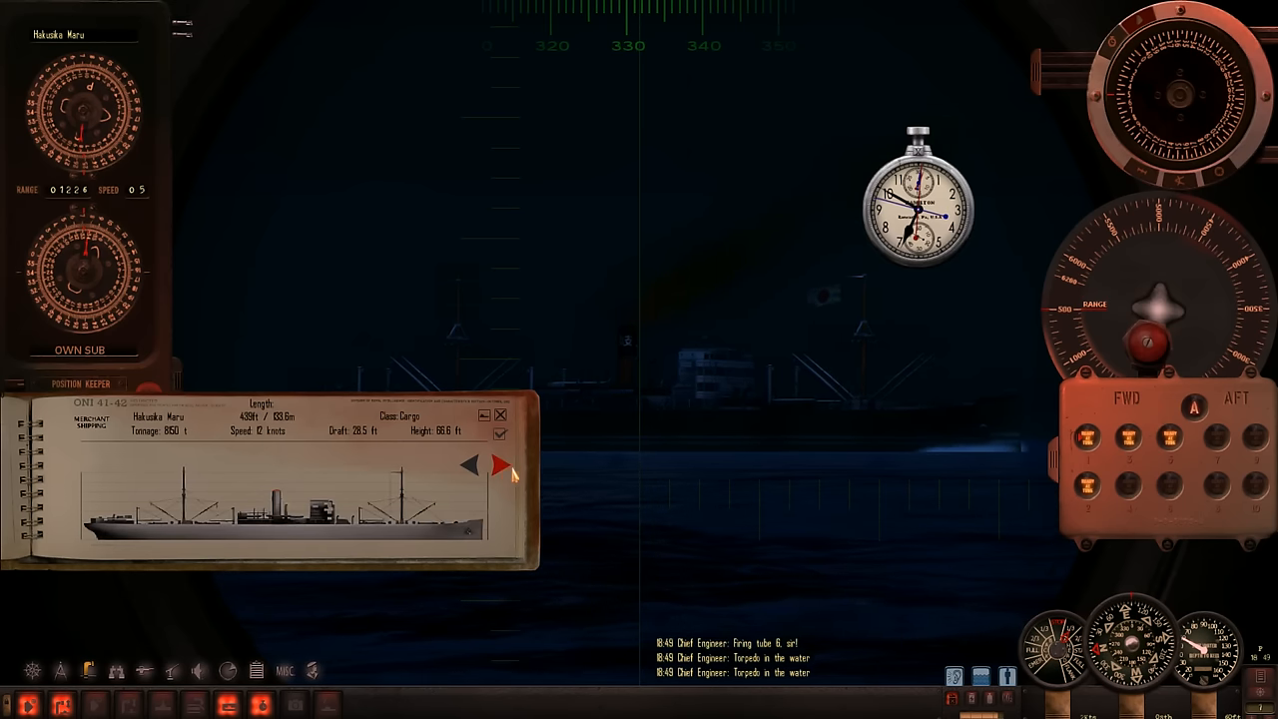
pyautogui.click(500, 464)
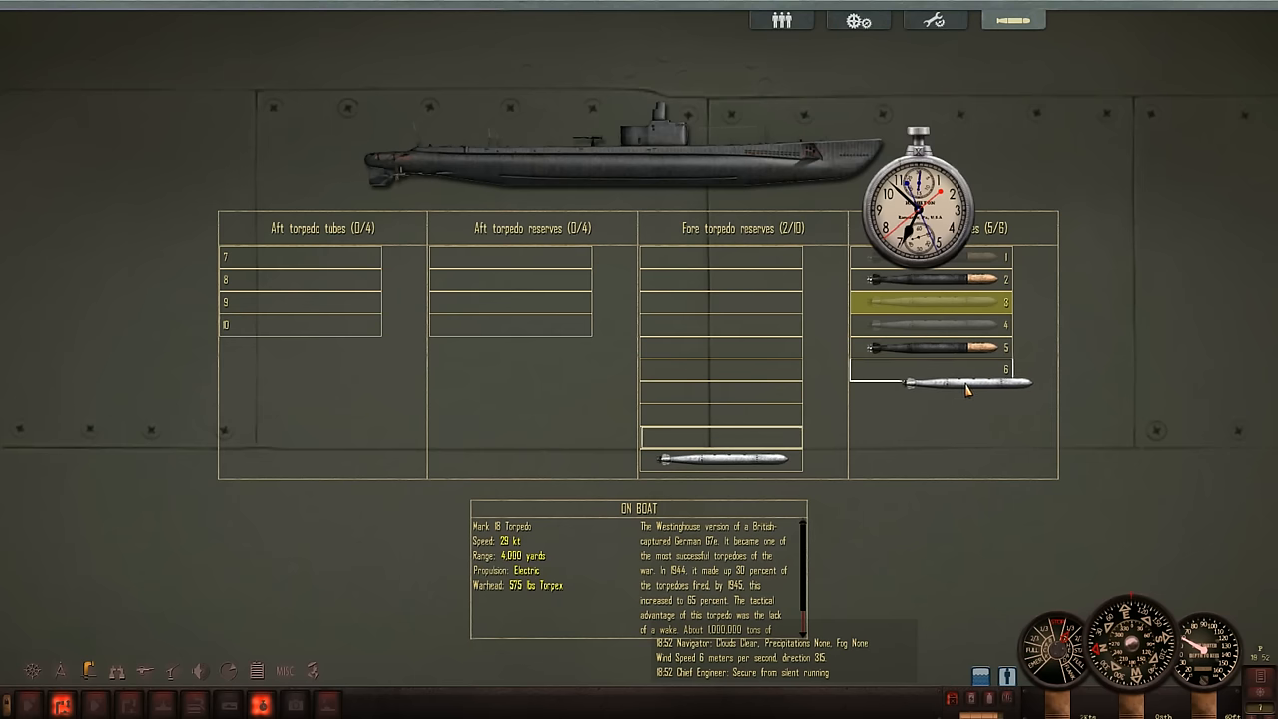
# Load a Mark 18 torpedo from the fore reserves into an empty forward tube
pyautogui.moveTo(939, 381); pyautogui.dragTo(721, 435)
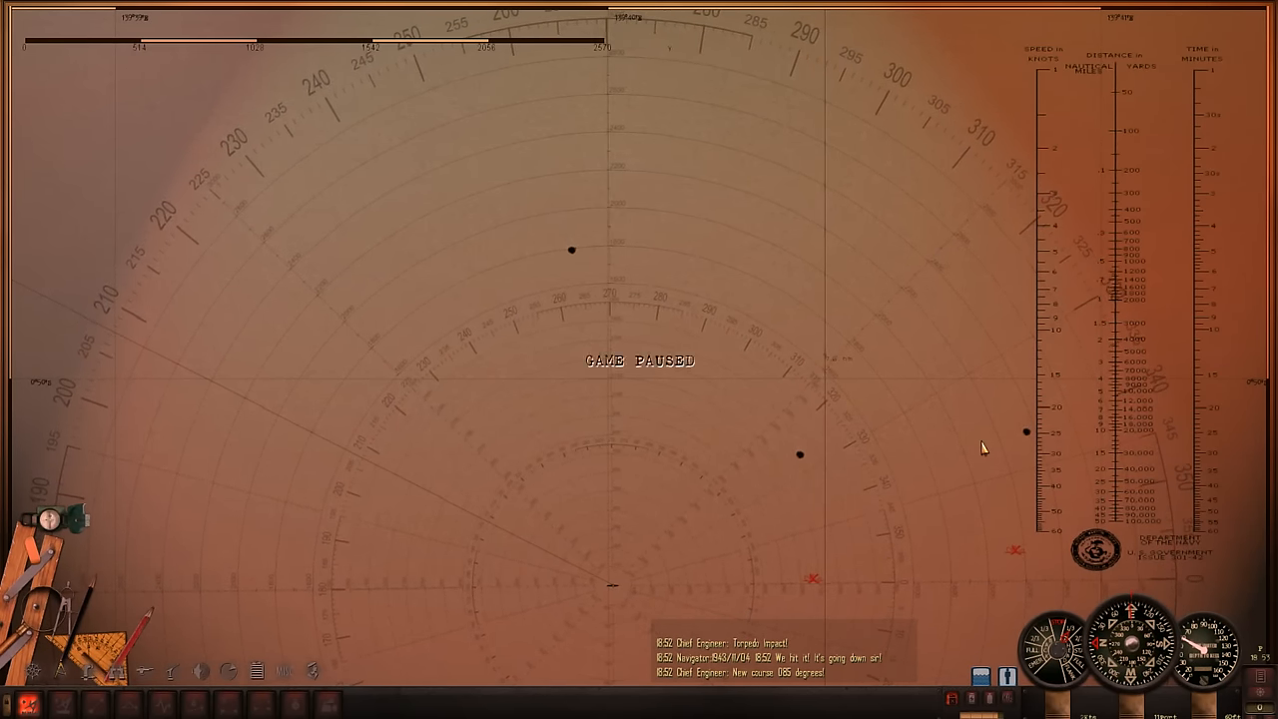
# Bring up the navigation map to inspect the contact marks around the boat
pyautogui.click(87, 671)
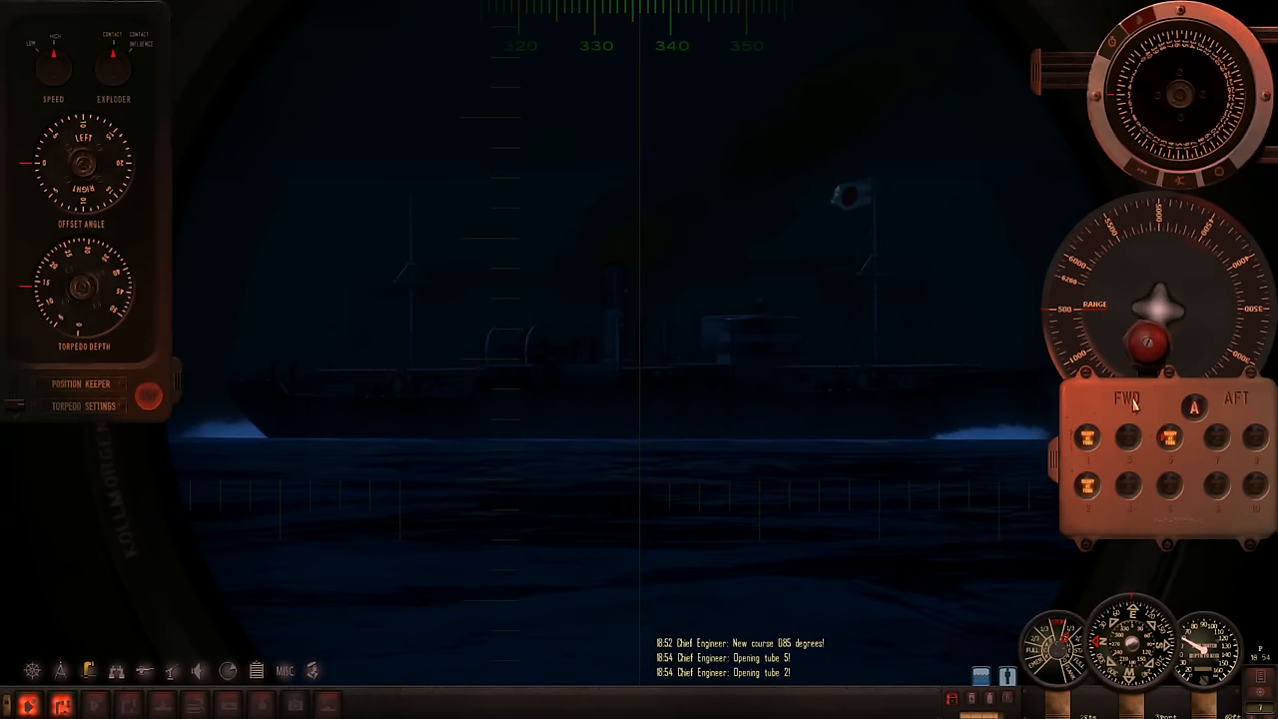
# Fire a torpedo from the periscope at the darkened target ship
pyautogui.click(1148, 344)
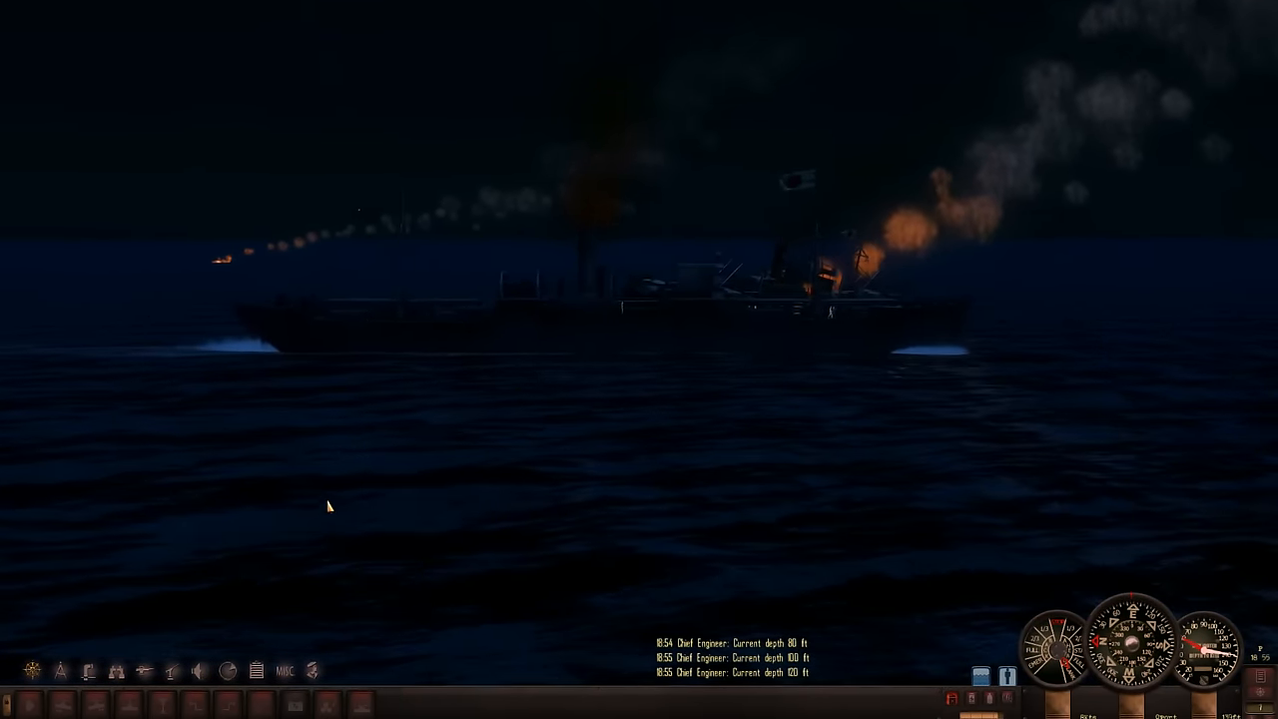
# Switch stations from the top bar after watching the burning ship
pyautogui.click(1013, 20)
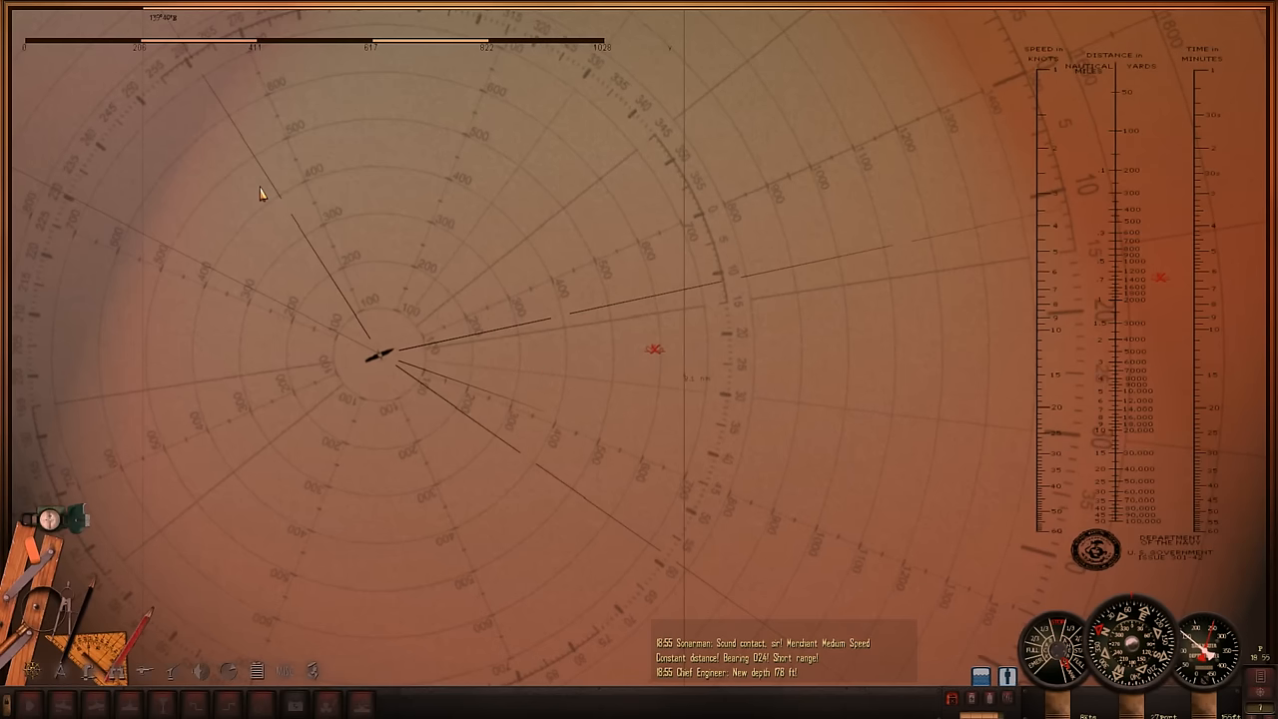
# Pan the navigation chart to follow the sonarman's reported contact
pyautogui.moveTo(260, 194); pyautogui.dragTo(715, 309)
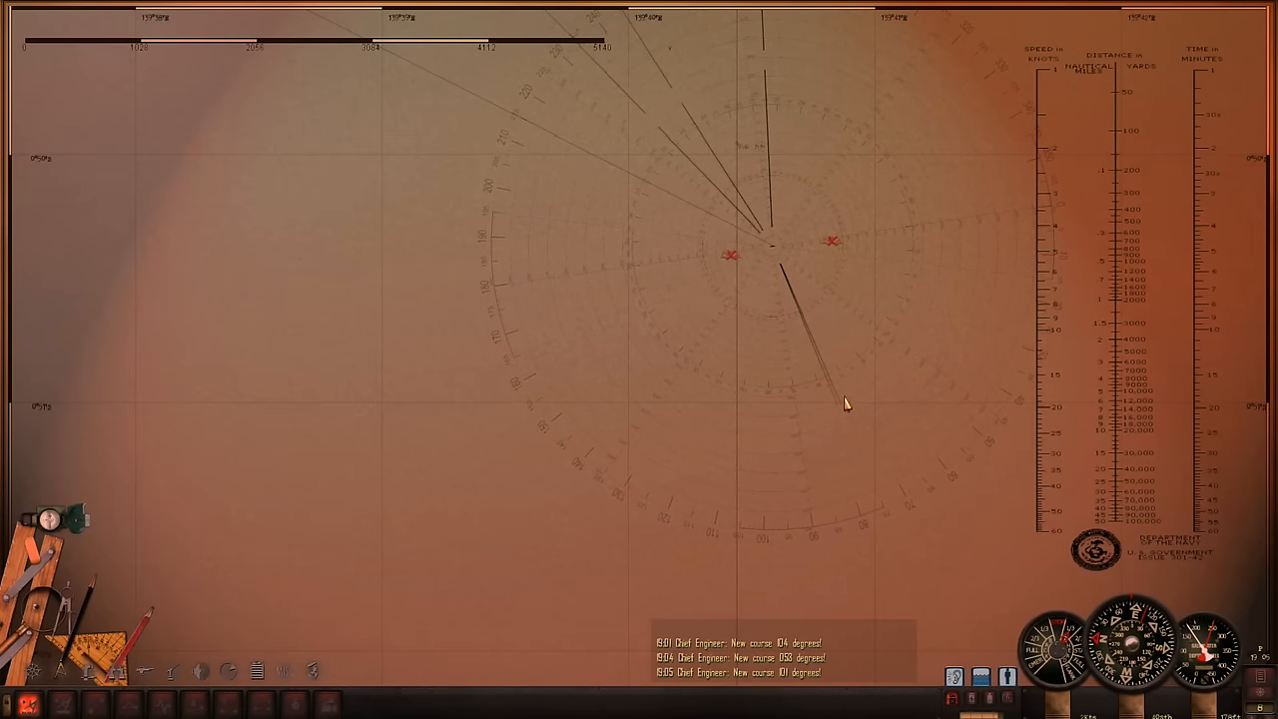
# Measure a bearing line to a contact on the plotting map
pyautogui.moveTo(847, 402); pyautogui.dragTo(595, 311)
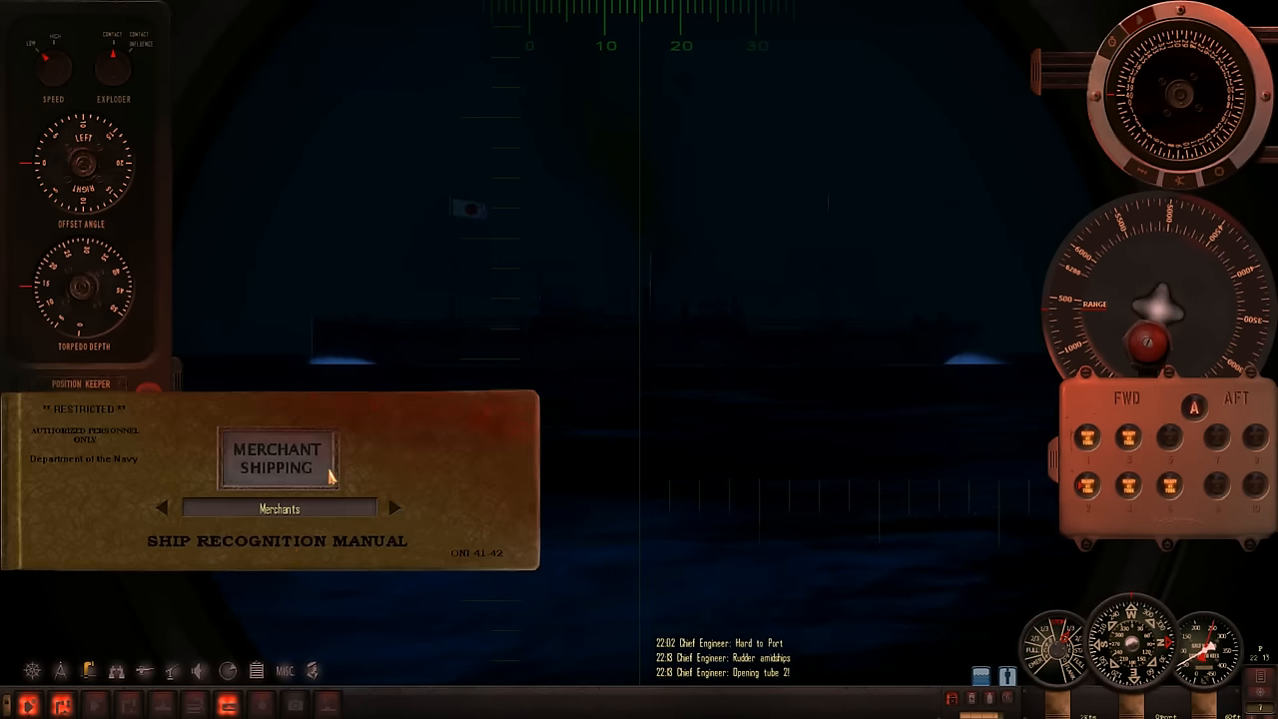
# Identify the target in the Merchant Shipping manual section and fire a torpedo at the cargo ship
pyautogui.click(275, 457)
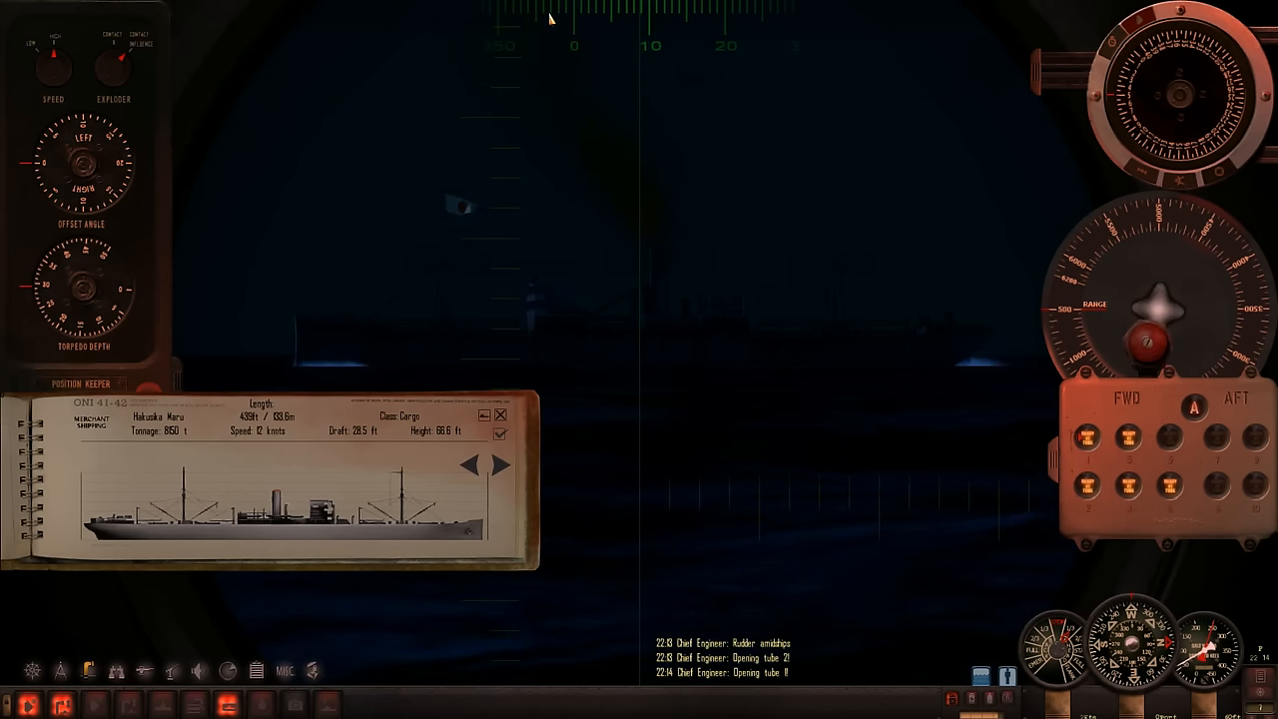
pyautogui.moveTo(1148, 341)
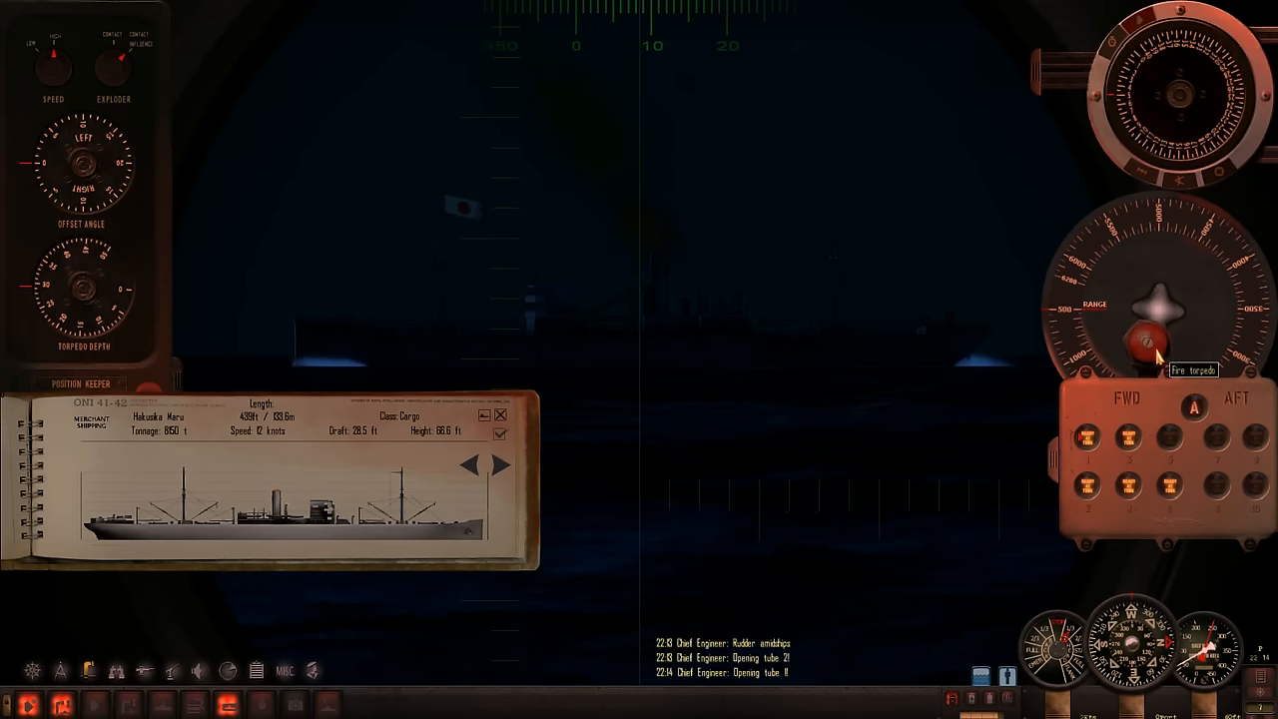
pyautogui.click(1150, 344)
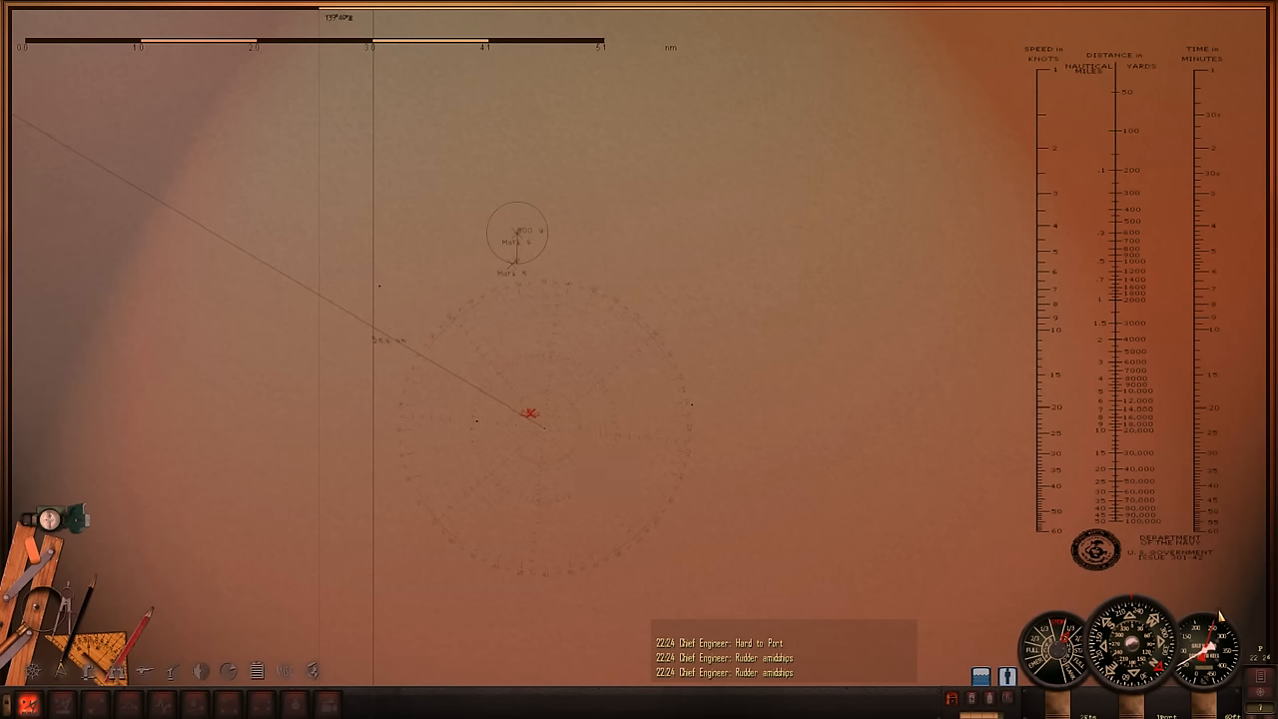
pyautogui.moveTo(375, 268)
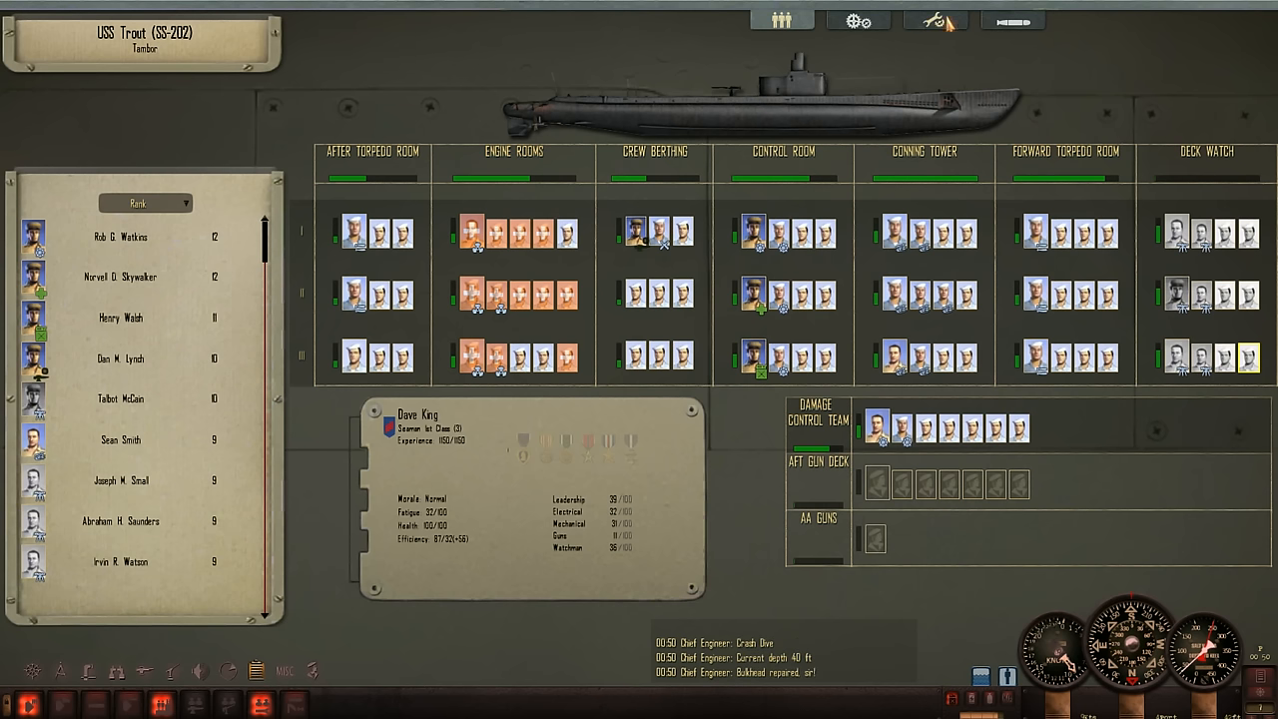
# Review the crew assignments overview, then bring up USS Trout's installed equipment list
pyautogui.click(934, 20)
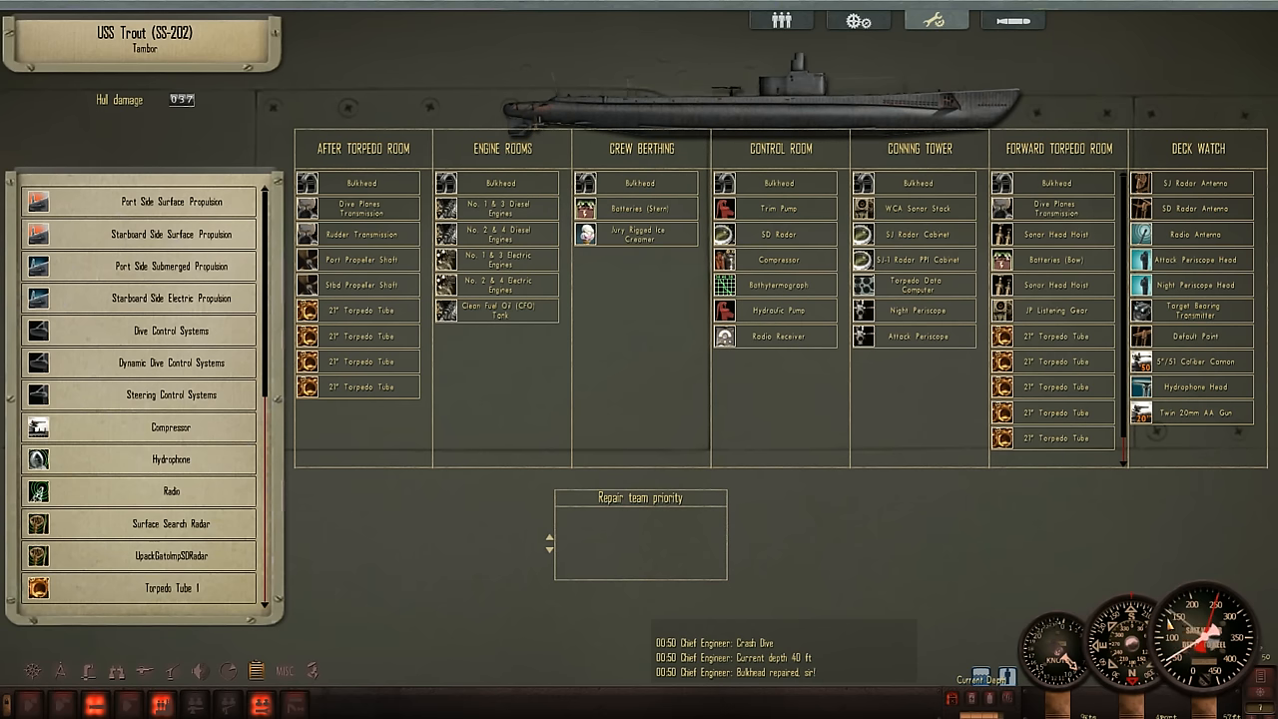
pyautogui.click(1010, 20)
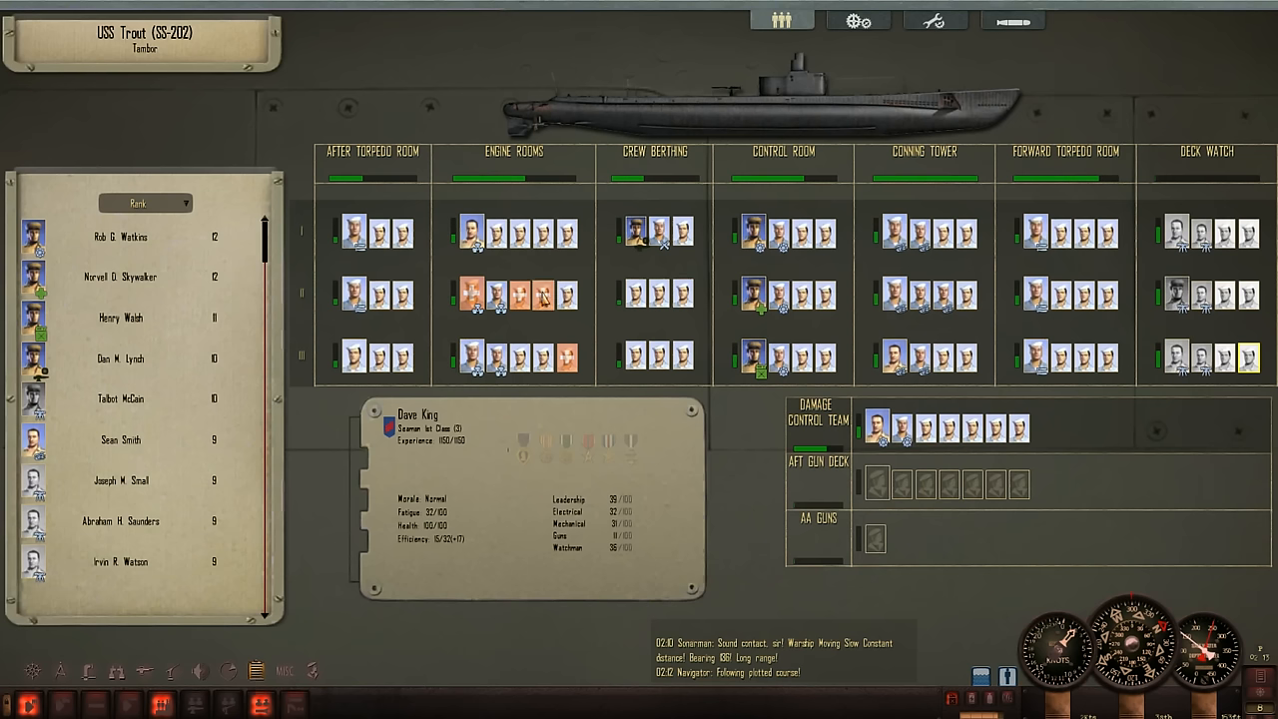
pyautogui.click(857, 20)
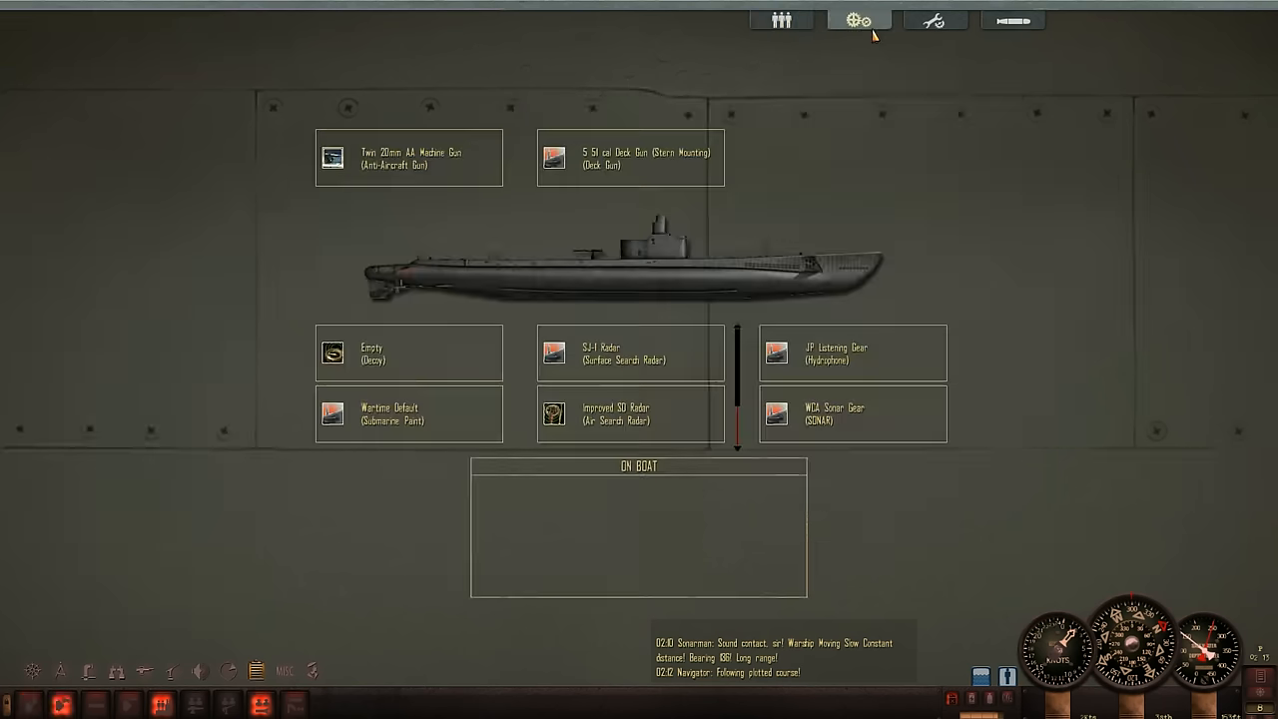
# Visit the radar operator's station, then show the navigation map with the captain's log
pyautogui.click(934, 20)
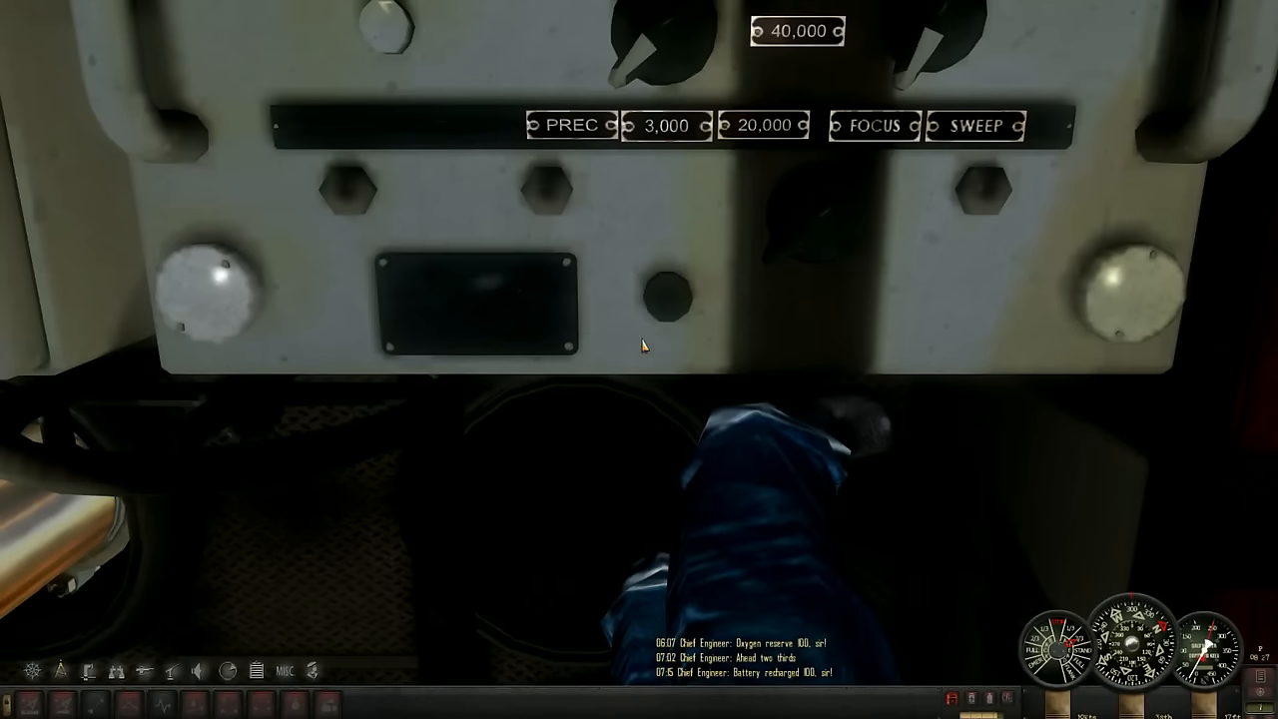
pyautogui.click(88, 671)
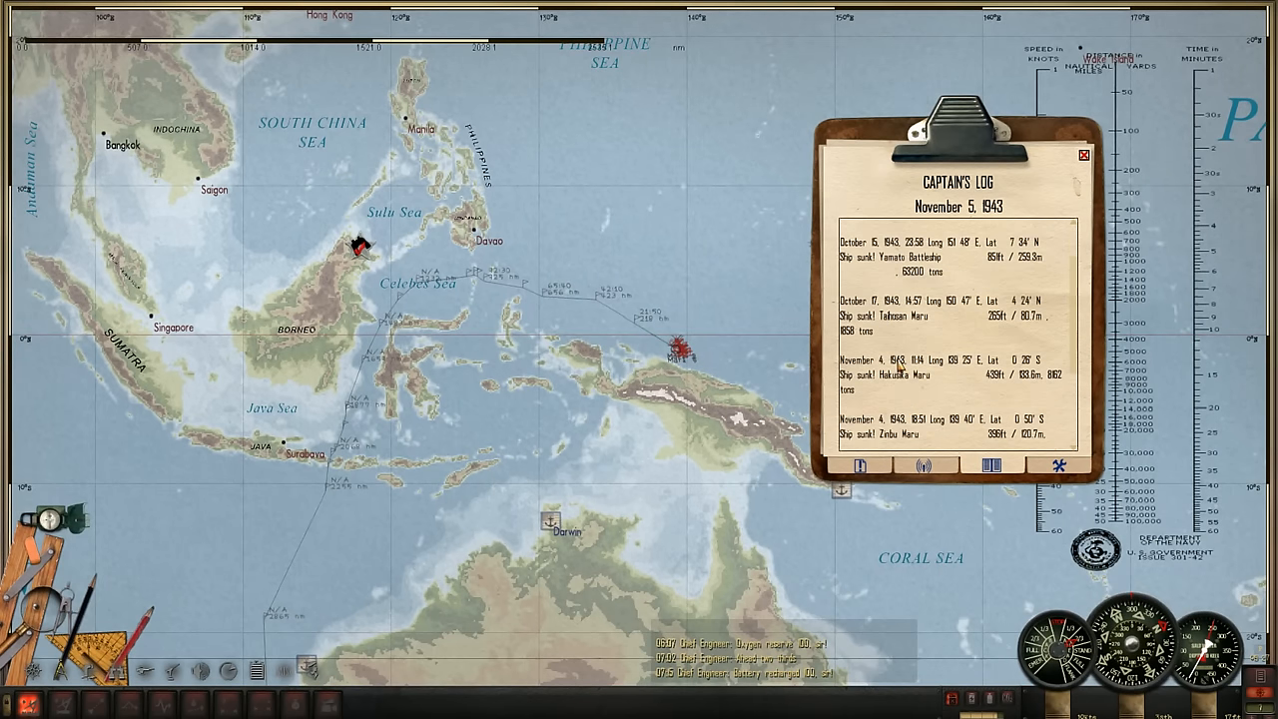
# Zoom the map out on the way back to Fremantle
pyautogui.scroll(-3)
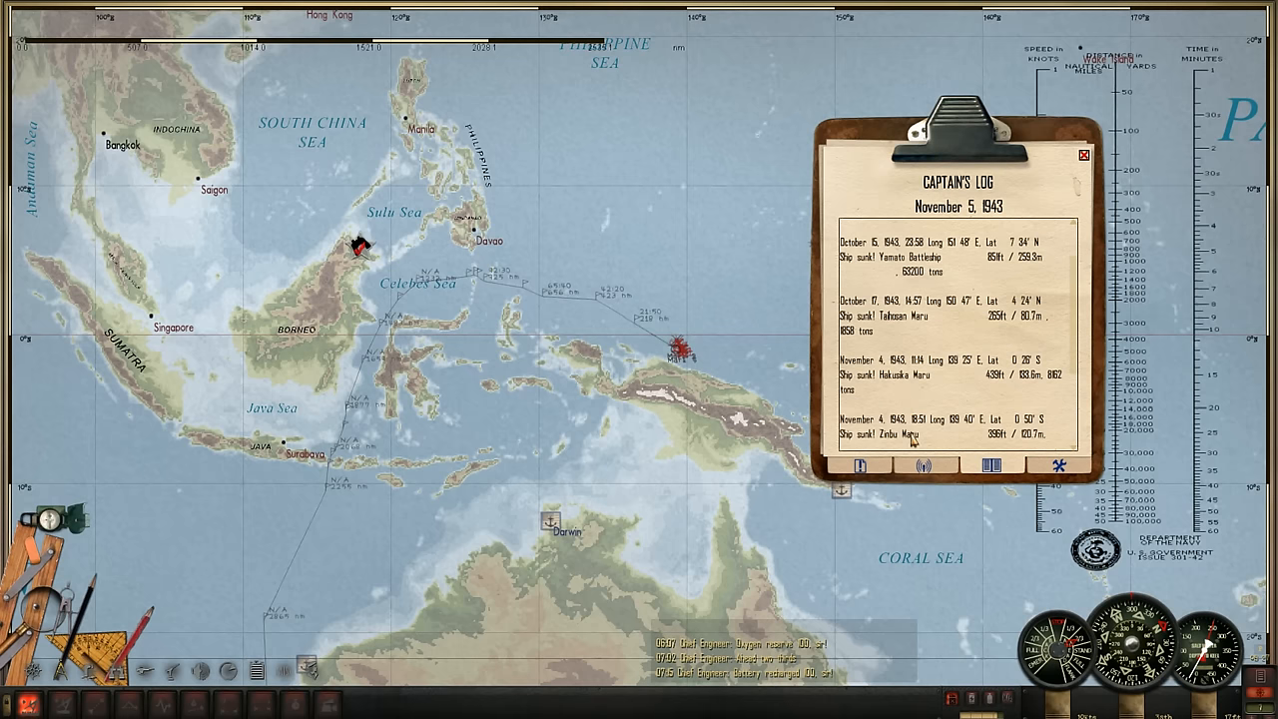
pyautogui.scroll(-3)
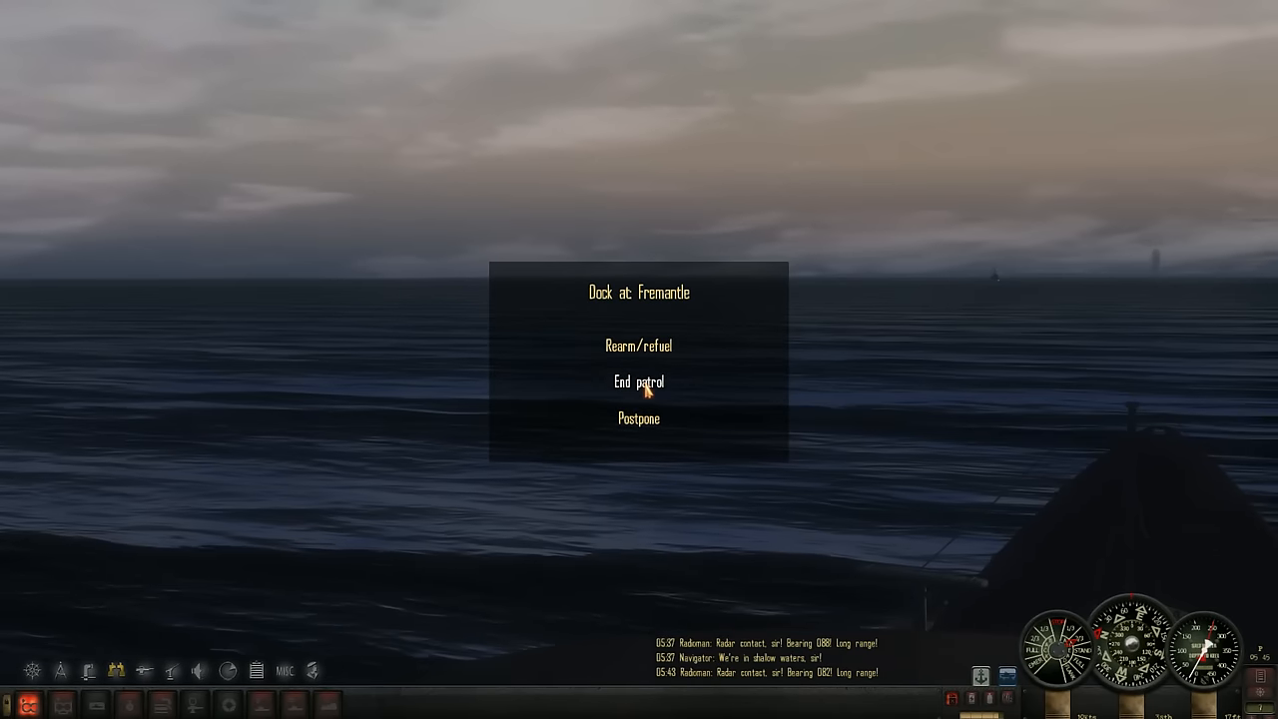
# End the patrol at Fremantle and continue past the patrol summary to the award screen
pyautogui.click(639, 382)
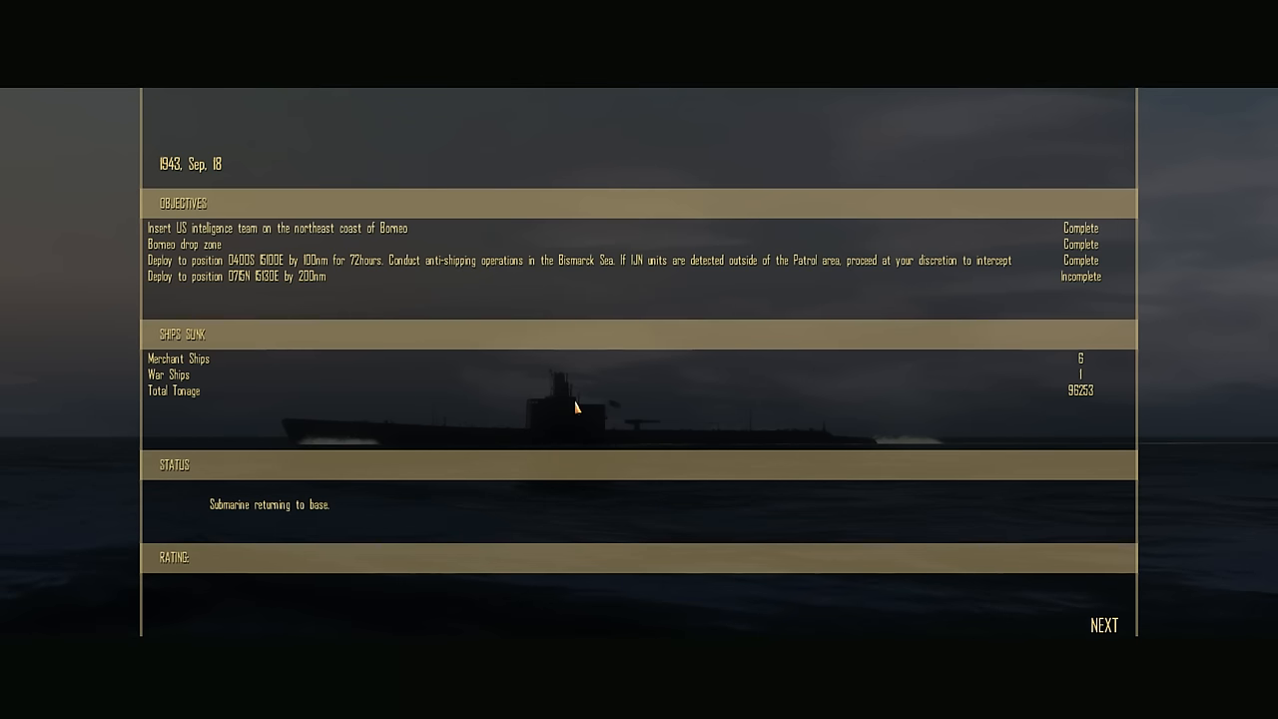
pyautogui.moveTo(405, 232)
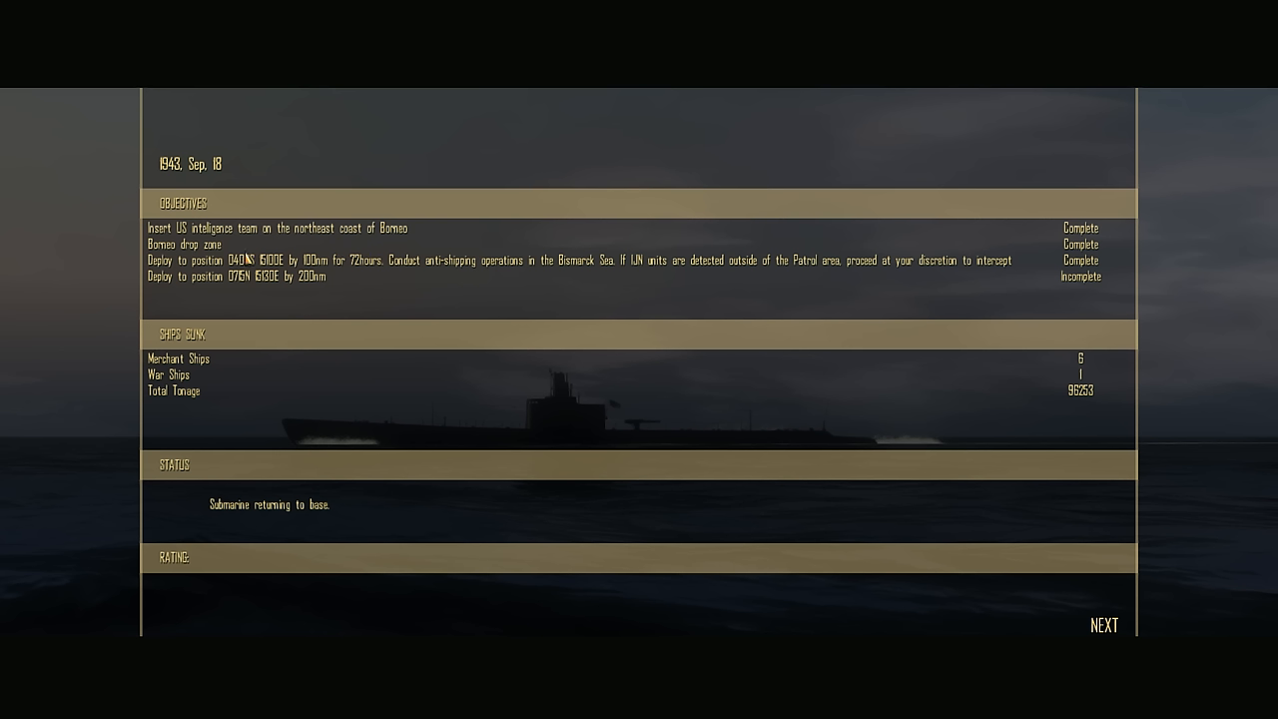
pyautogui.moveTo(674, 277)
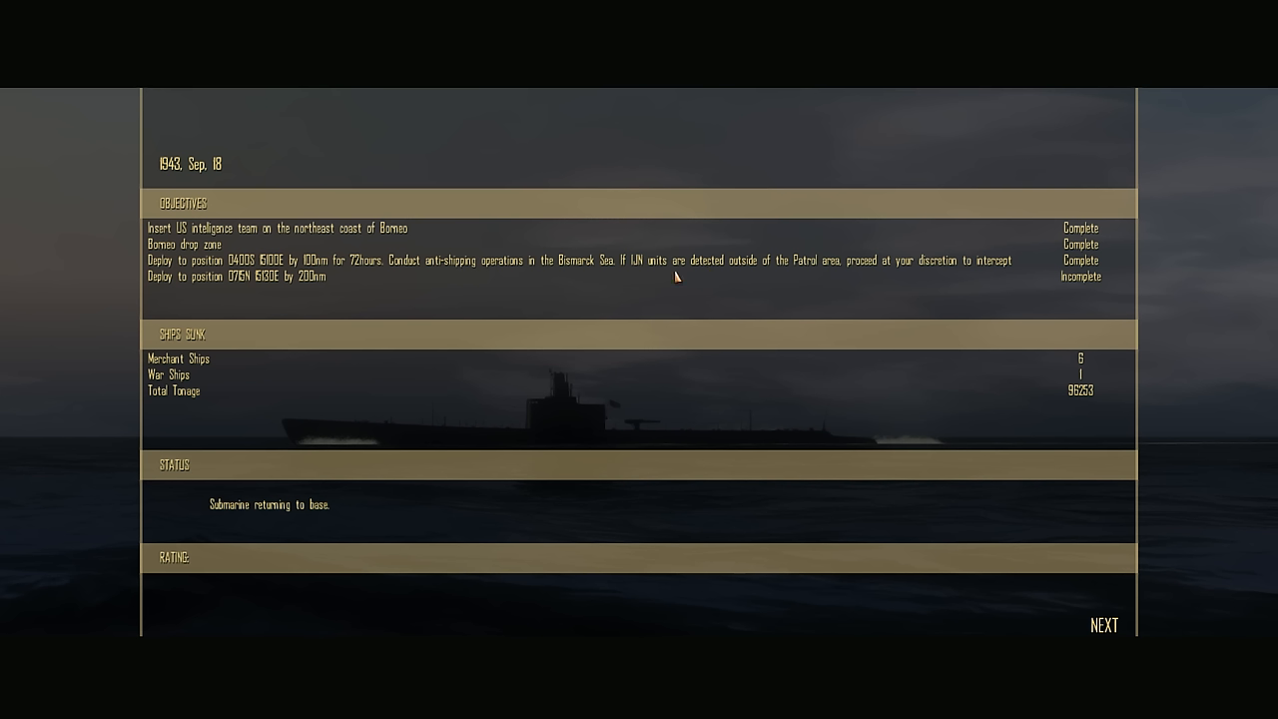
pyautogui.moveTo(352, 307)
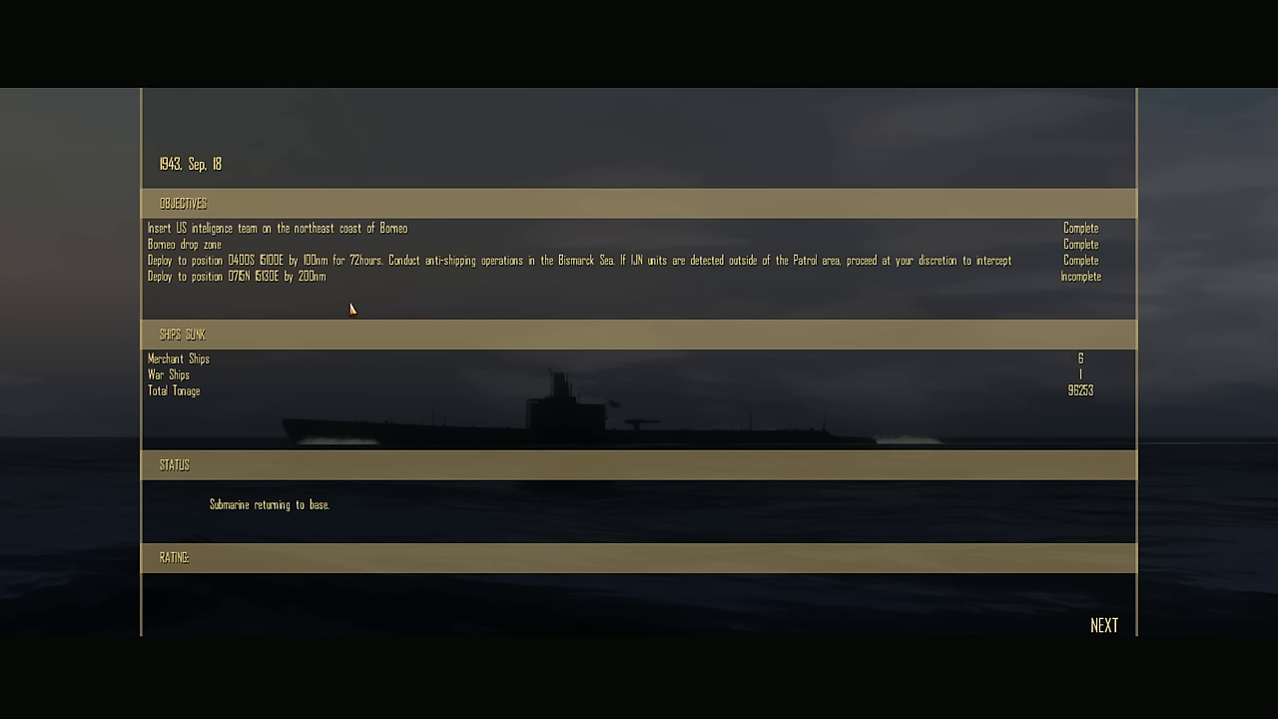
pyautogui.moveTo(484, 294)
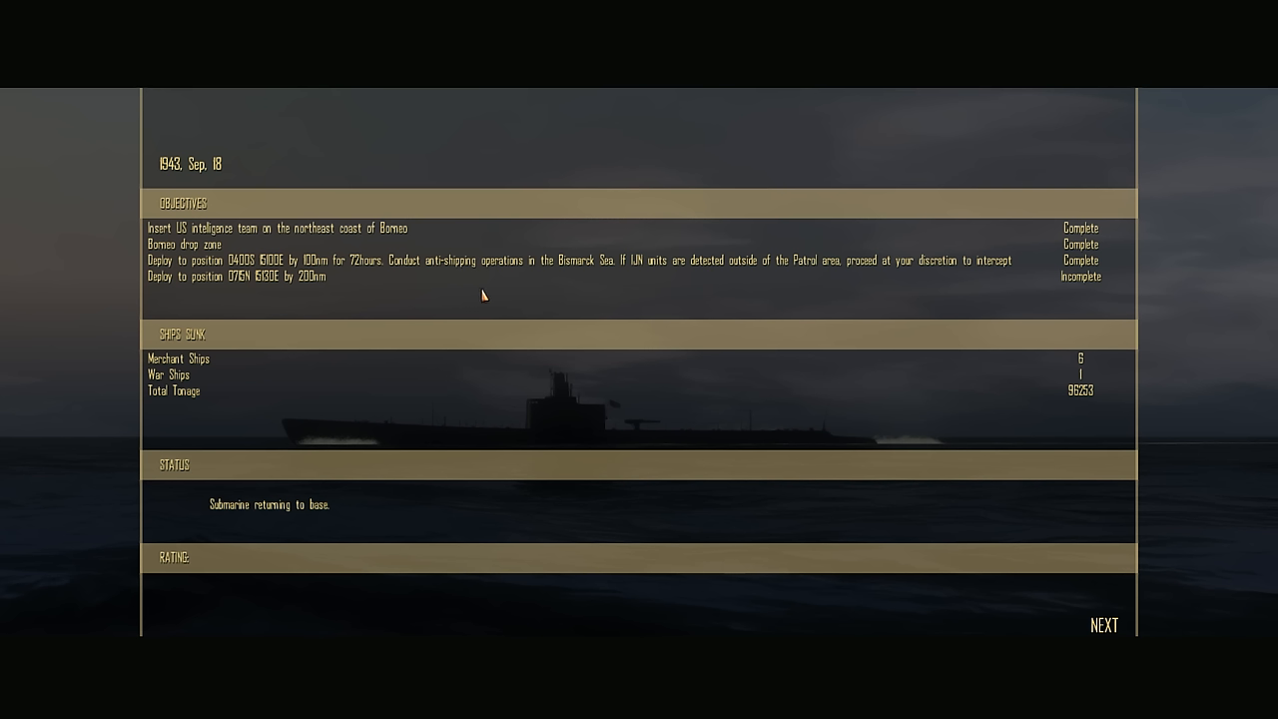
pyautogui.moveTo(954, 390)
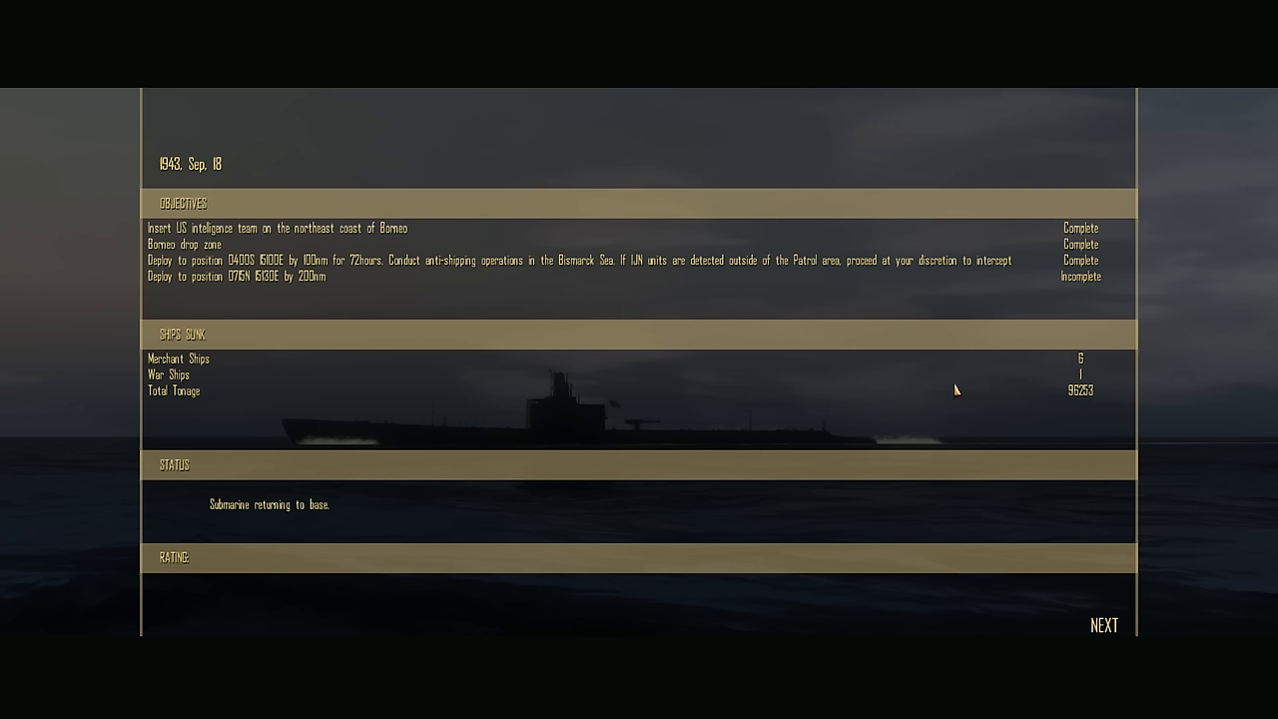
pyautogui.moveTo(1074, 407)
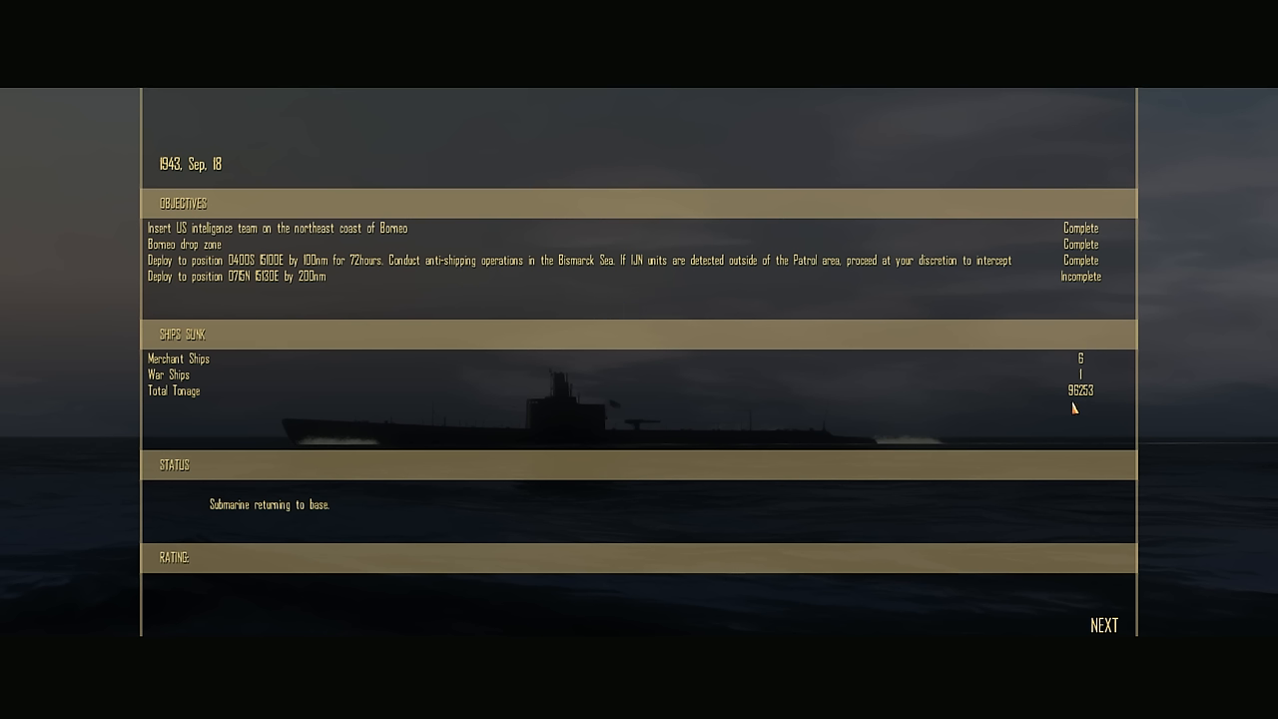
pyautogui.moveTo(1088, 399)
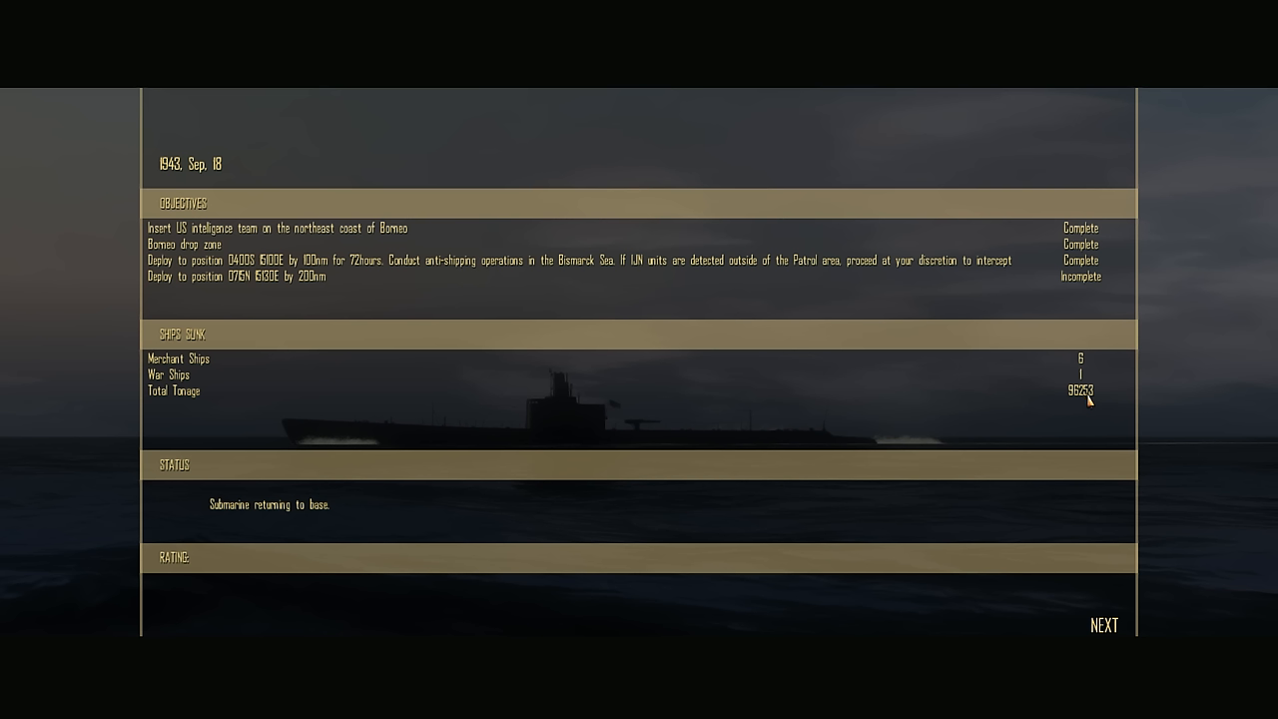
pyautogui.moveTo(1060, 384)
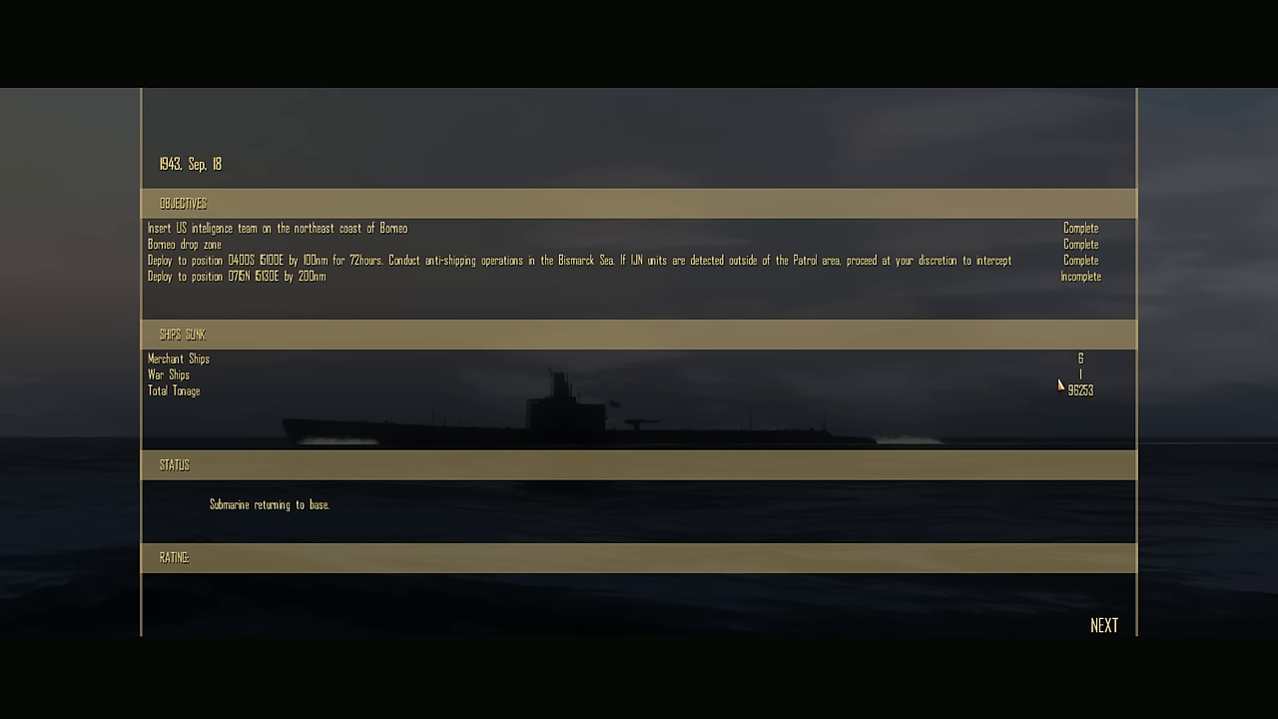
pyautogui.moveTo(1090, 378)
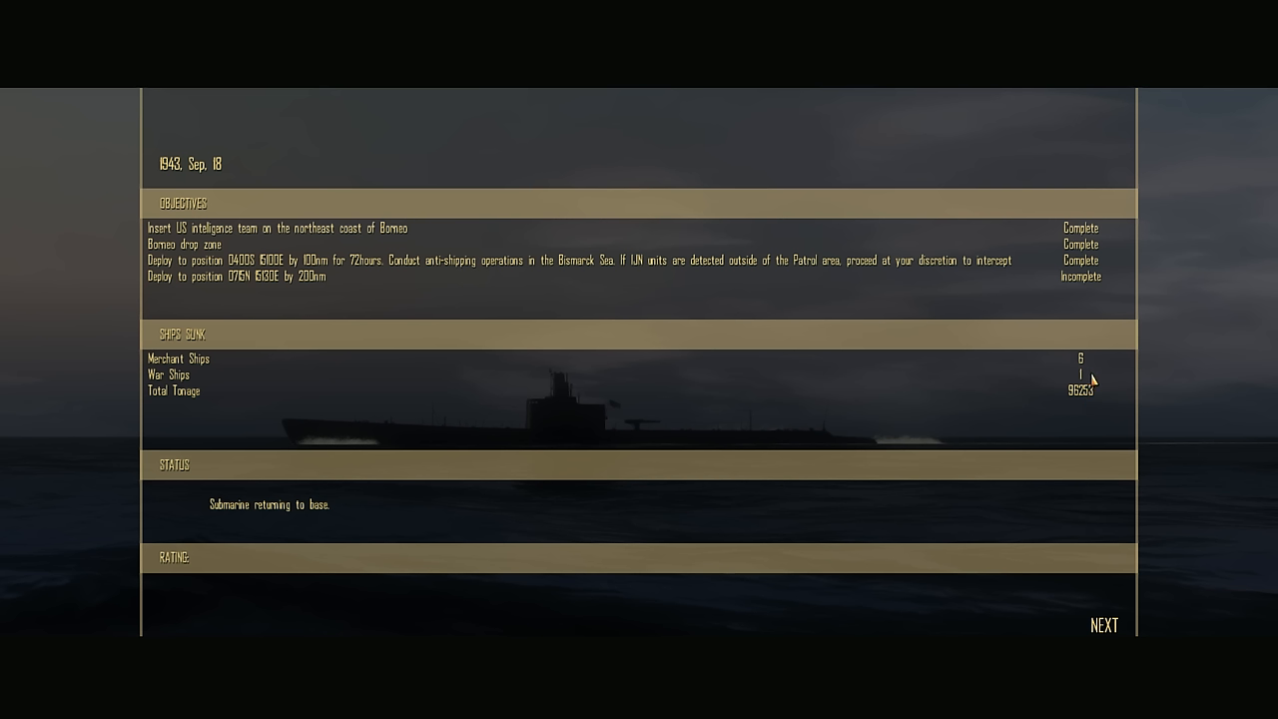
pyautogui.moveTo(768, 437)
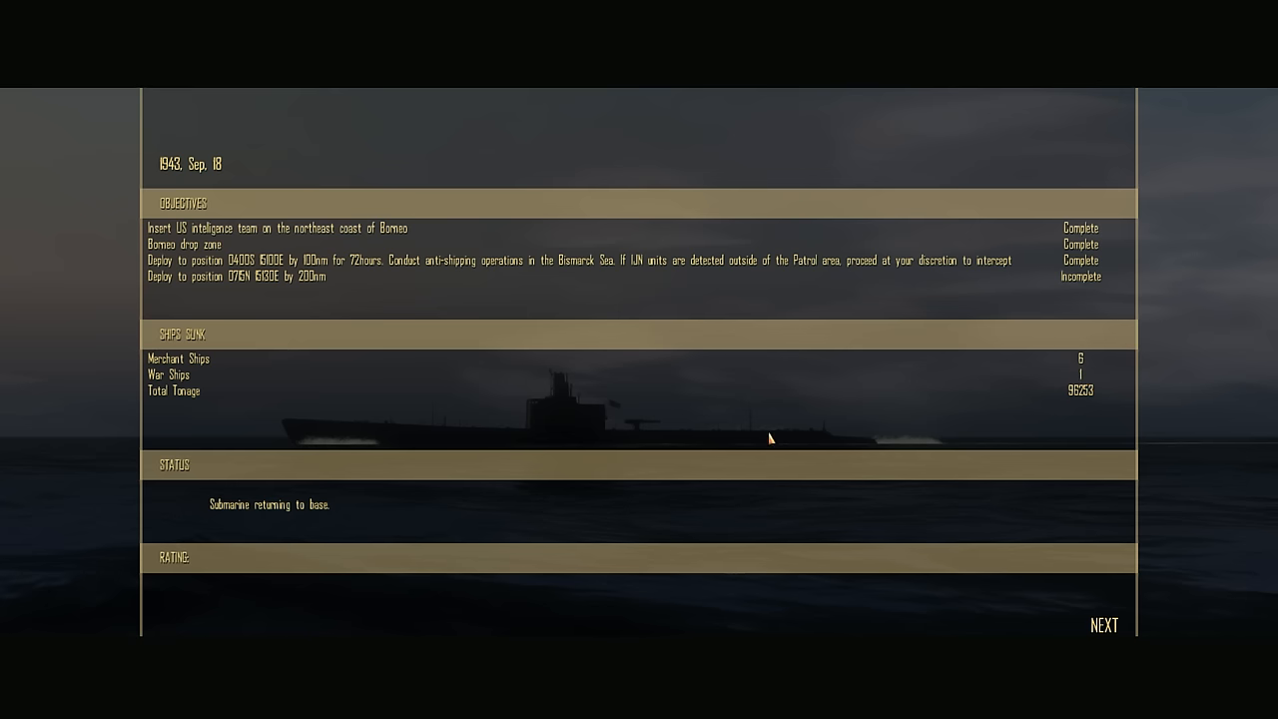
pyautogui.moveTo(1086, 369)
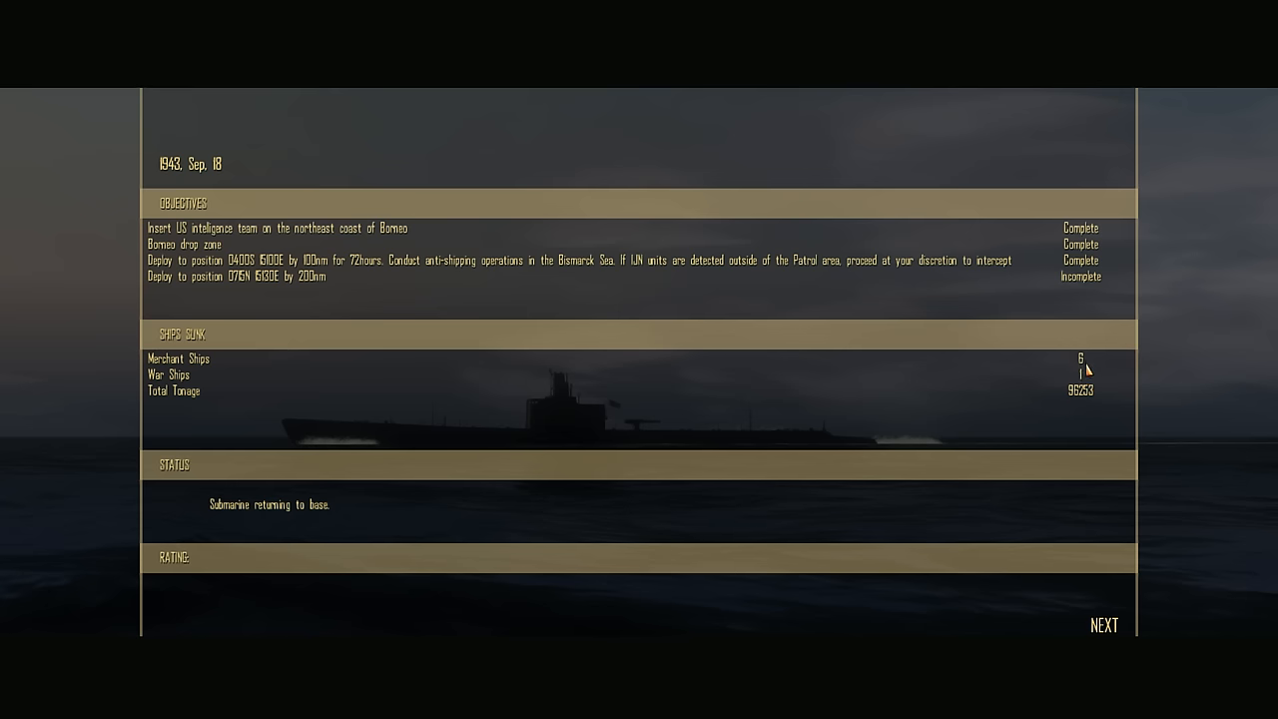
pyautogui.click(1102, 625)
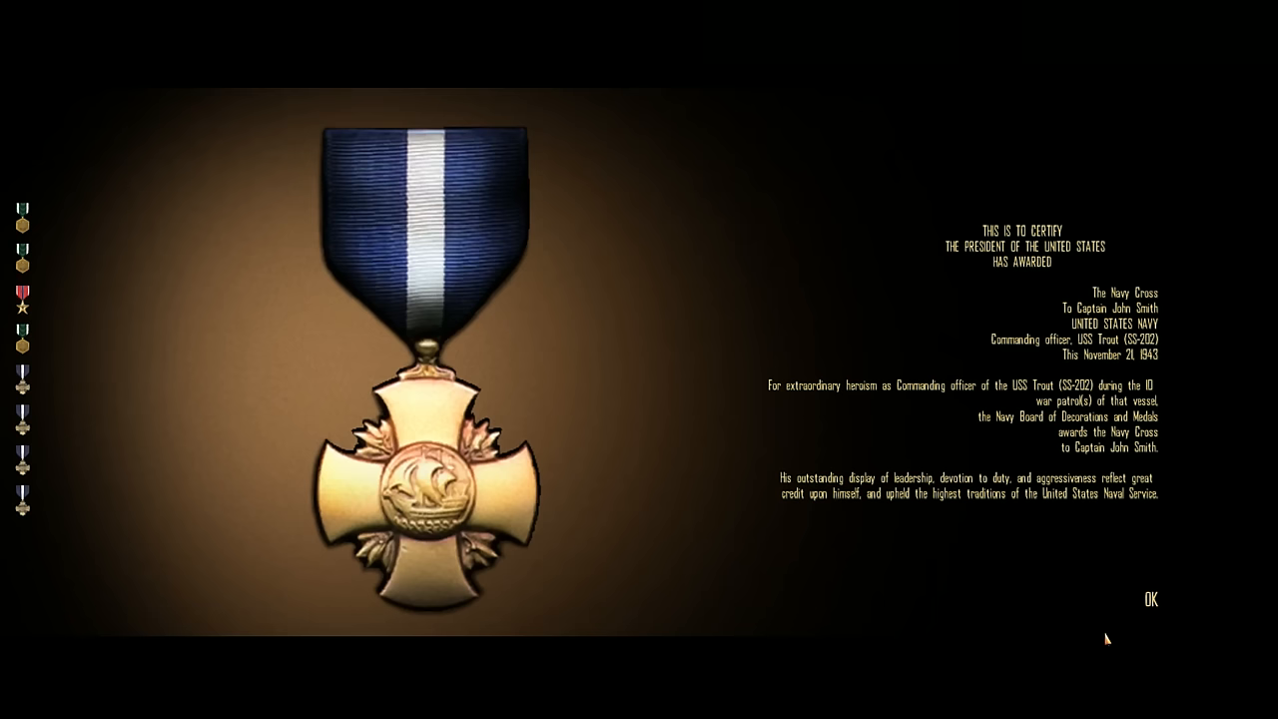
pyautogui.moveTo(1042, 479)
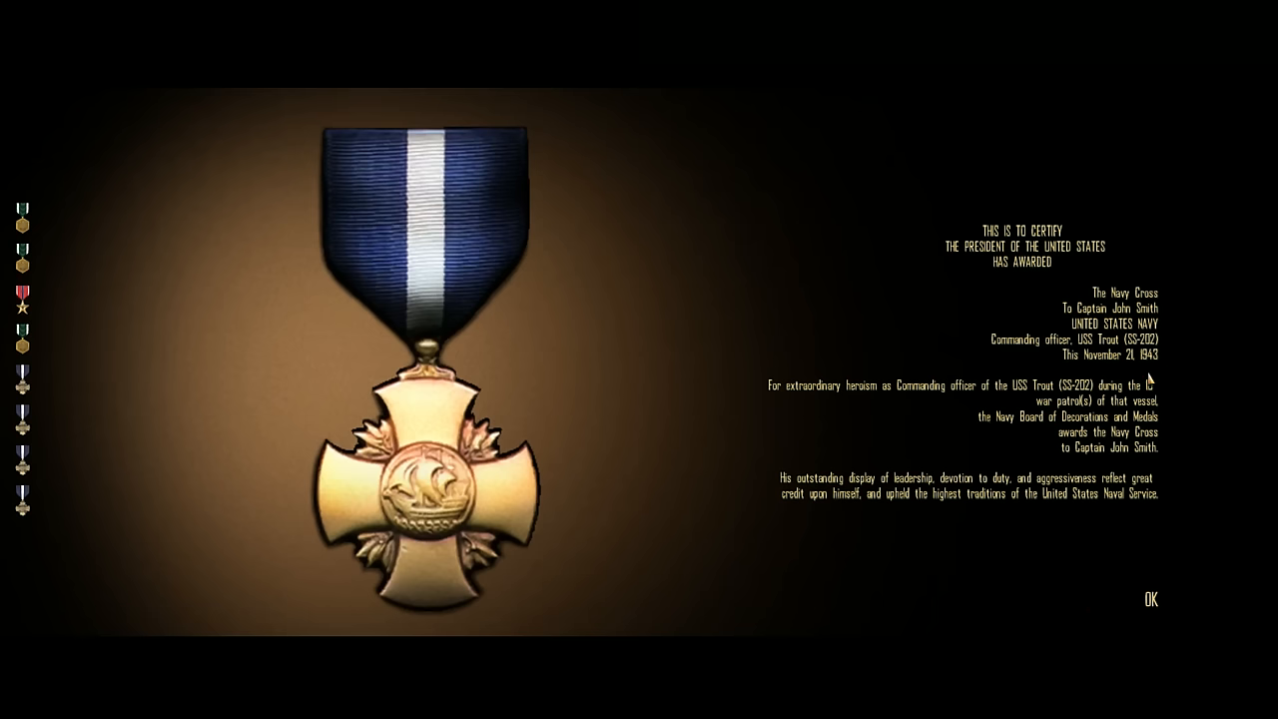
pyautogui.moveTo(875, 407)
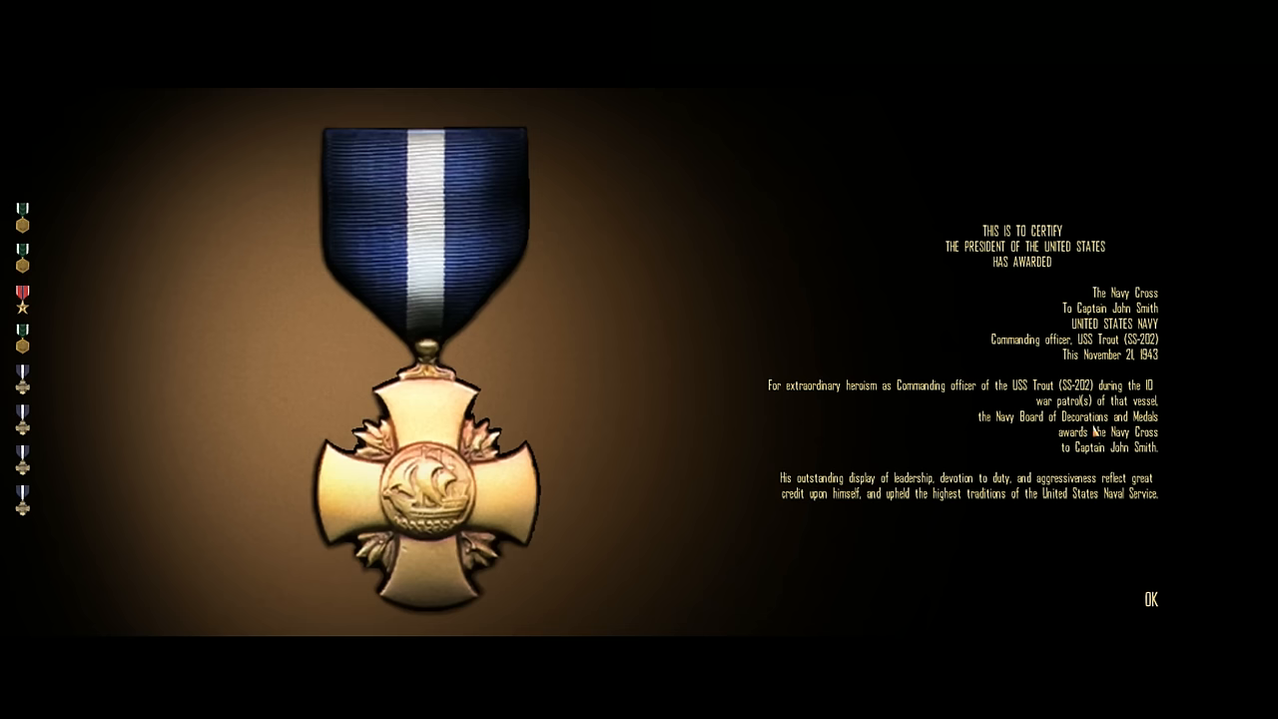
pyautogui.moveTo(1094, 432)
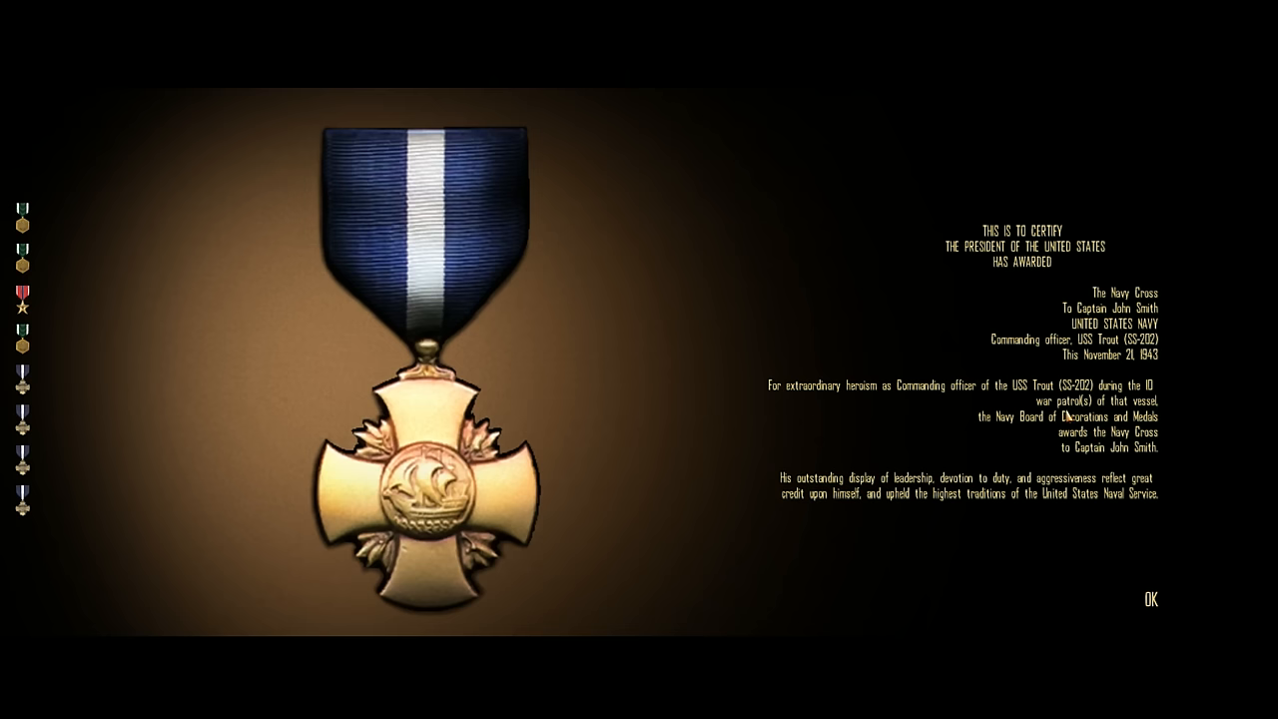
pyautogui.moveTo(1146, 603)
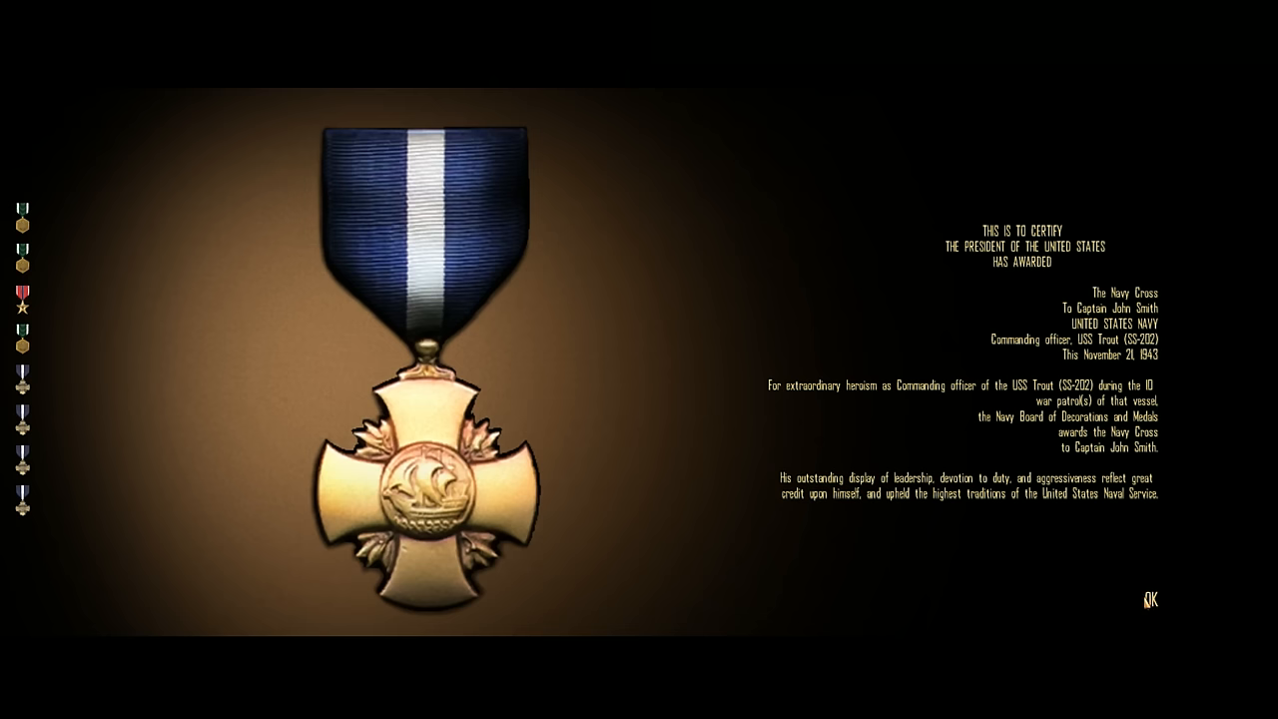
# Accept the Navy Cross citation with OK to return to the USS Trout crew roster
pyautogui.click(1150, 599)
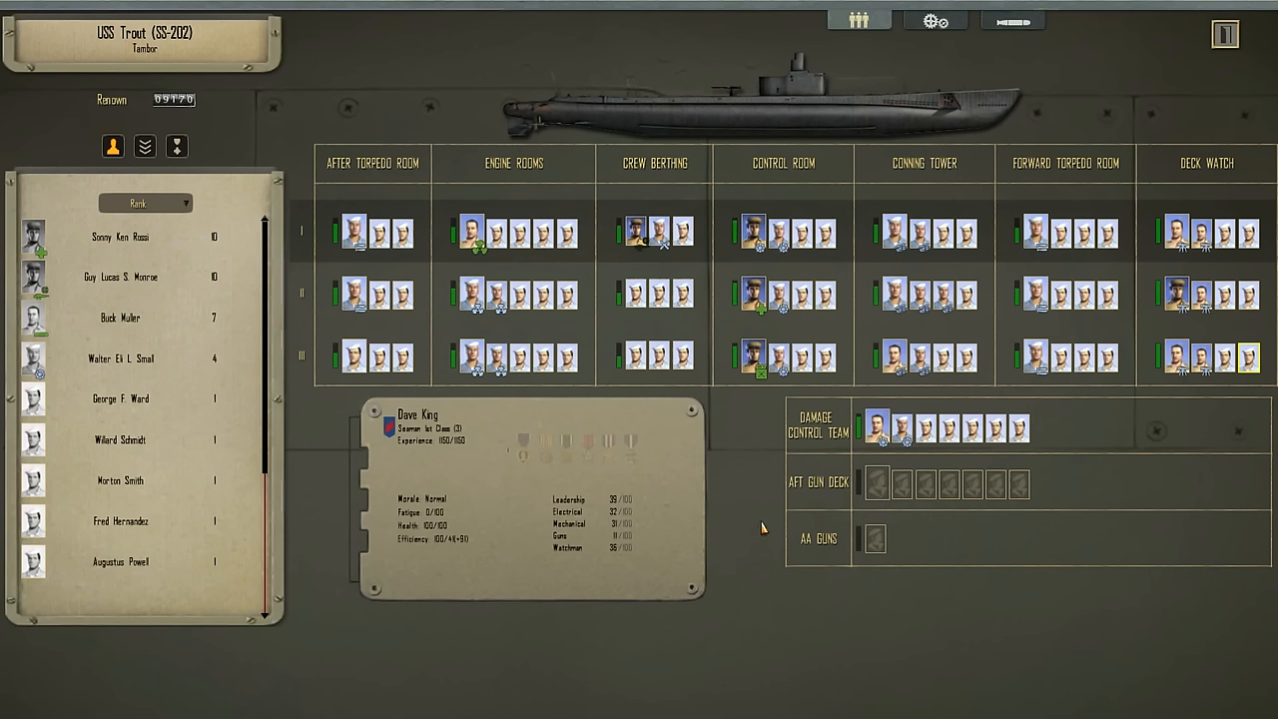
pyautogui.moveTo(177, 244)
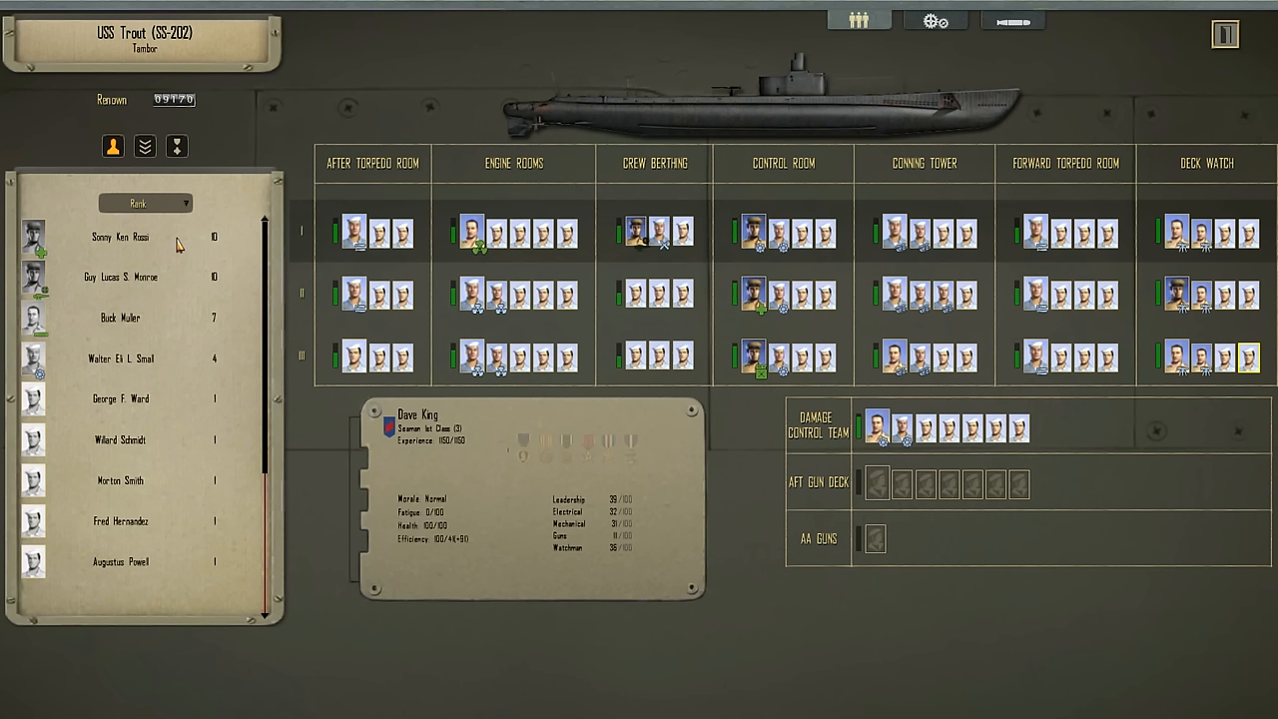
# Move from the crew station assignments to the submarine's equipment refit screen
pyautogui.click(935, 20)
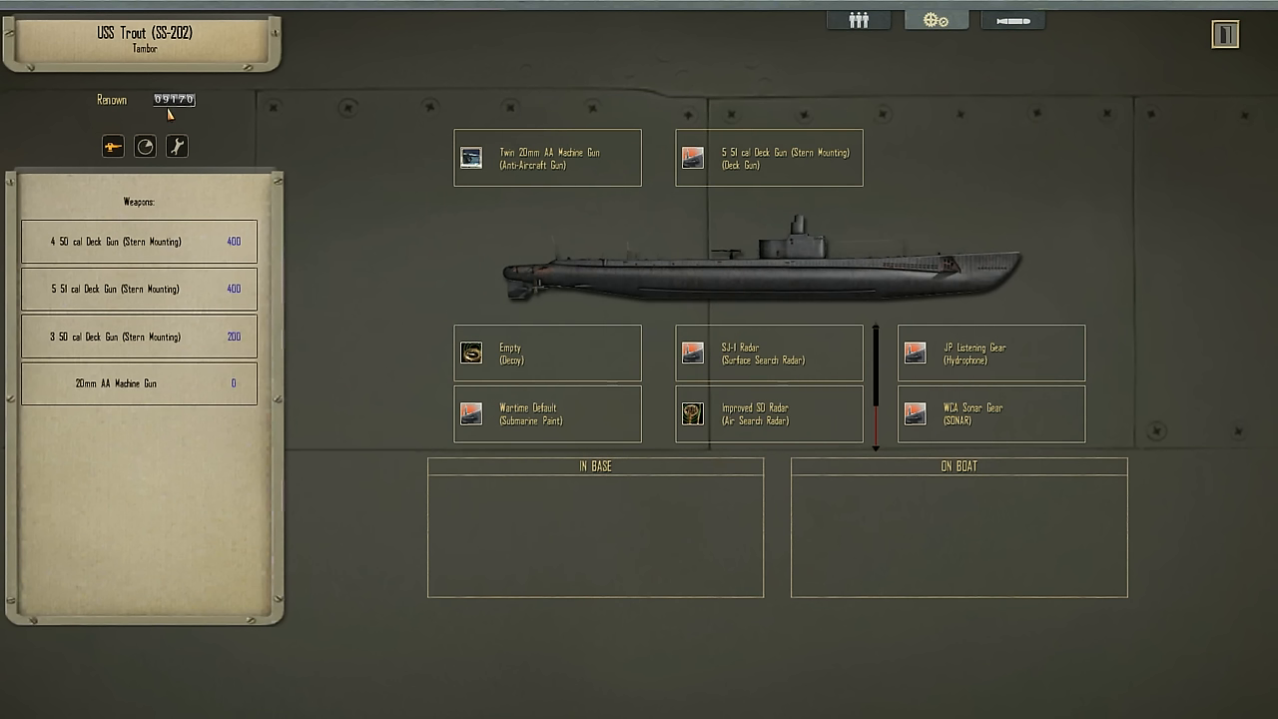
pyautogui.moveTo(176, 146)
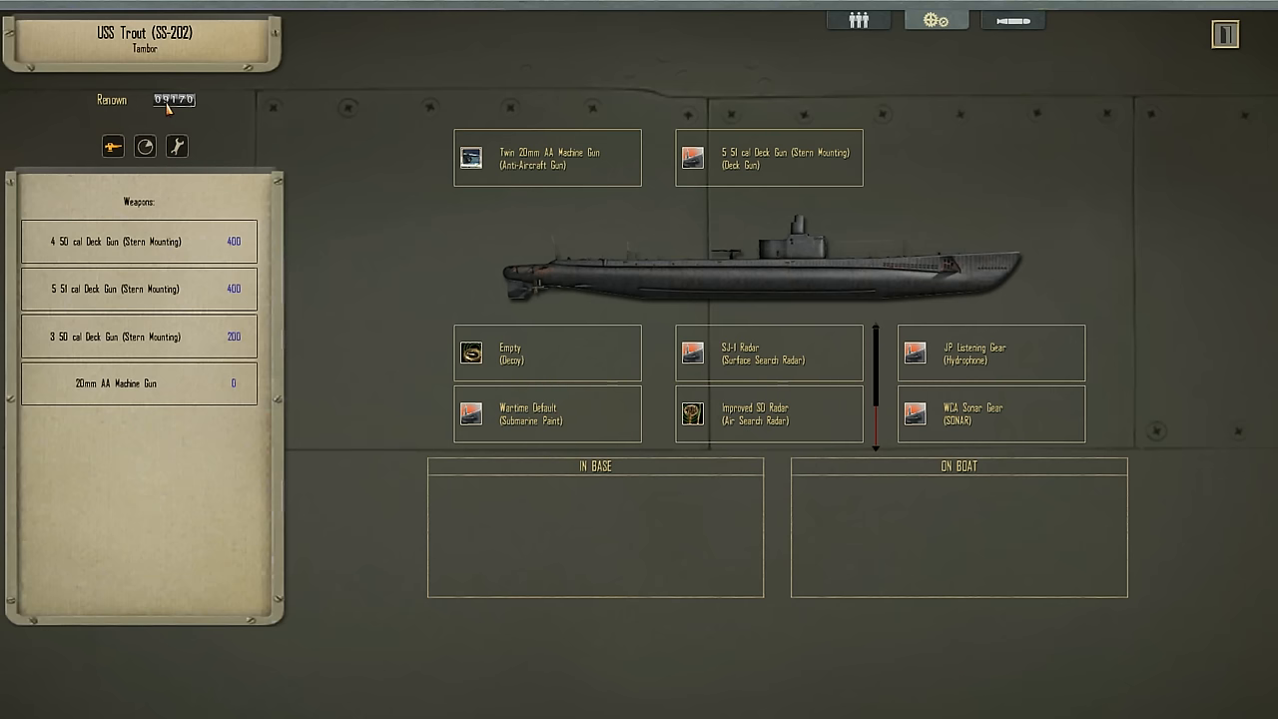
# Show the APR-1 / SPR-1 radar counter-measure description, then switch to the torpedo loadout
pyautogui.click(144, 146)
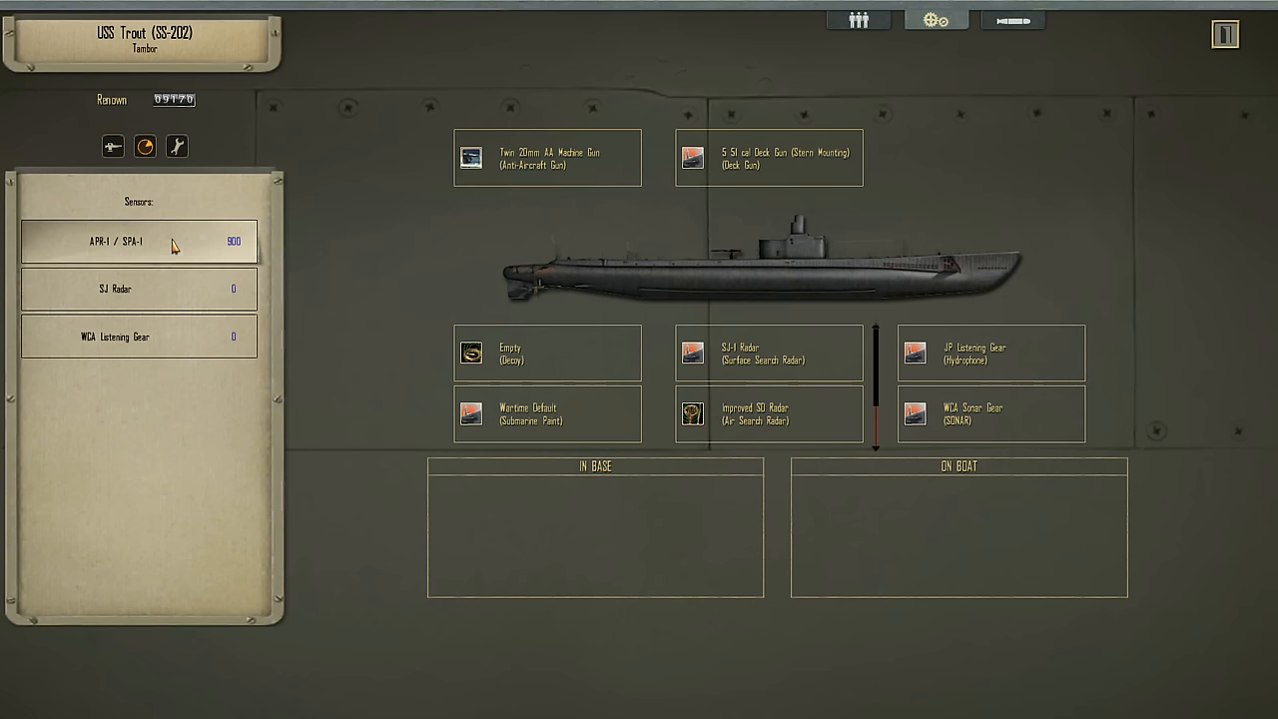
pyautogui.moveTo(136, 242)
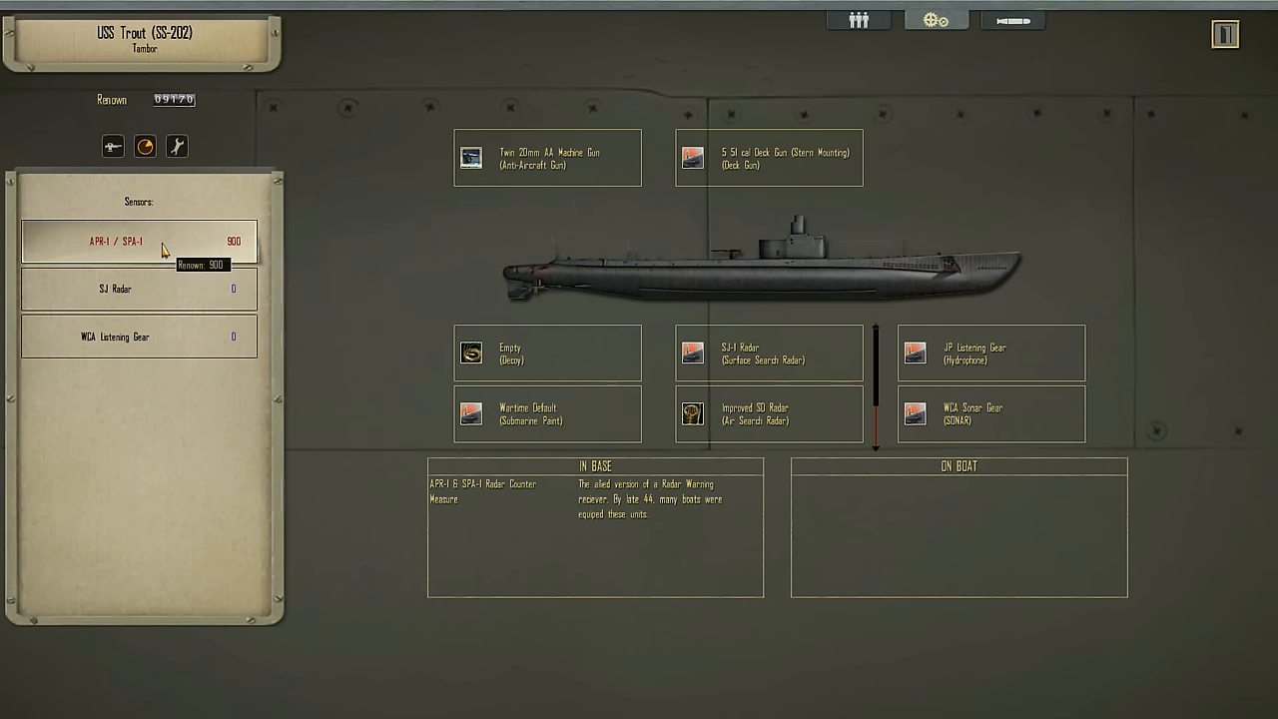
pyautogui.moveTo(180, 270)
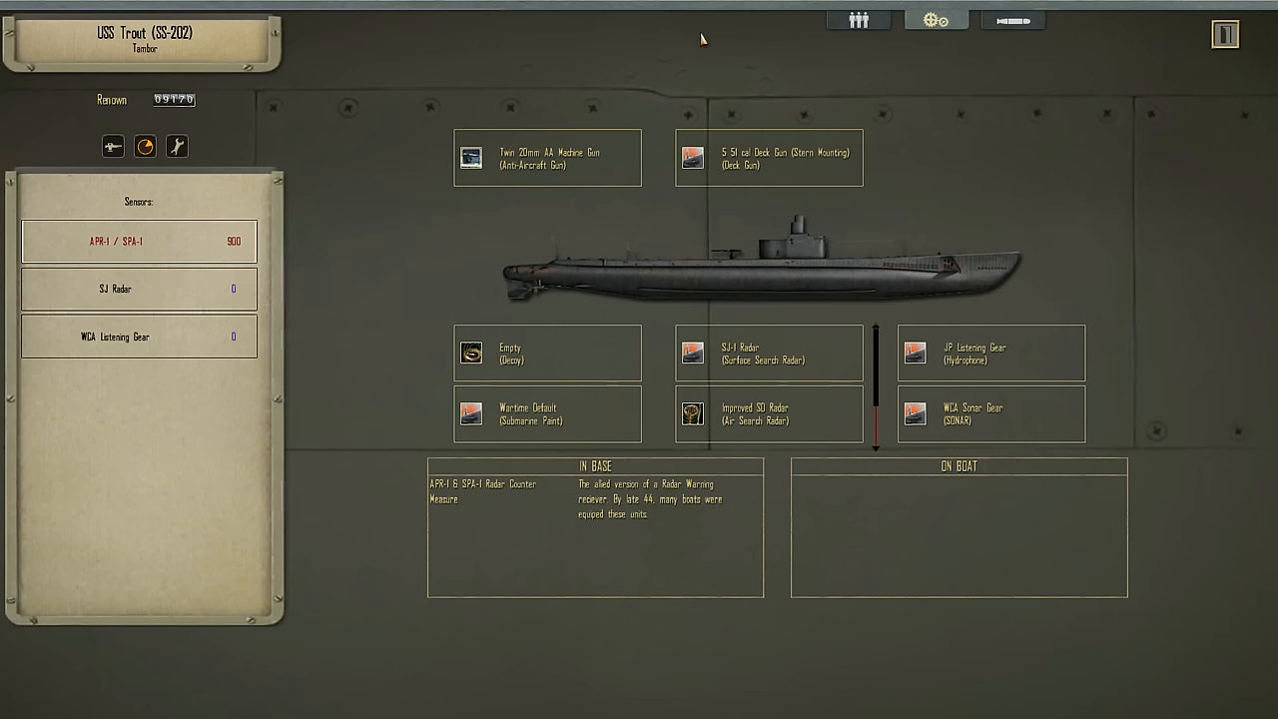
pyautogui.click(1011, 20)
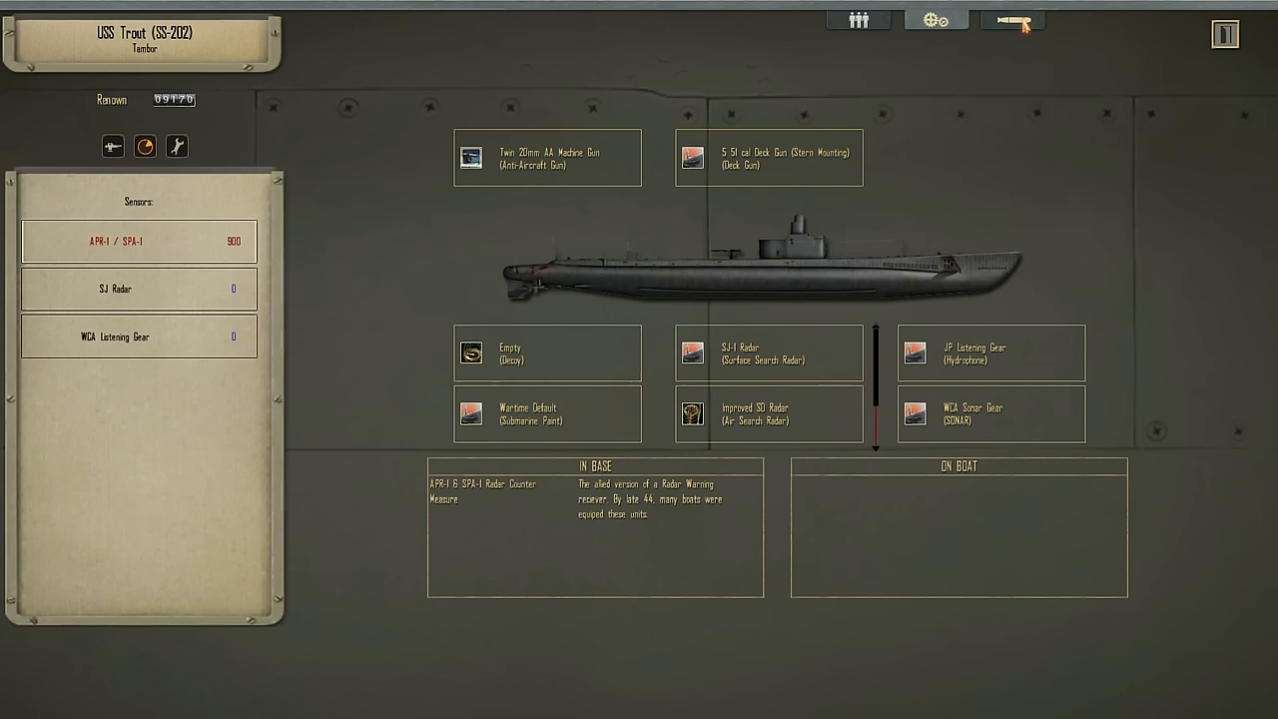
pyautogui.click(1011, 20)
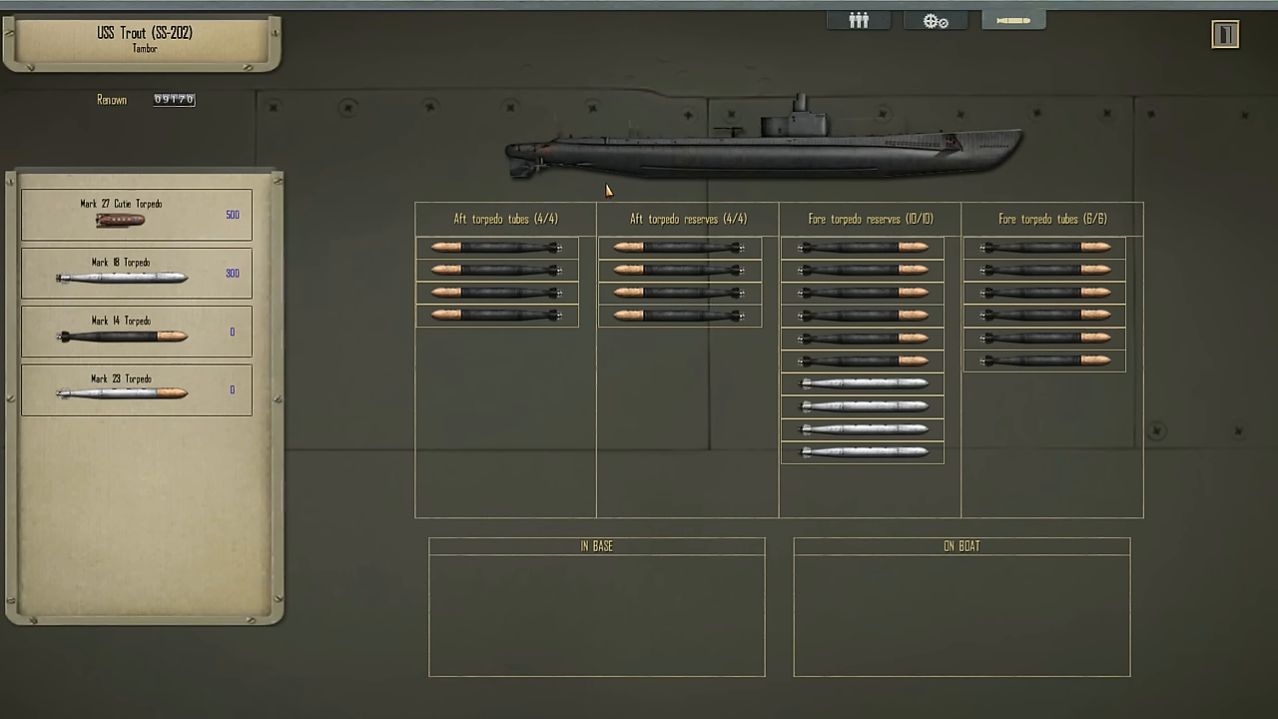
# Check the Mark 14 and Mark 18 torpedo specs in base stock, then leave the loadout screen
pyautogui.click(136, 388)
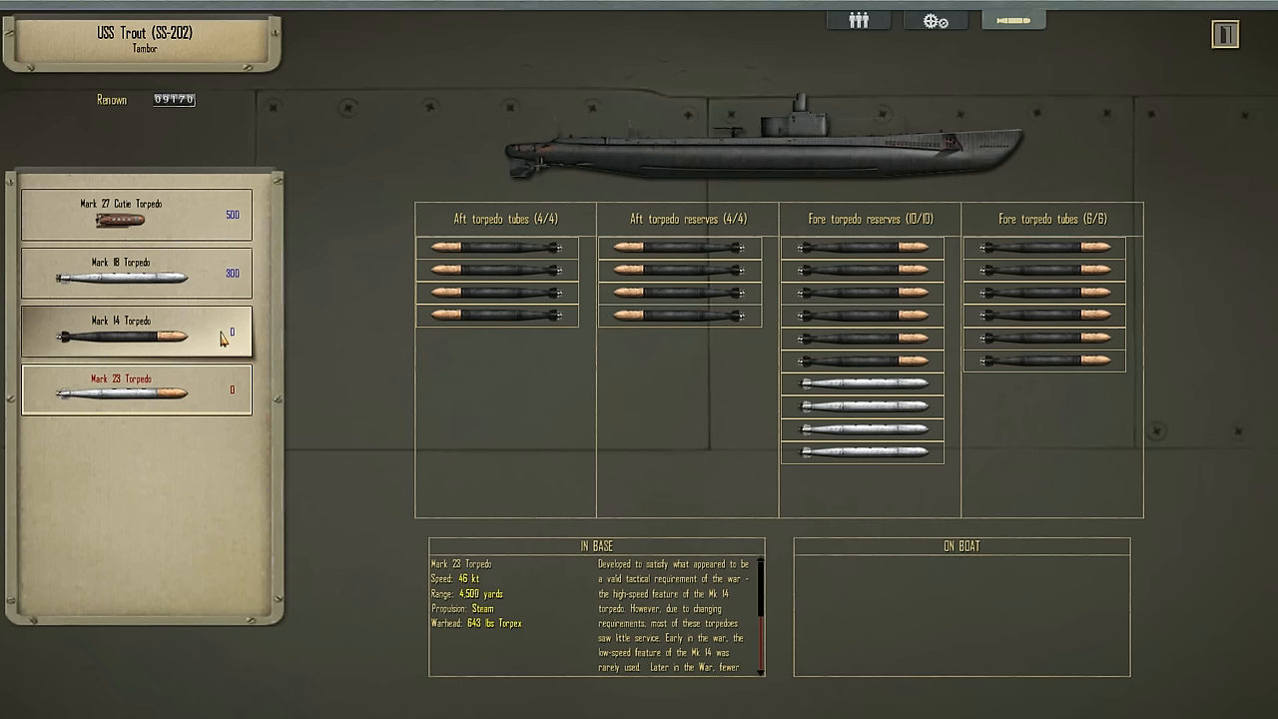
pyautogui.click(136, 271)
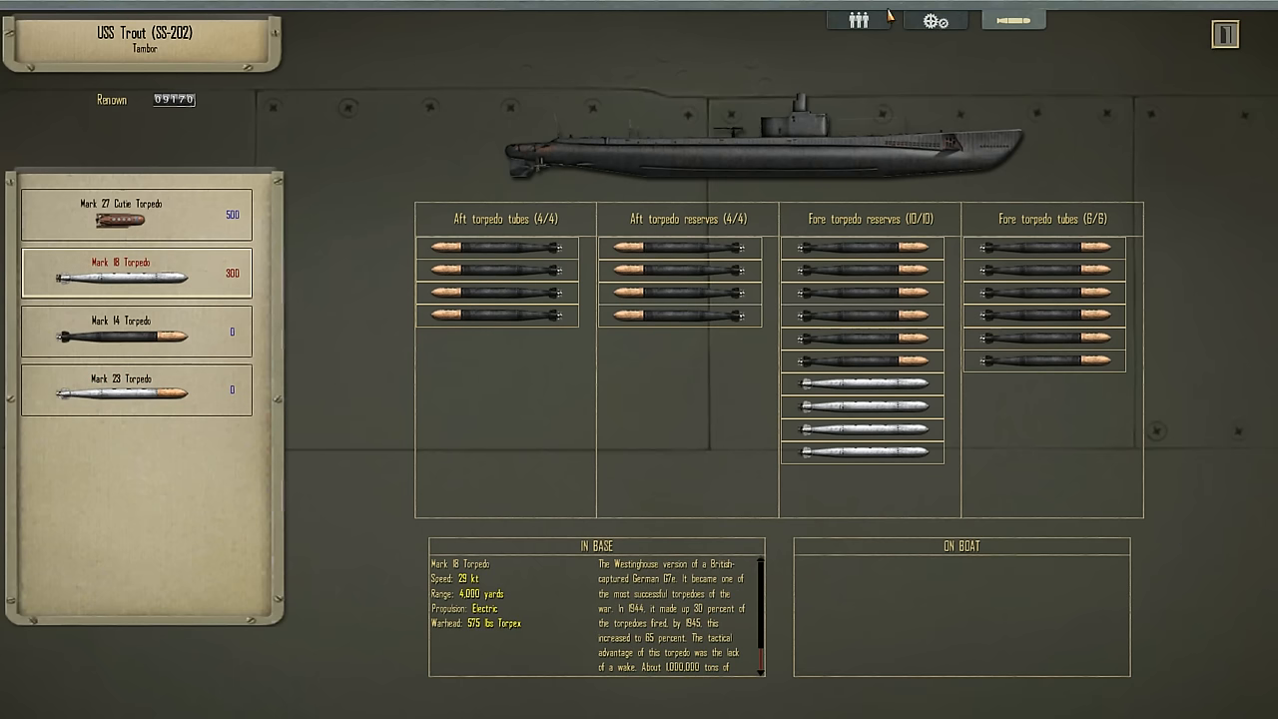
pyautogui.click(935, 20)
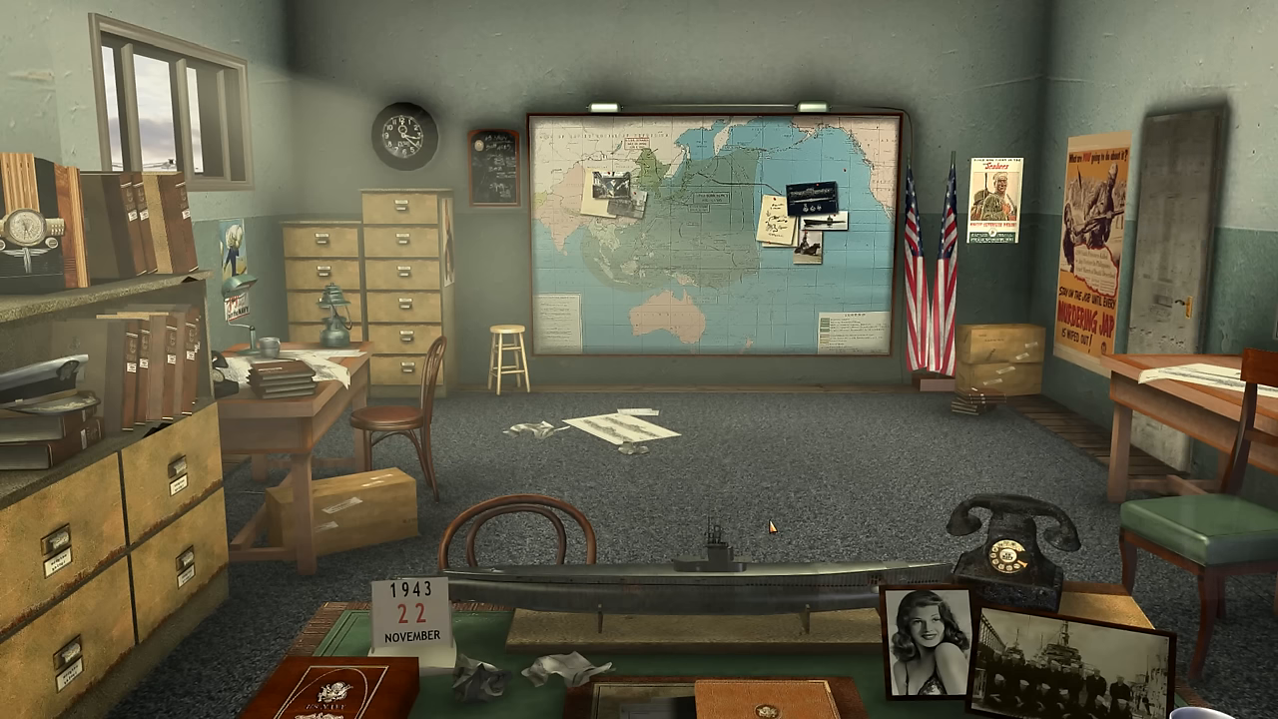
pyautogui.moveTo(655, 399)
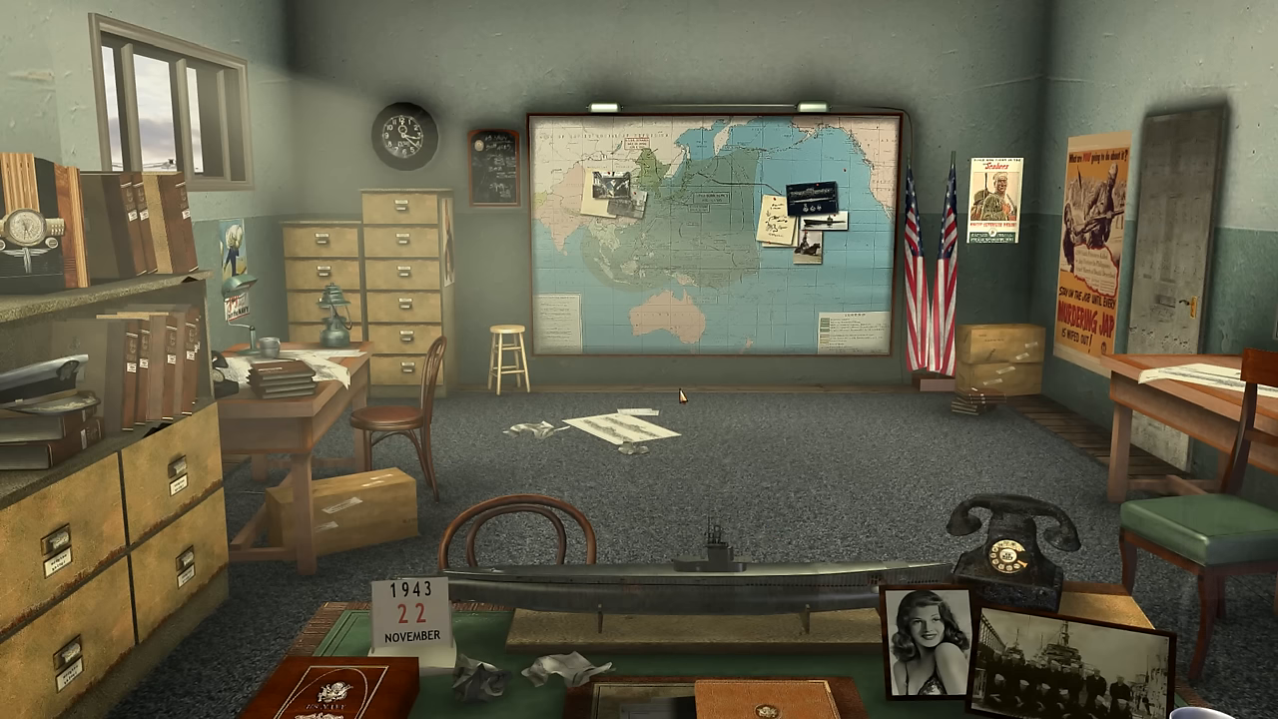
pyautogui.moveTo(802, 404)
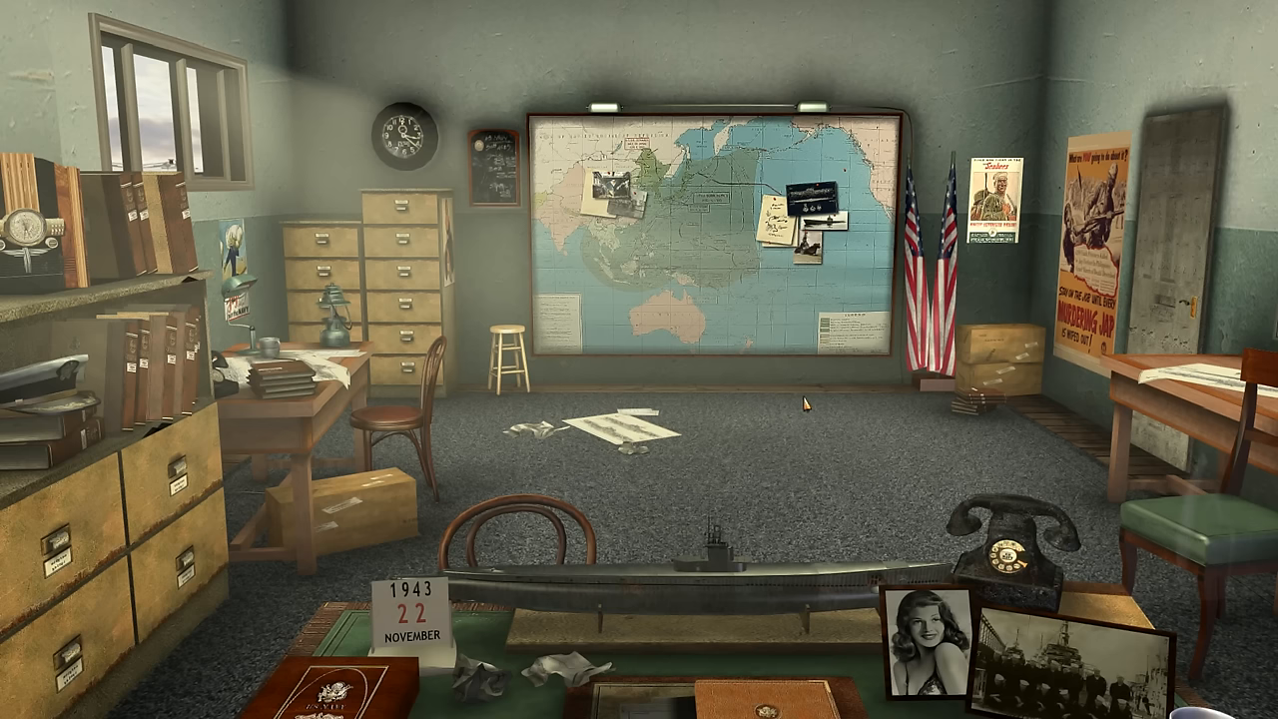
pyautogui.moveTo(639, 423)
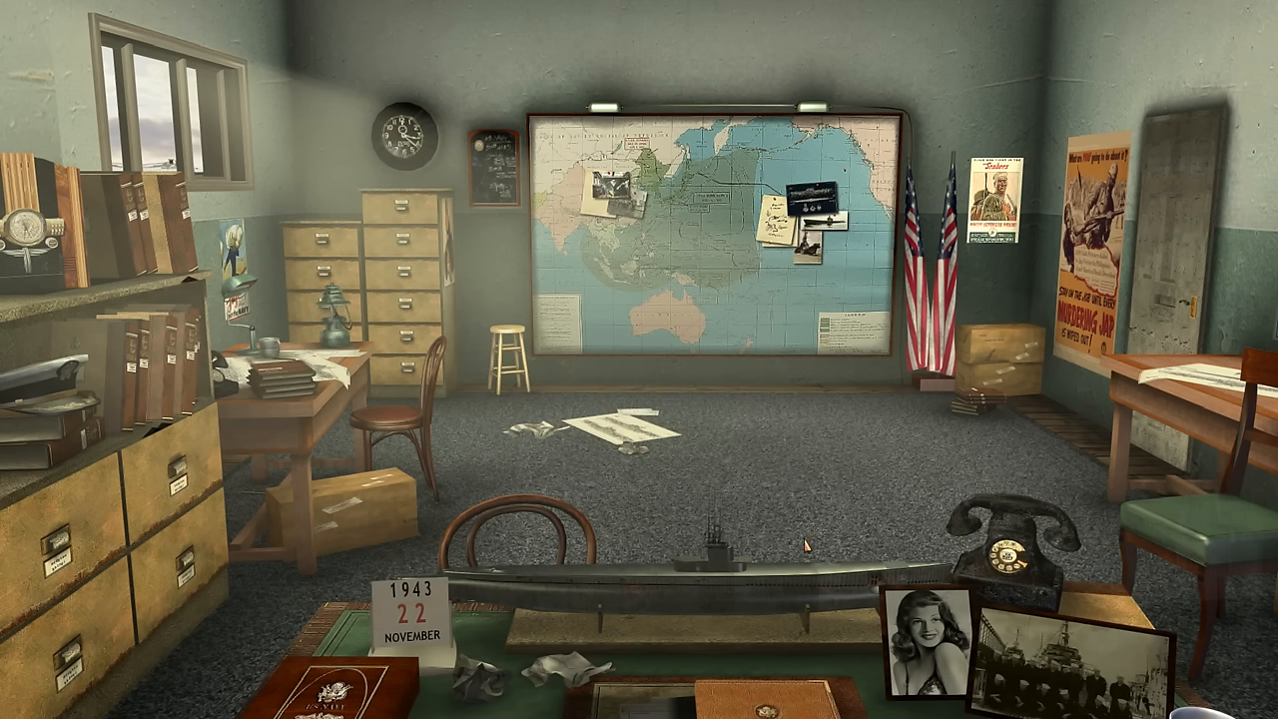
pyautogui.moveTo(823, 410)
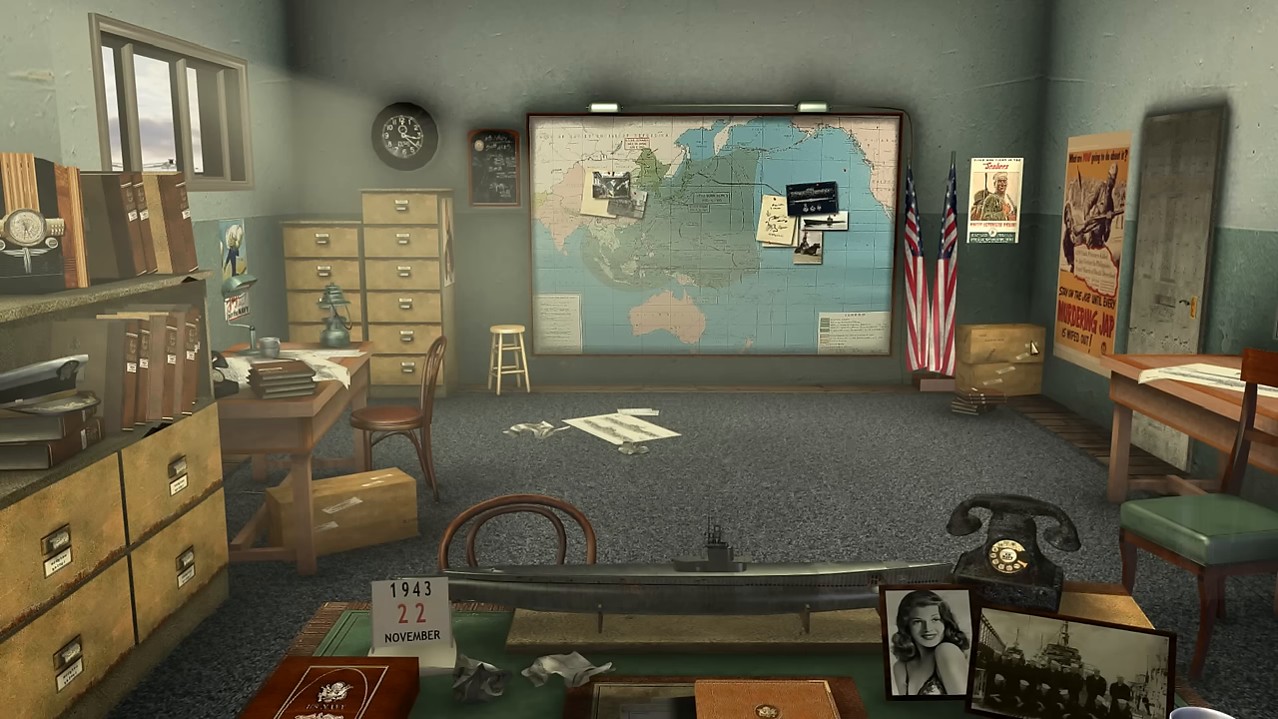
pyautogui.moveTo(1035, 348)
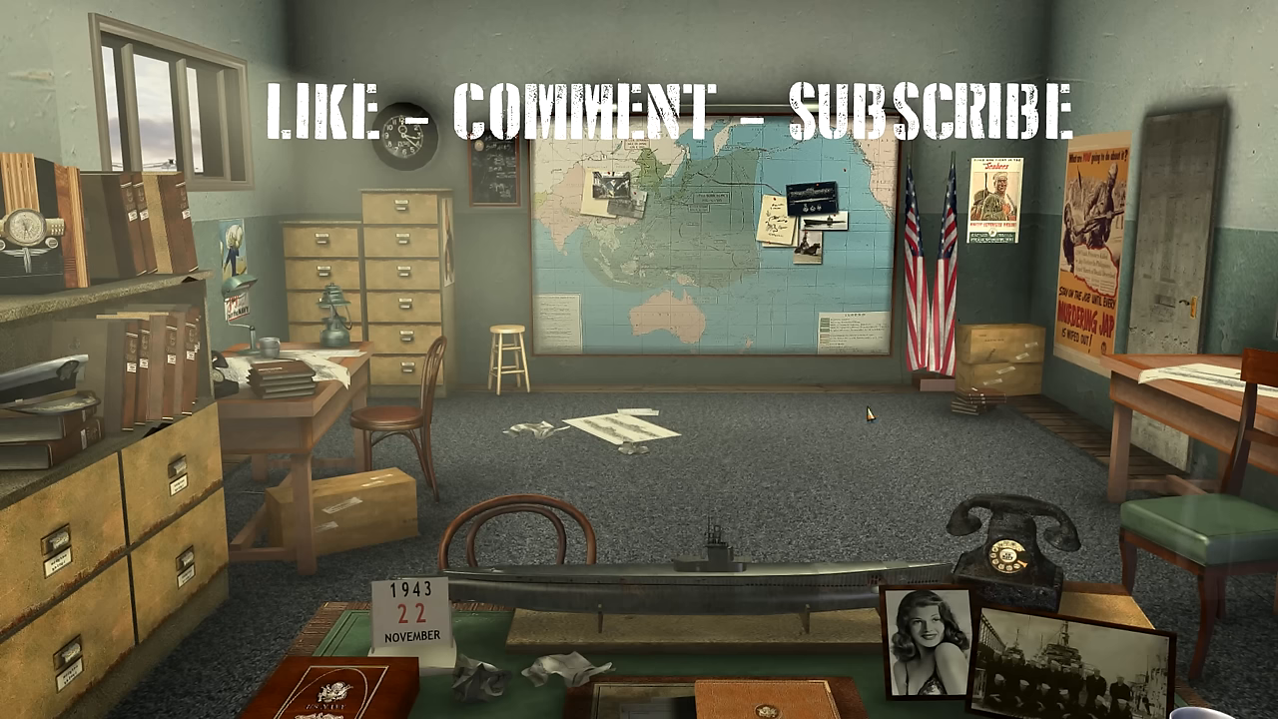
pyautogui.moveTo(877, 376)
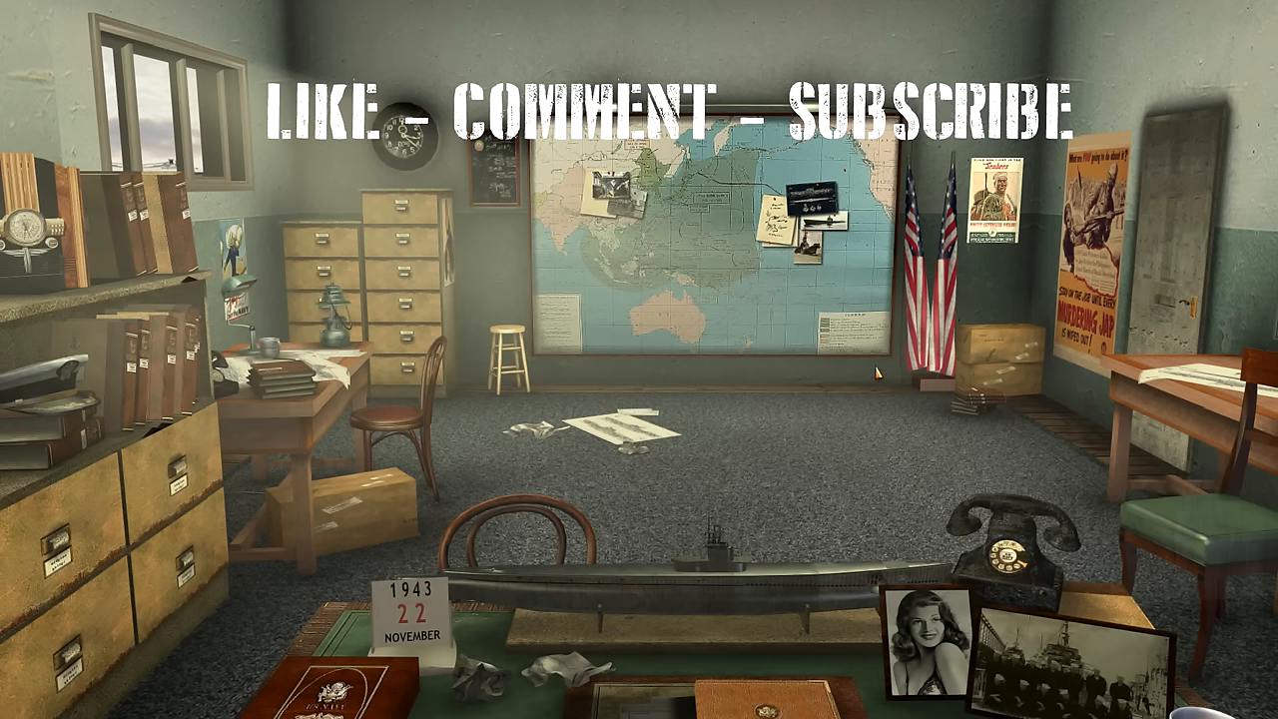